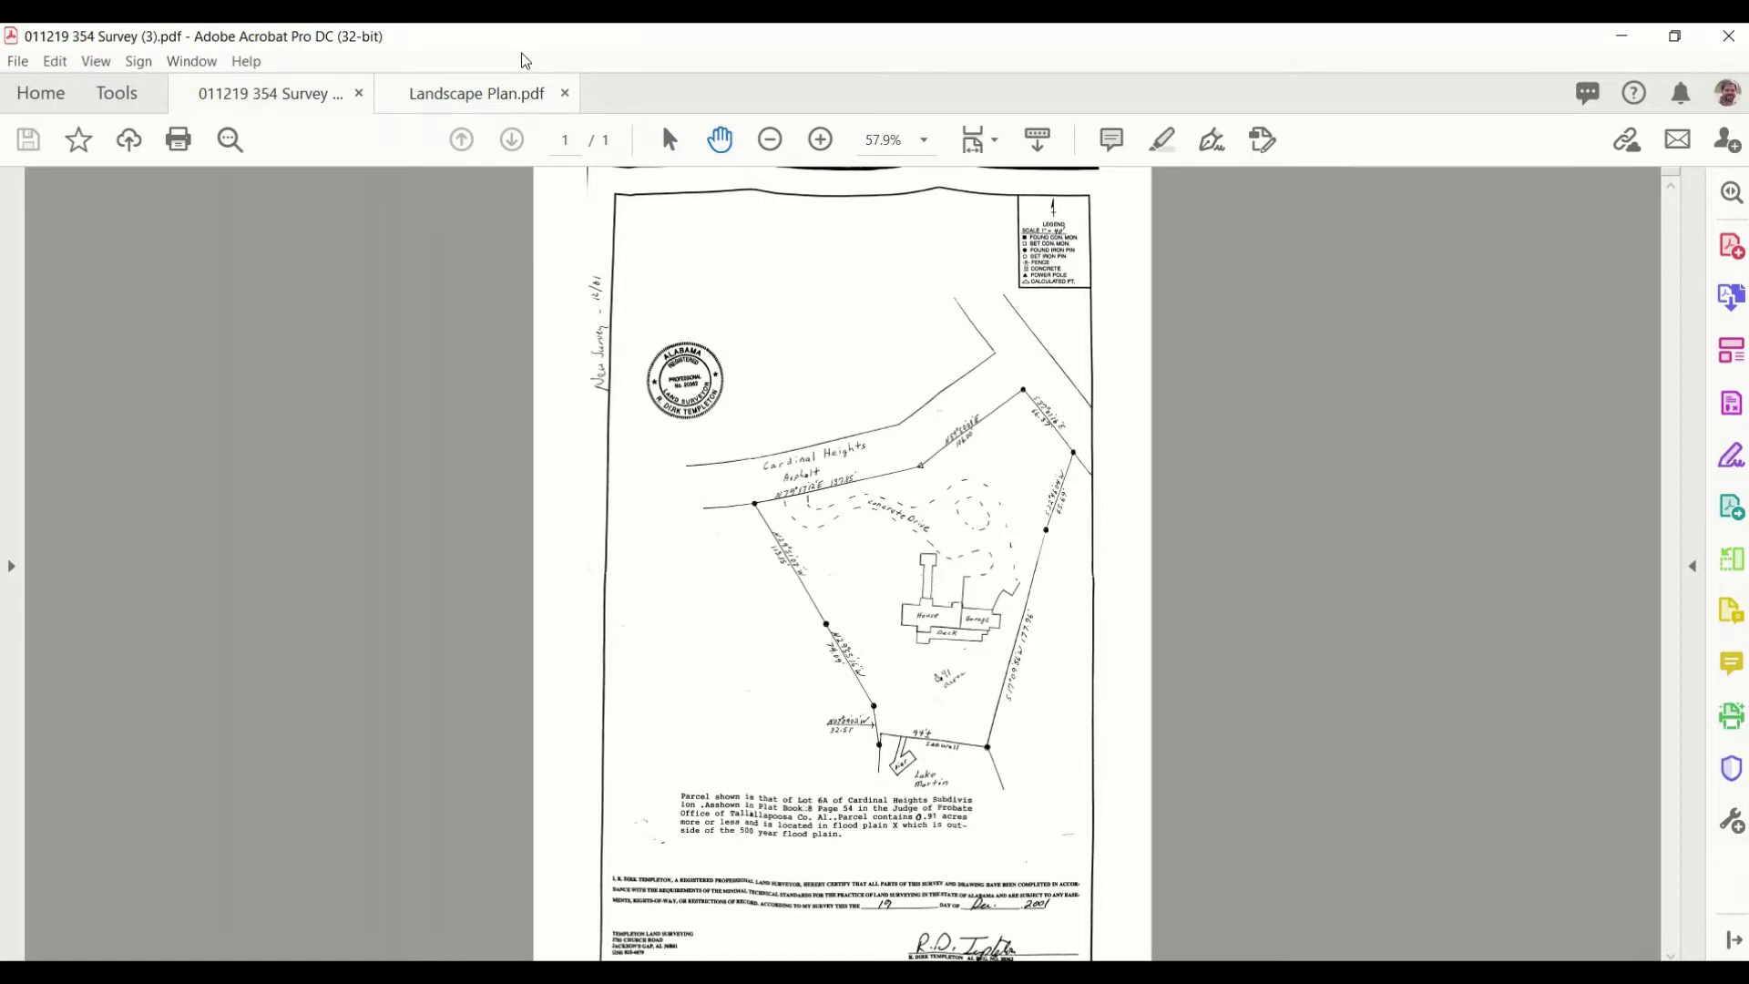
- Add a blank page sized 24x18 to the Base Map plan files
{"action": "left_click", "coordinate": [477, 93]}
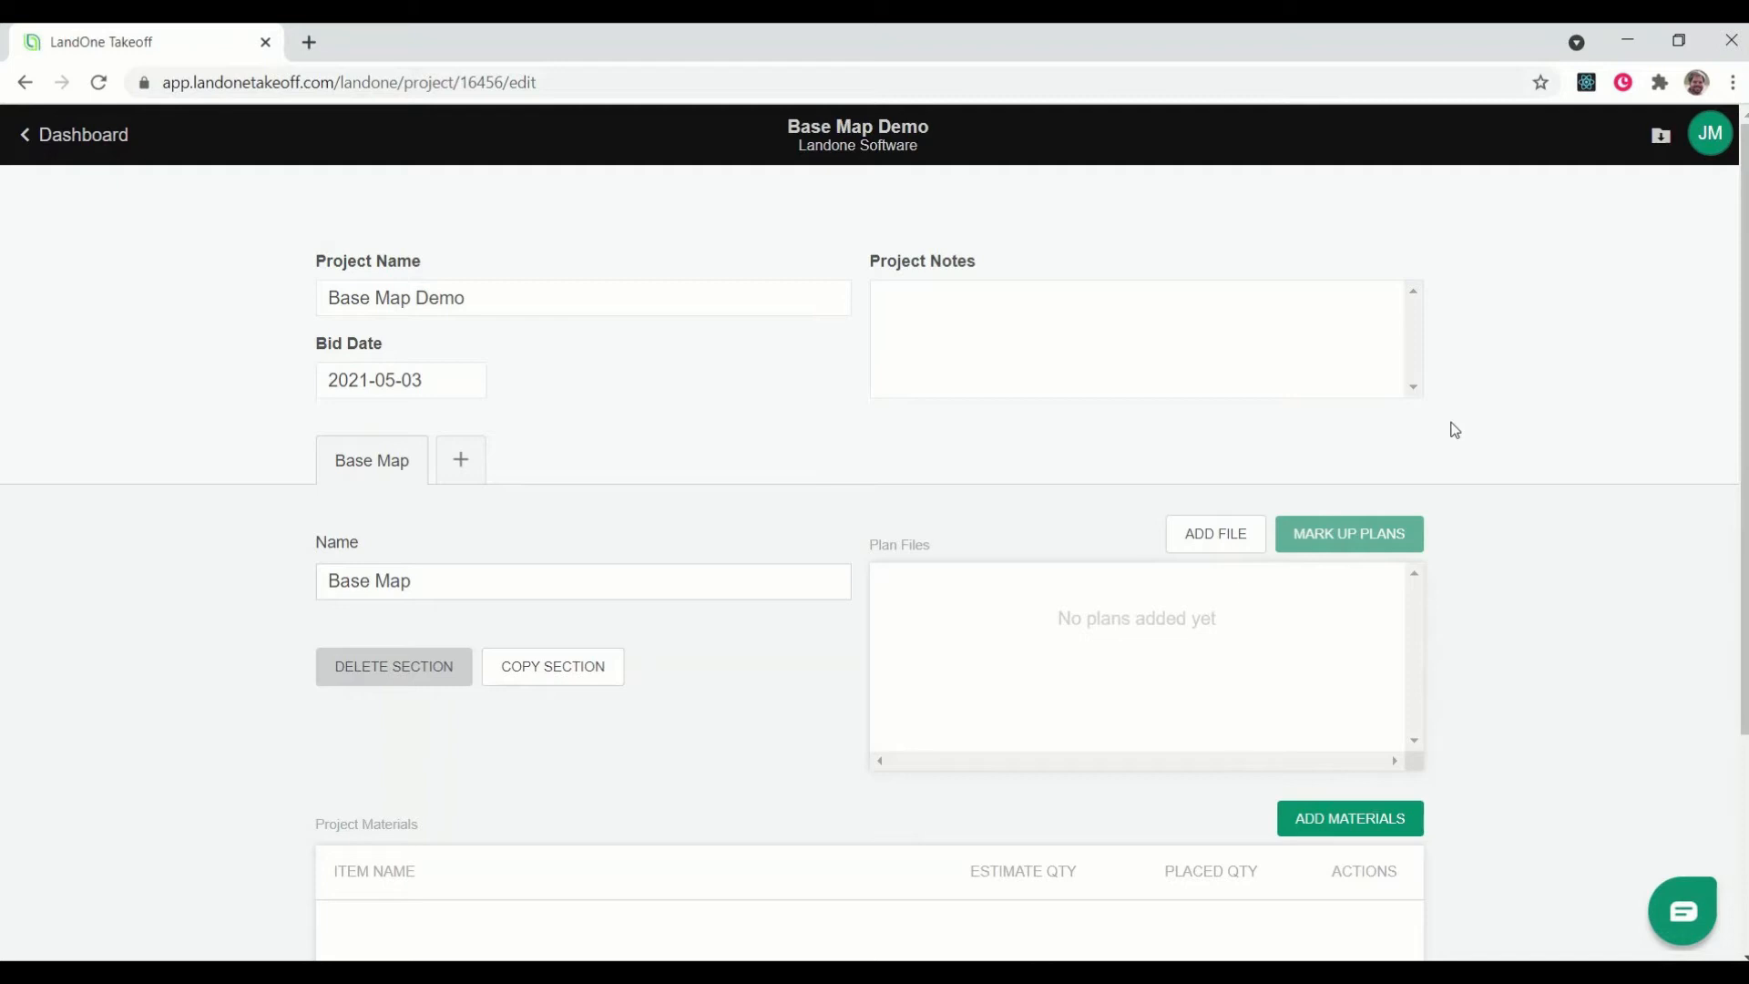
{"action": "mouse_move", "coordinate": [1204, 610]}
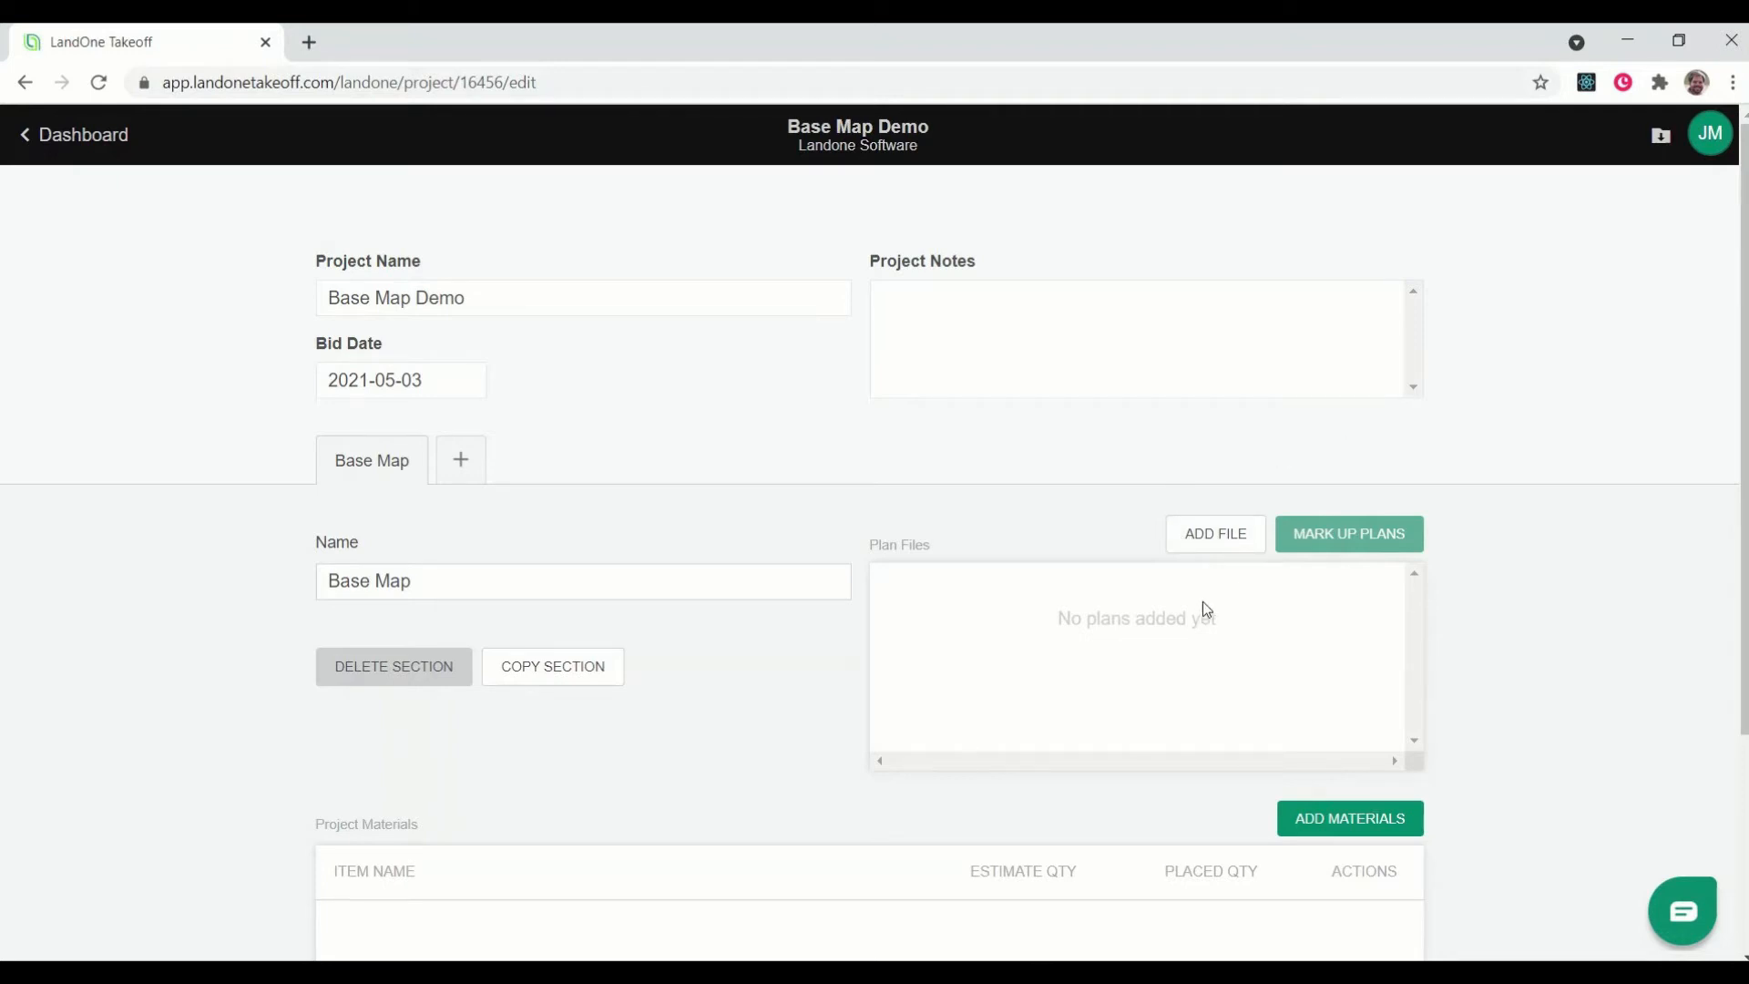
{"action": "mouse_move", "coordinate": [1215, 533]}
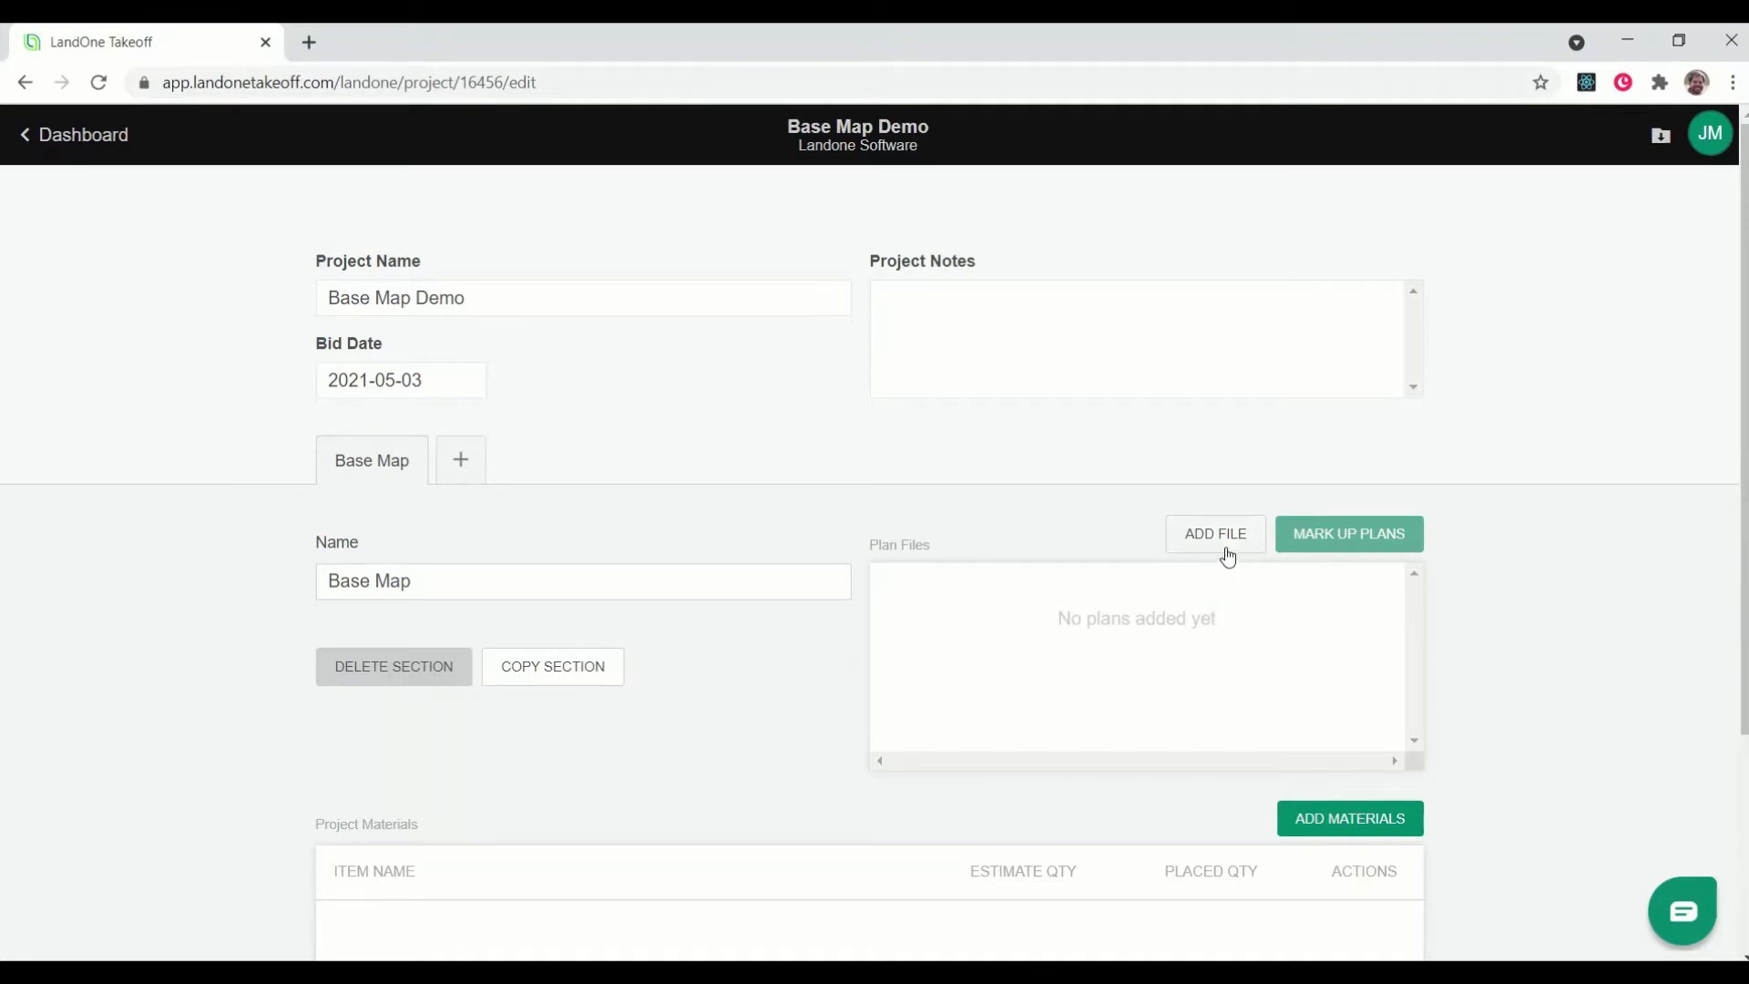
{"action": "left_click", "coordinate": [1214, 533]}
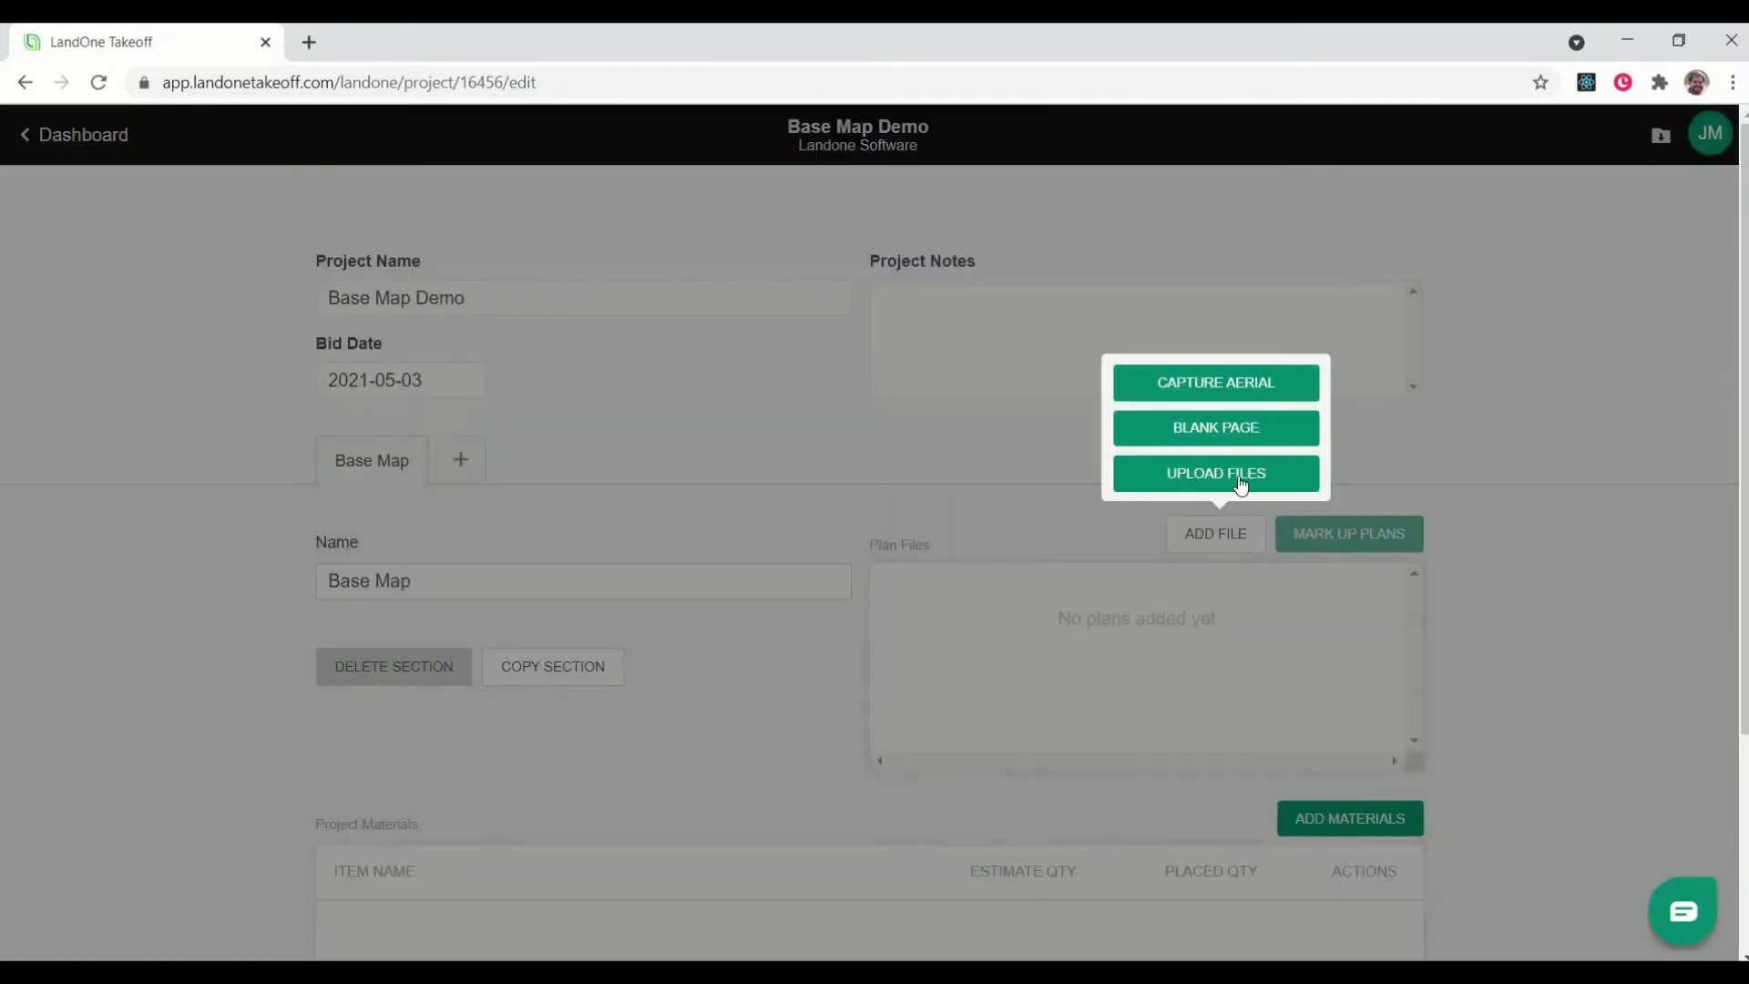
{"action": "left_click", "coordinate": [1214, 428]}
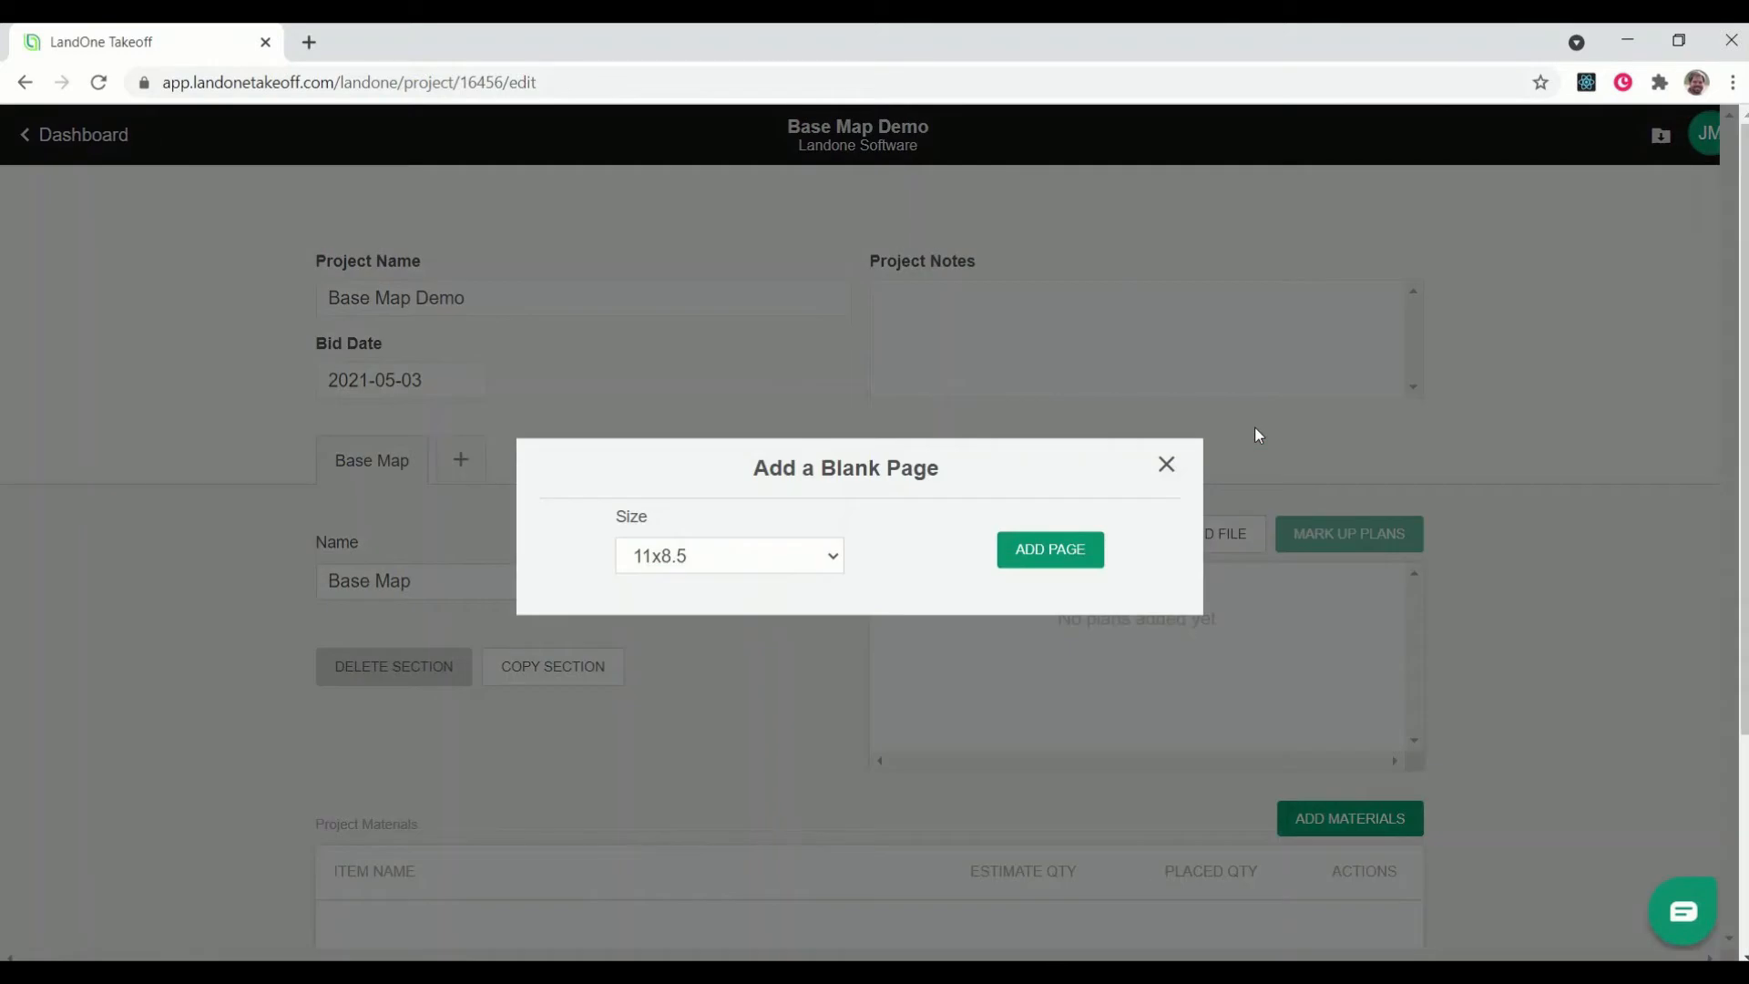
{"action": "left_click", "coordinate": [727, 556]}
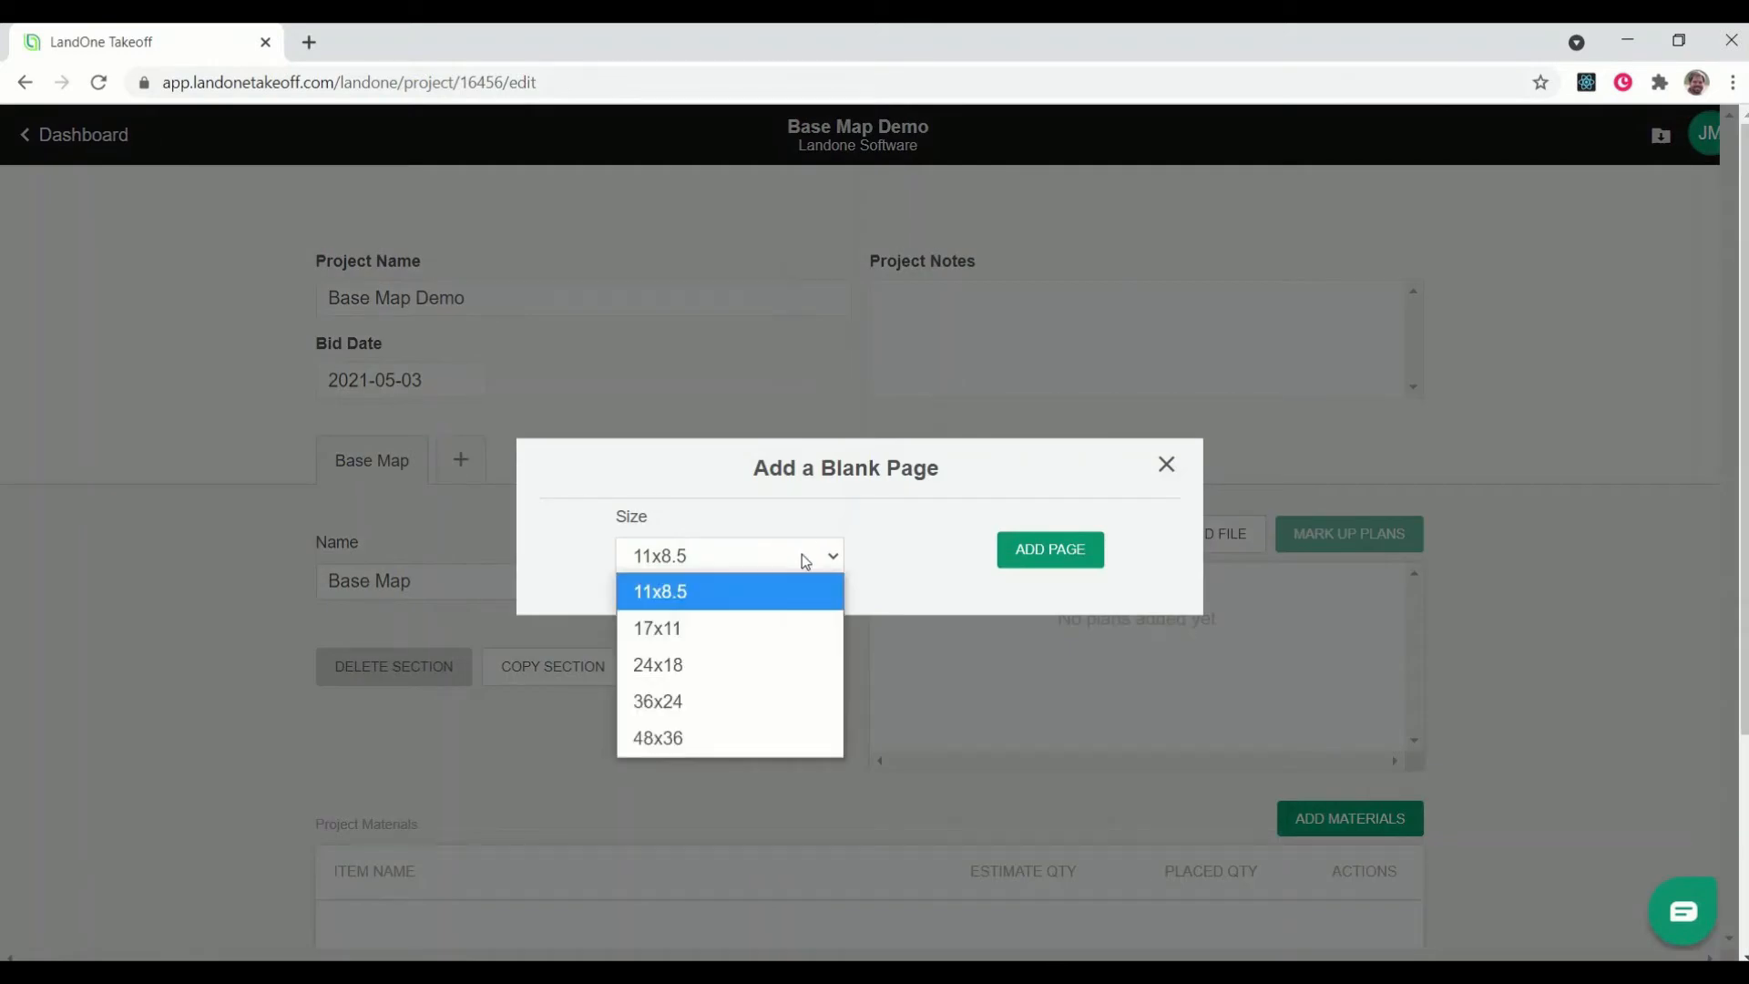
{"action": "mouse_move", "coordinate": [792, 616]}
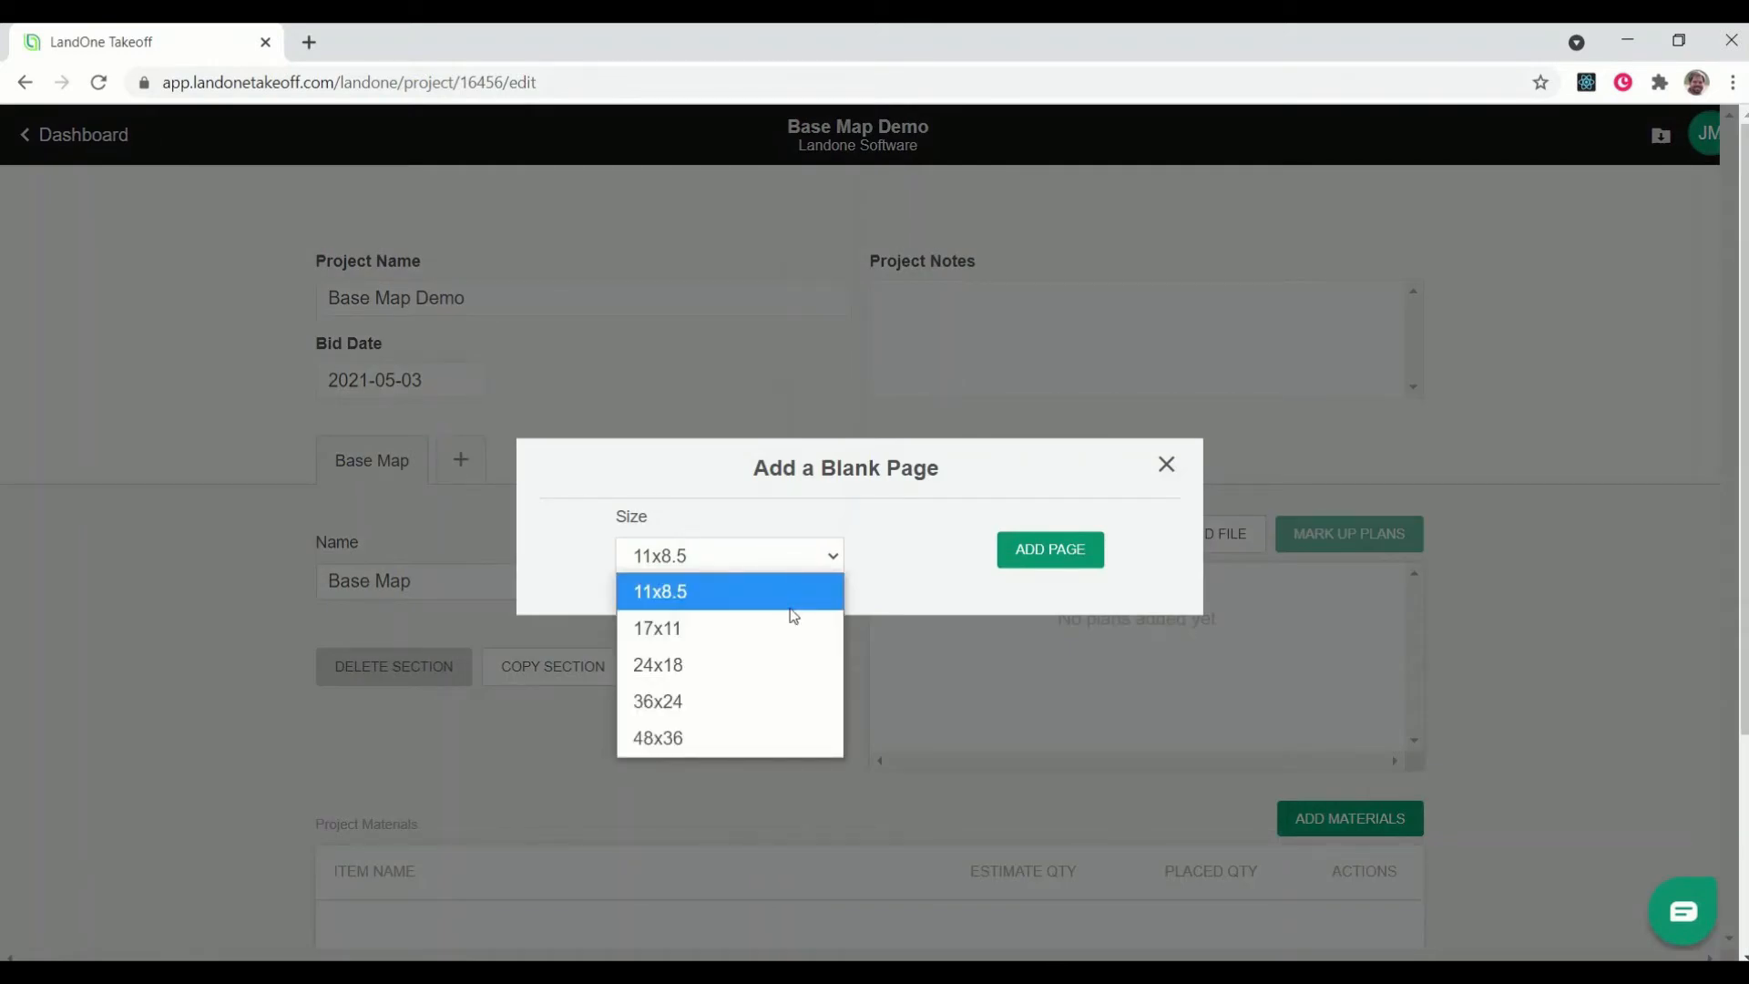
{"action": "left_click", "coordinate": [657, 665]}
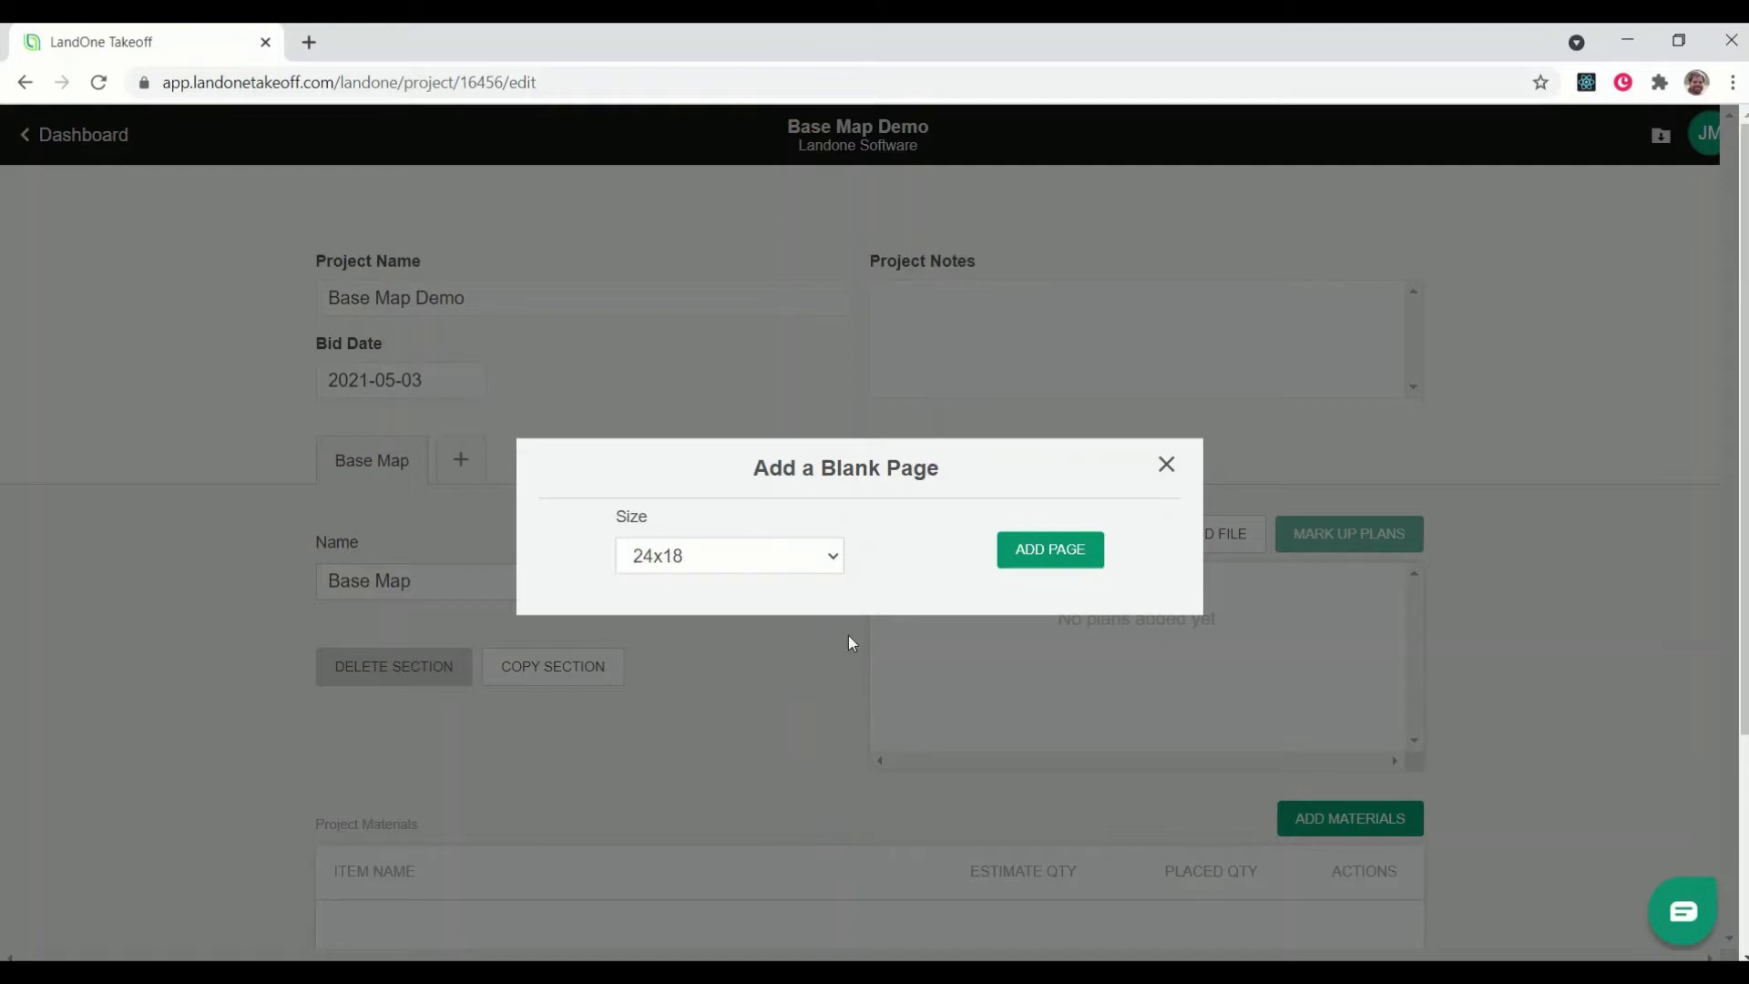
{"action": "left_click", "coordinate": [1049, 548]}
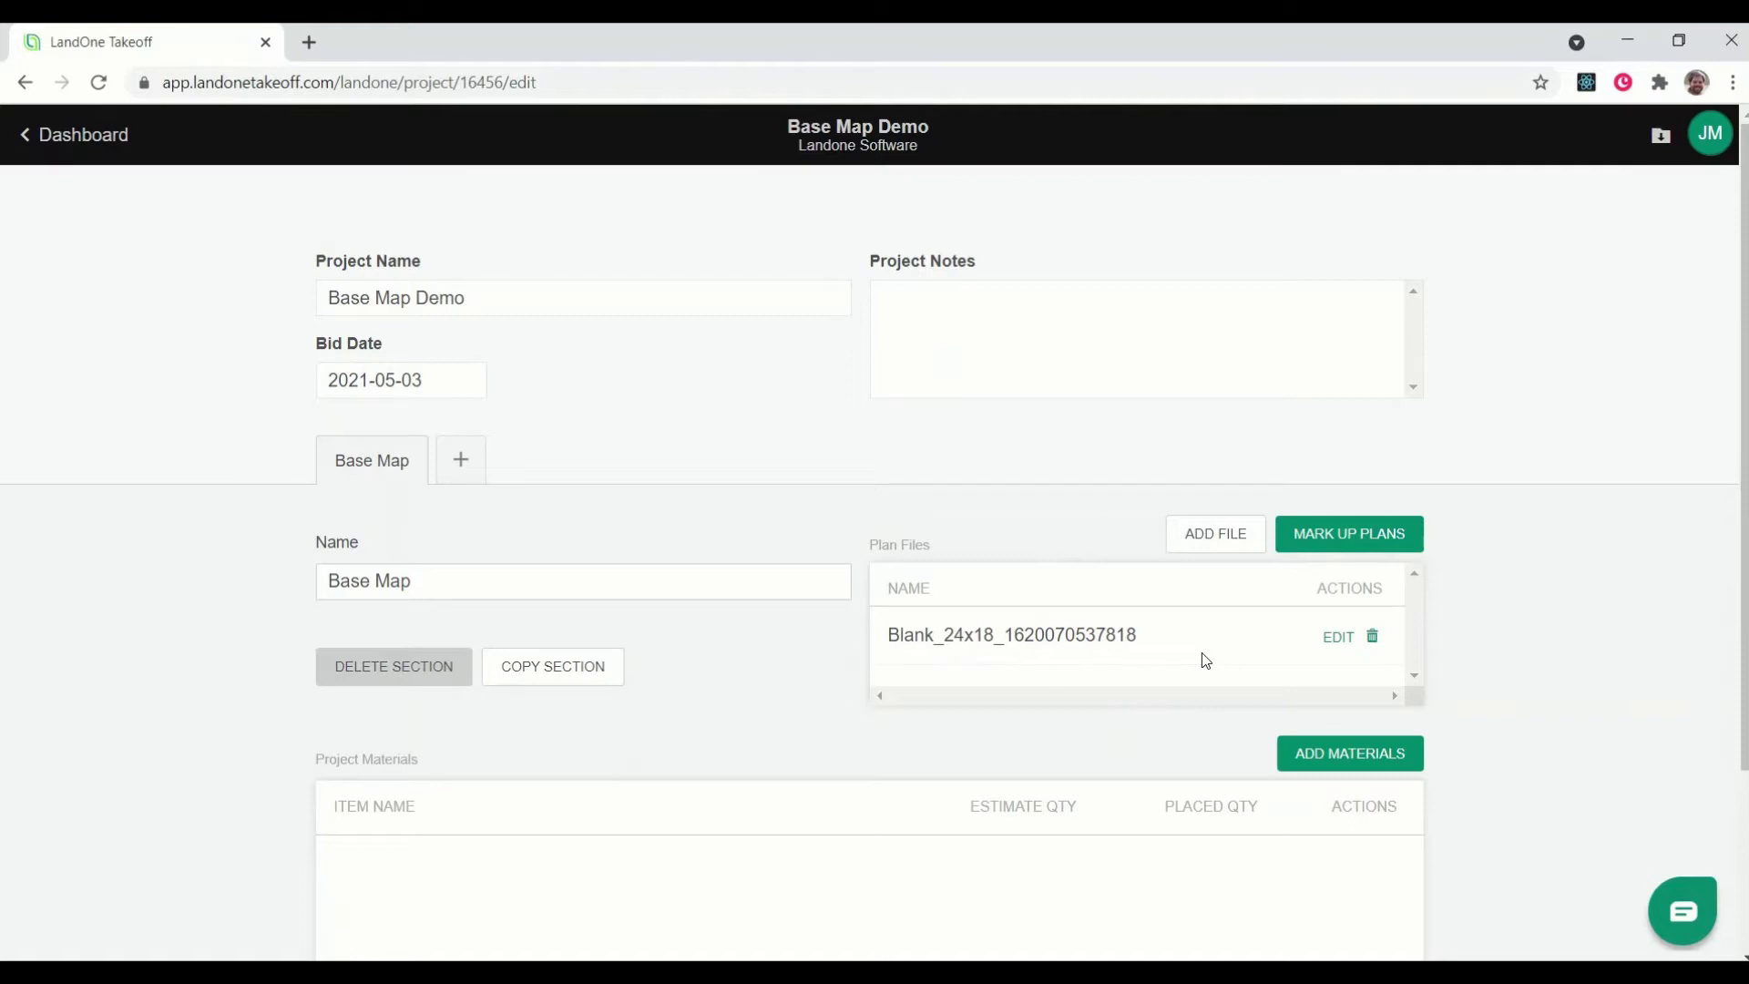
{"action": "mouse_move", "coordinate": [1348, 533]}
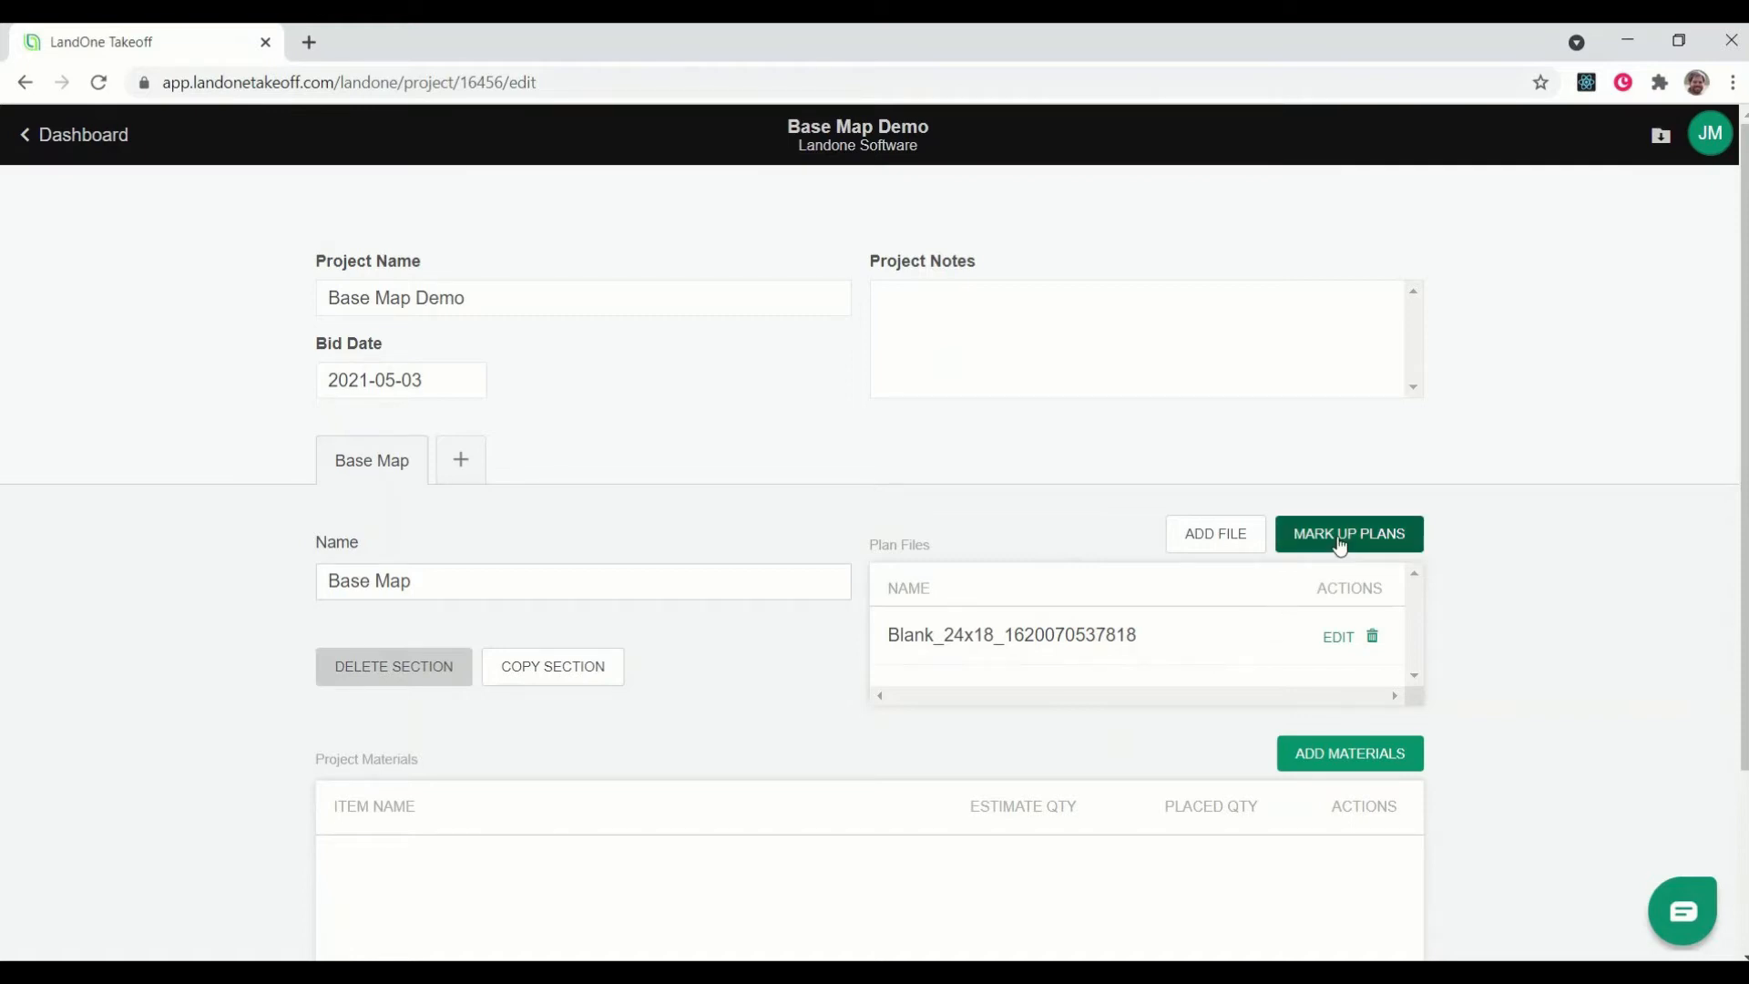
- Open the blank 24x18 page in the markup workspace via Mark Up Plans
{"action": "left_click", "coordinate": [1349, 533]}
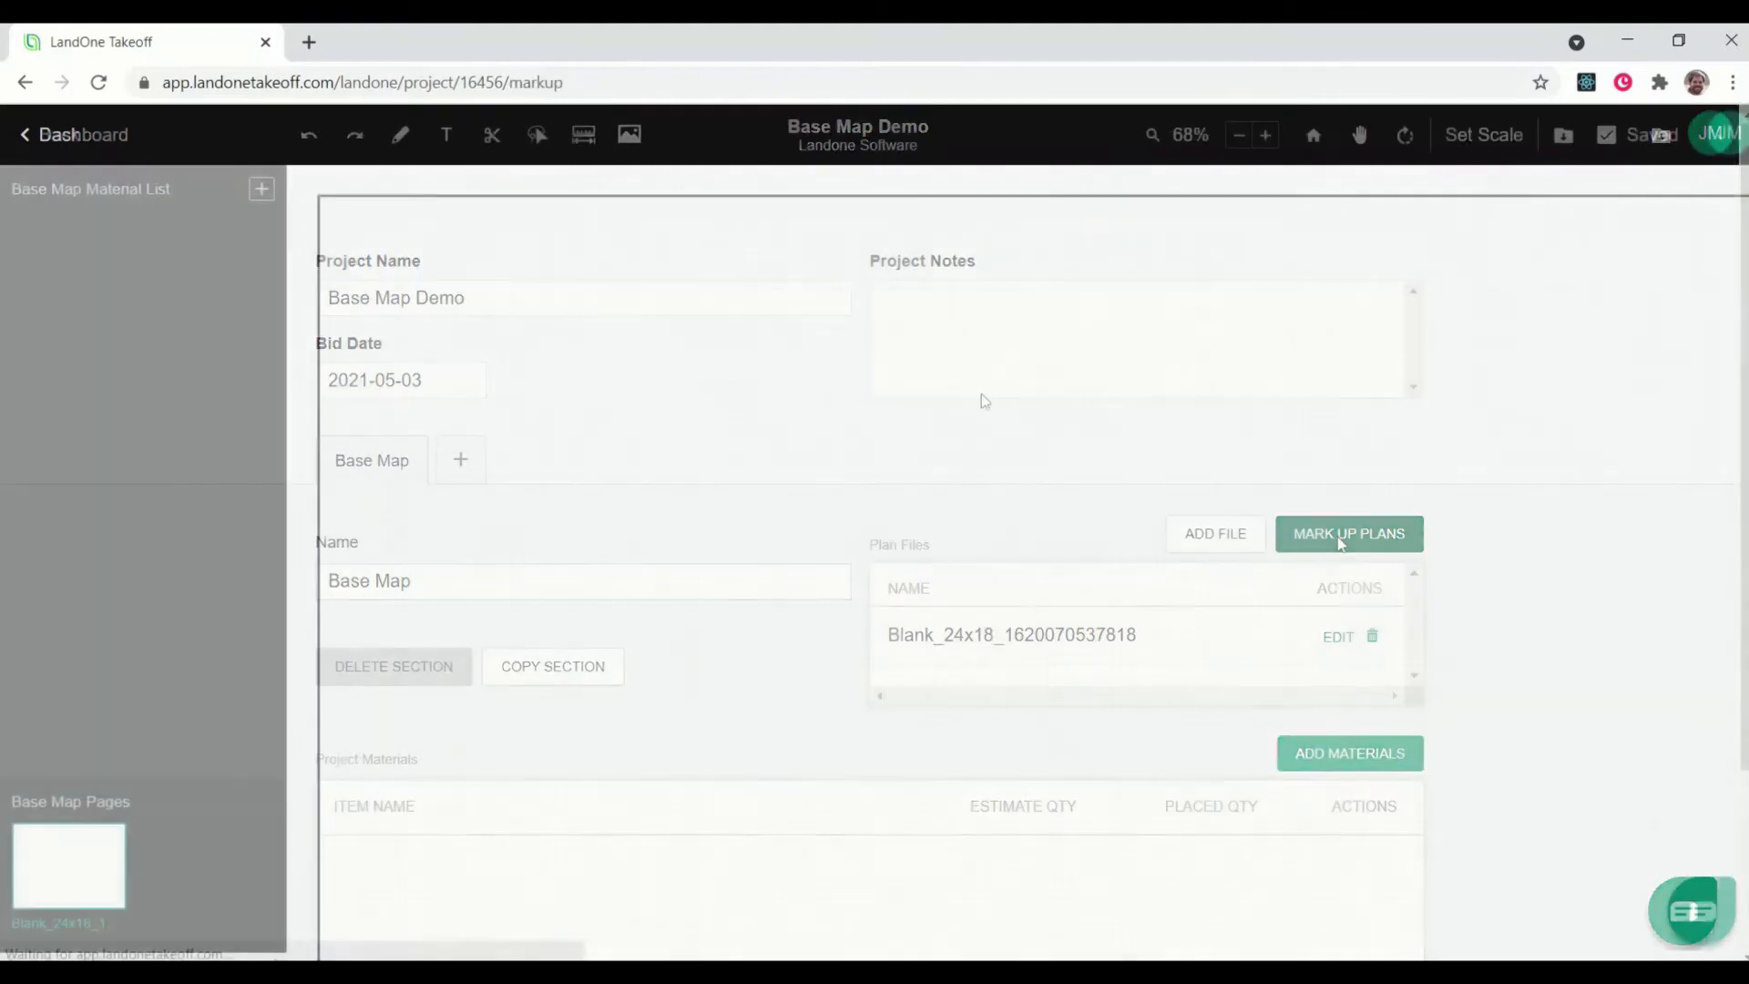
{"action": "left_click", "coordinate": [1347, 533]}
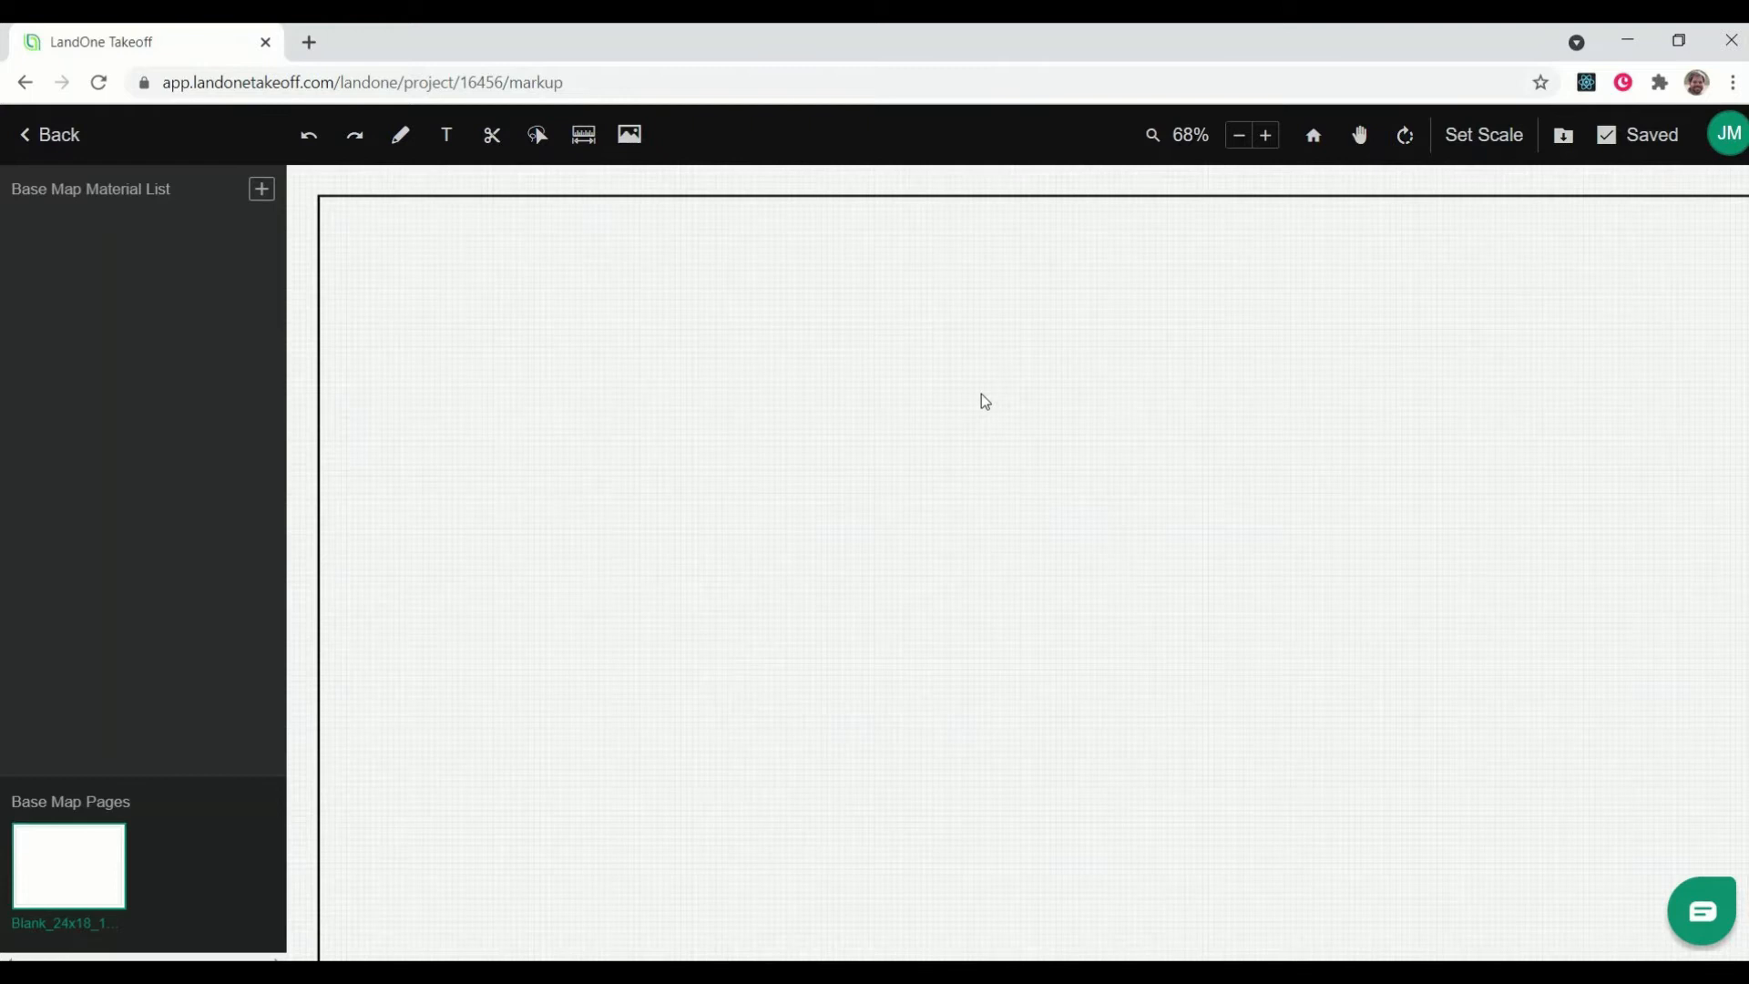
{"action": "mouse_move", "coordinate": [629, 135]}
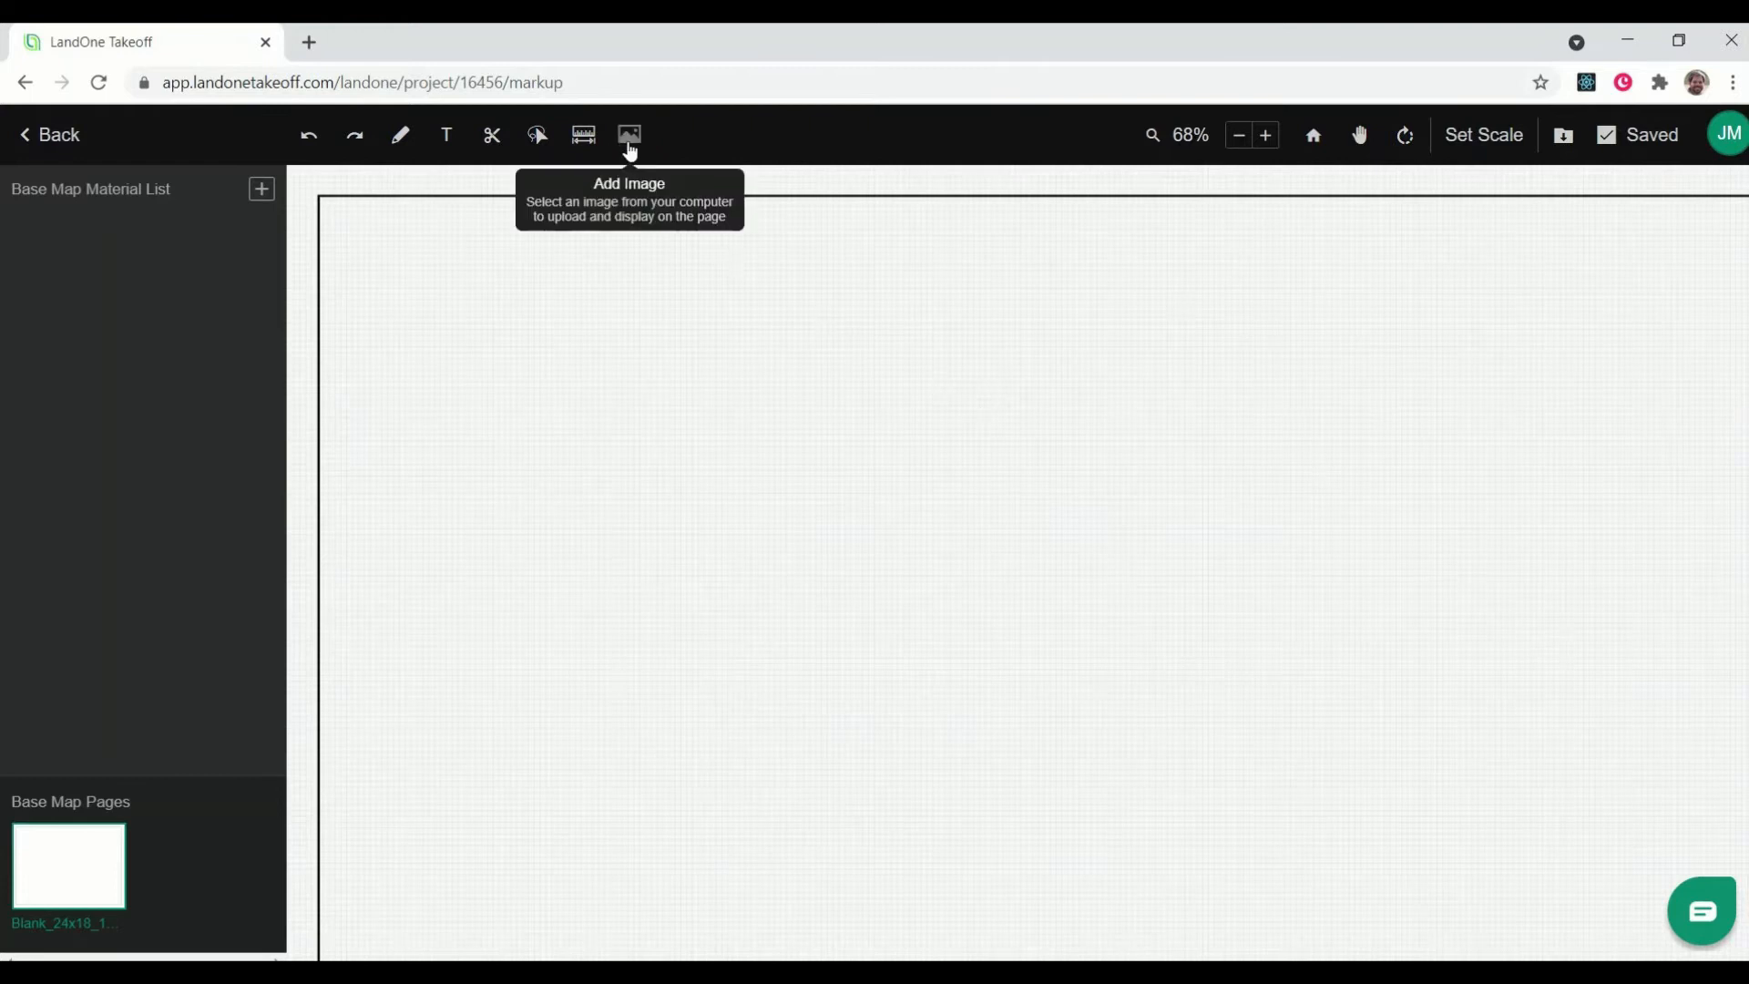
- Upload the Site Survey image from Downloads onto the page, then zoom out
{"action": "left_click", "coordinate": [630, 134]}
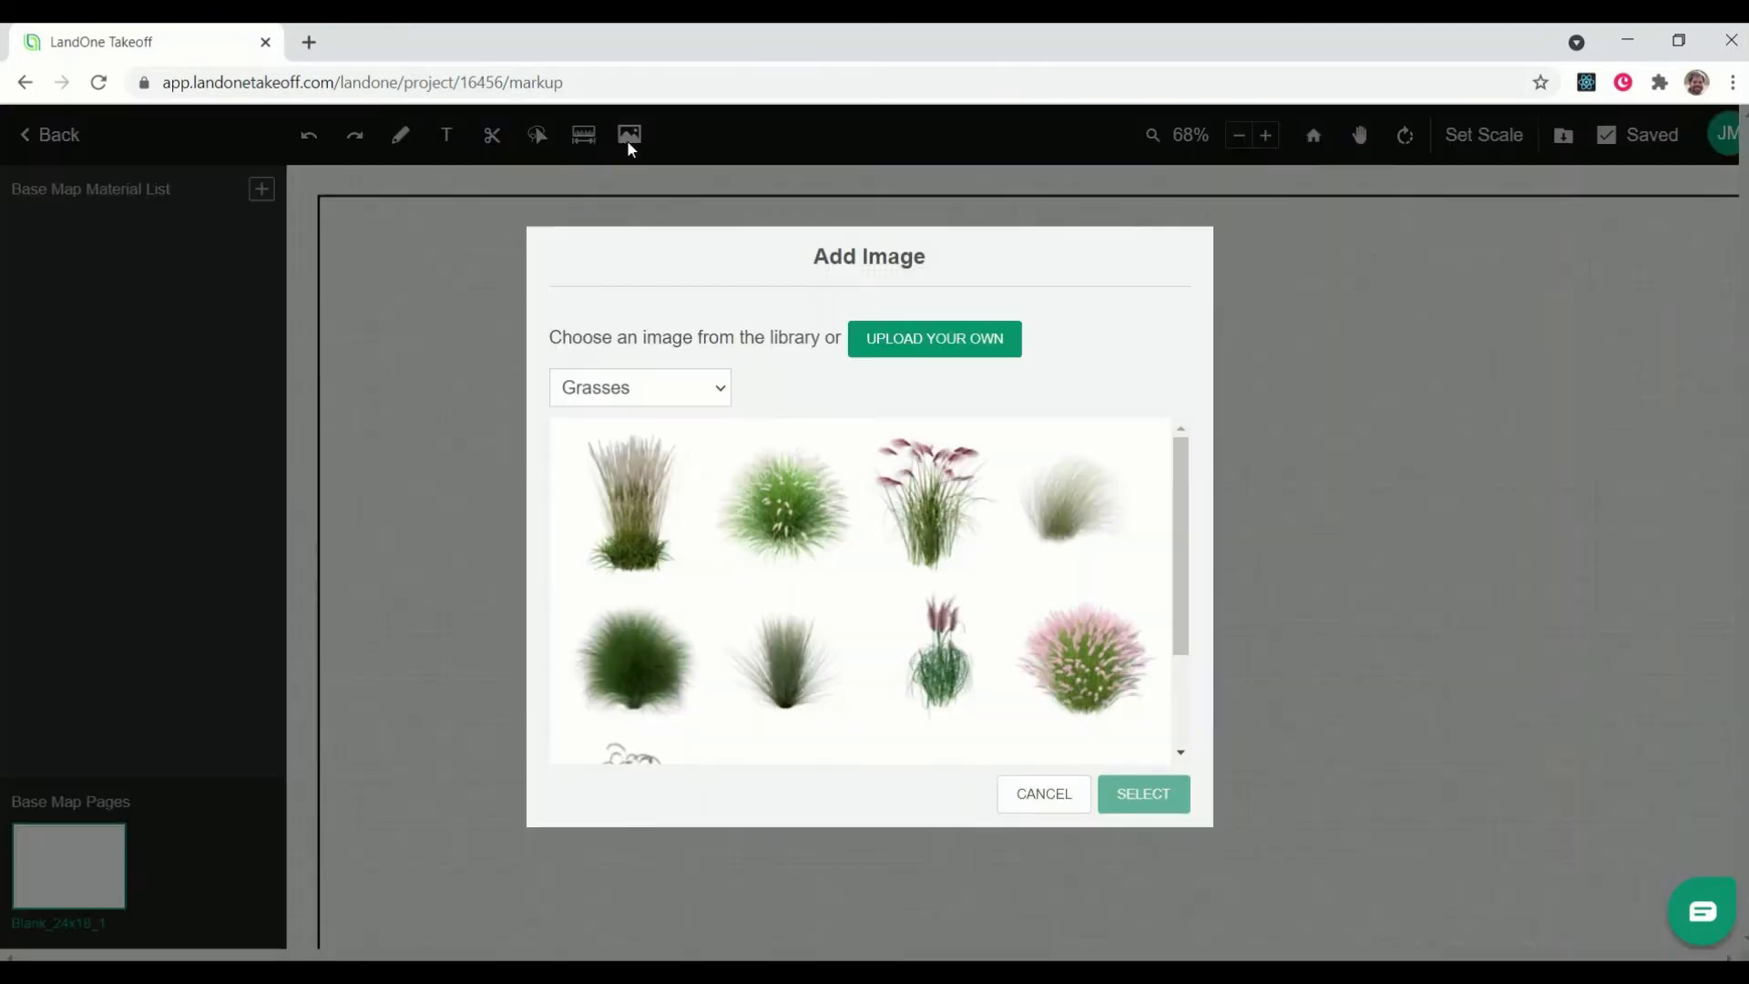
{"action": "left_click", "coordinate": [934, 338]}
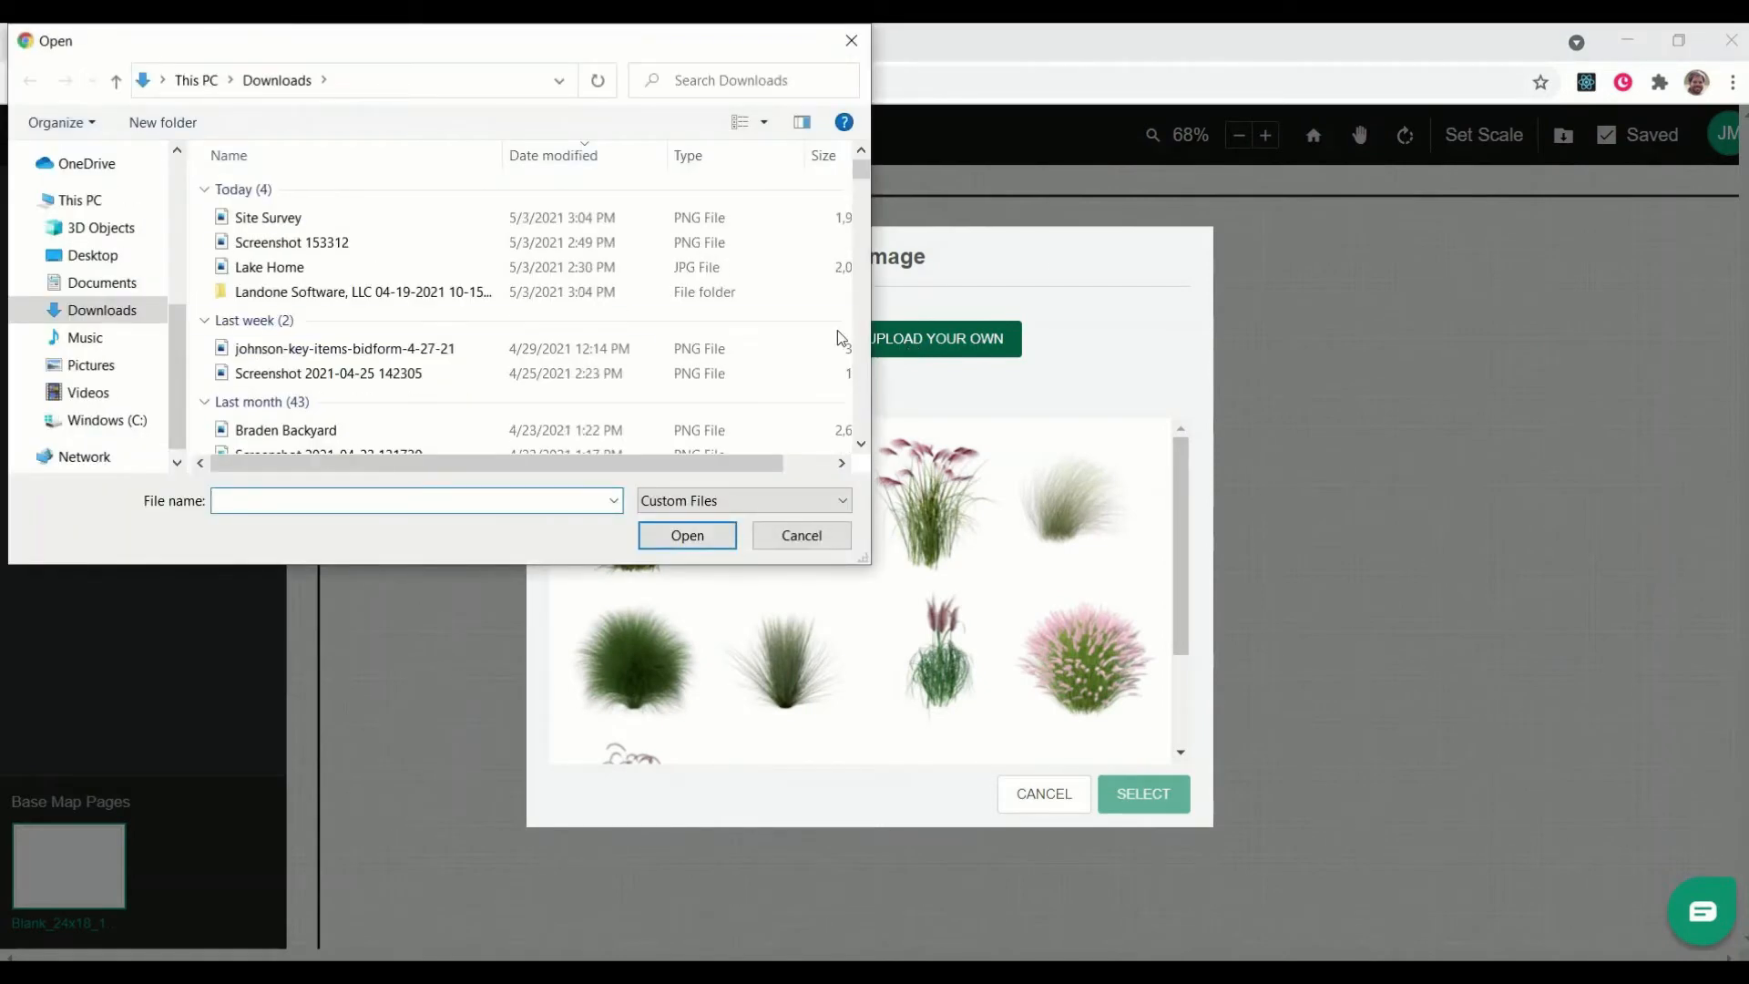
{"action": "left_click", "coordinate": [268, 218]}
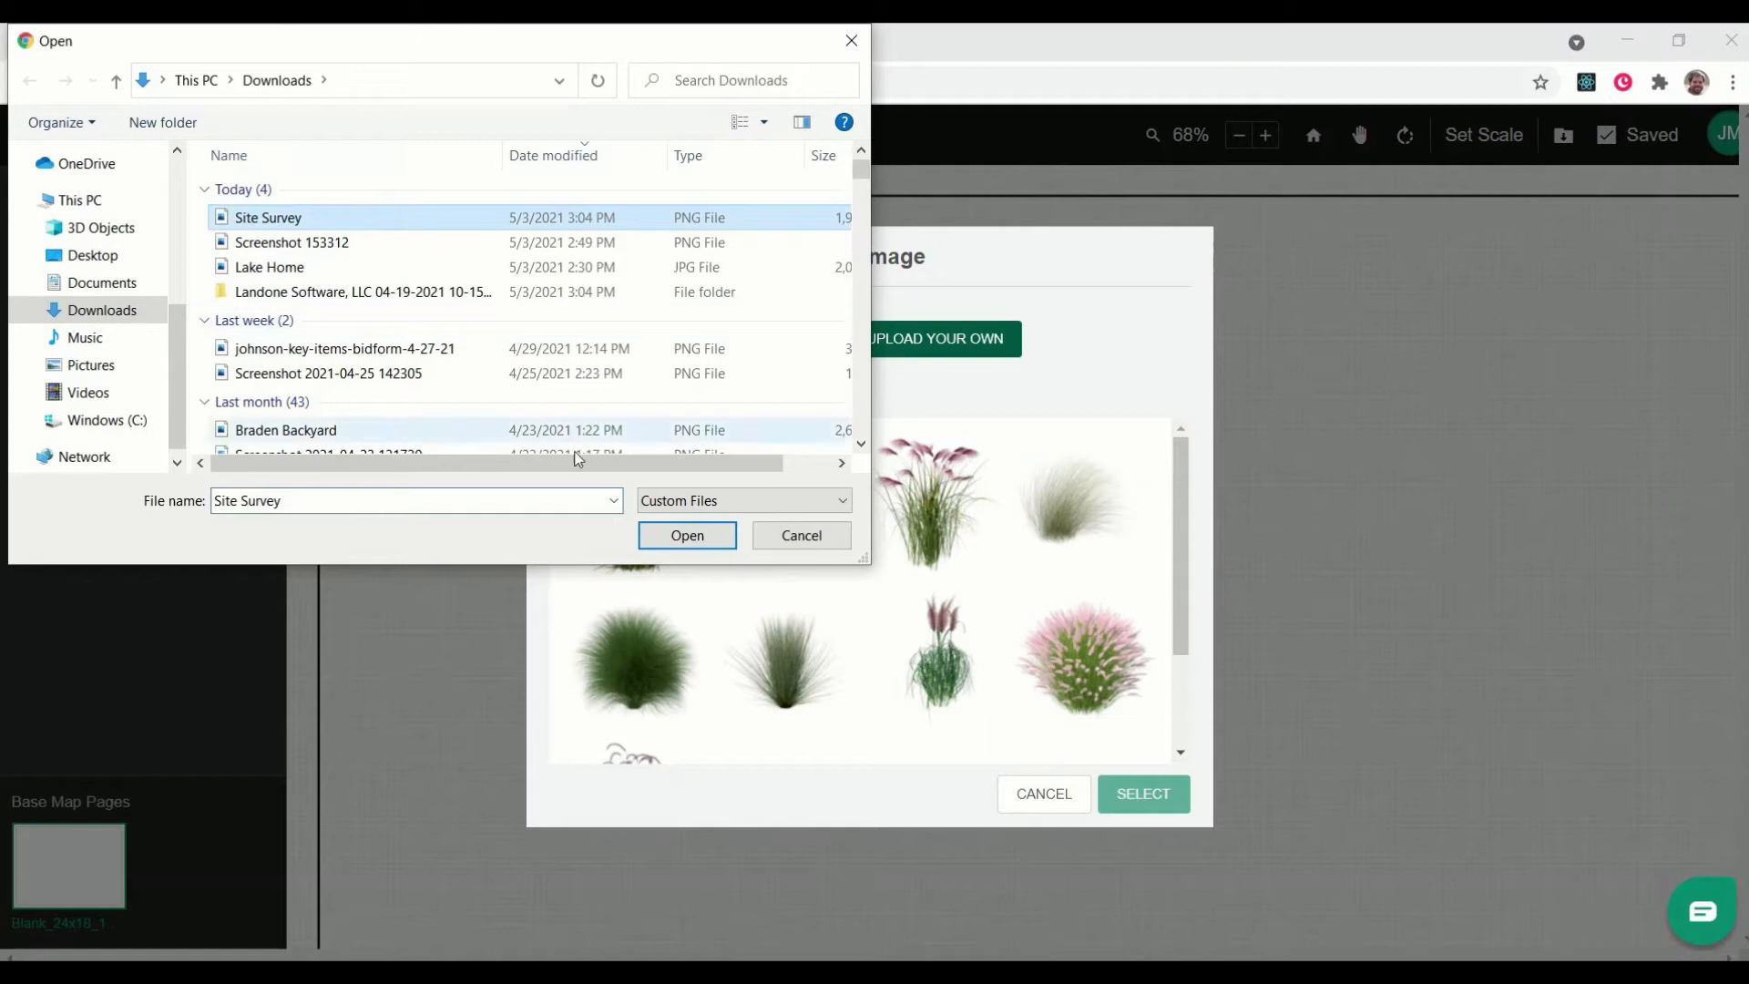
{"action": "left_click", "coordinate": [686, 536]}
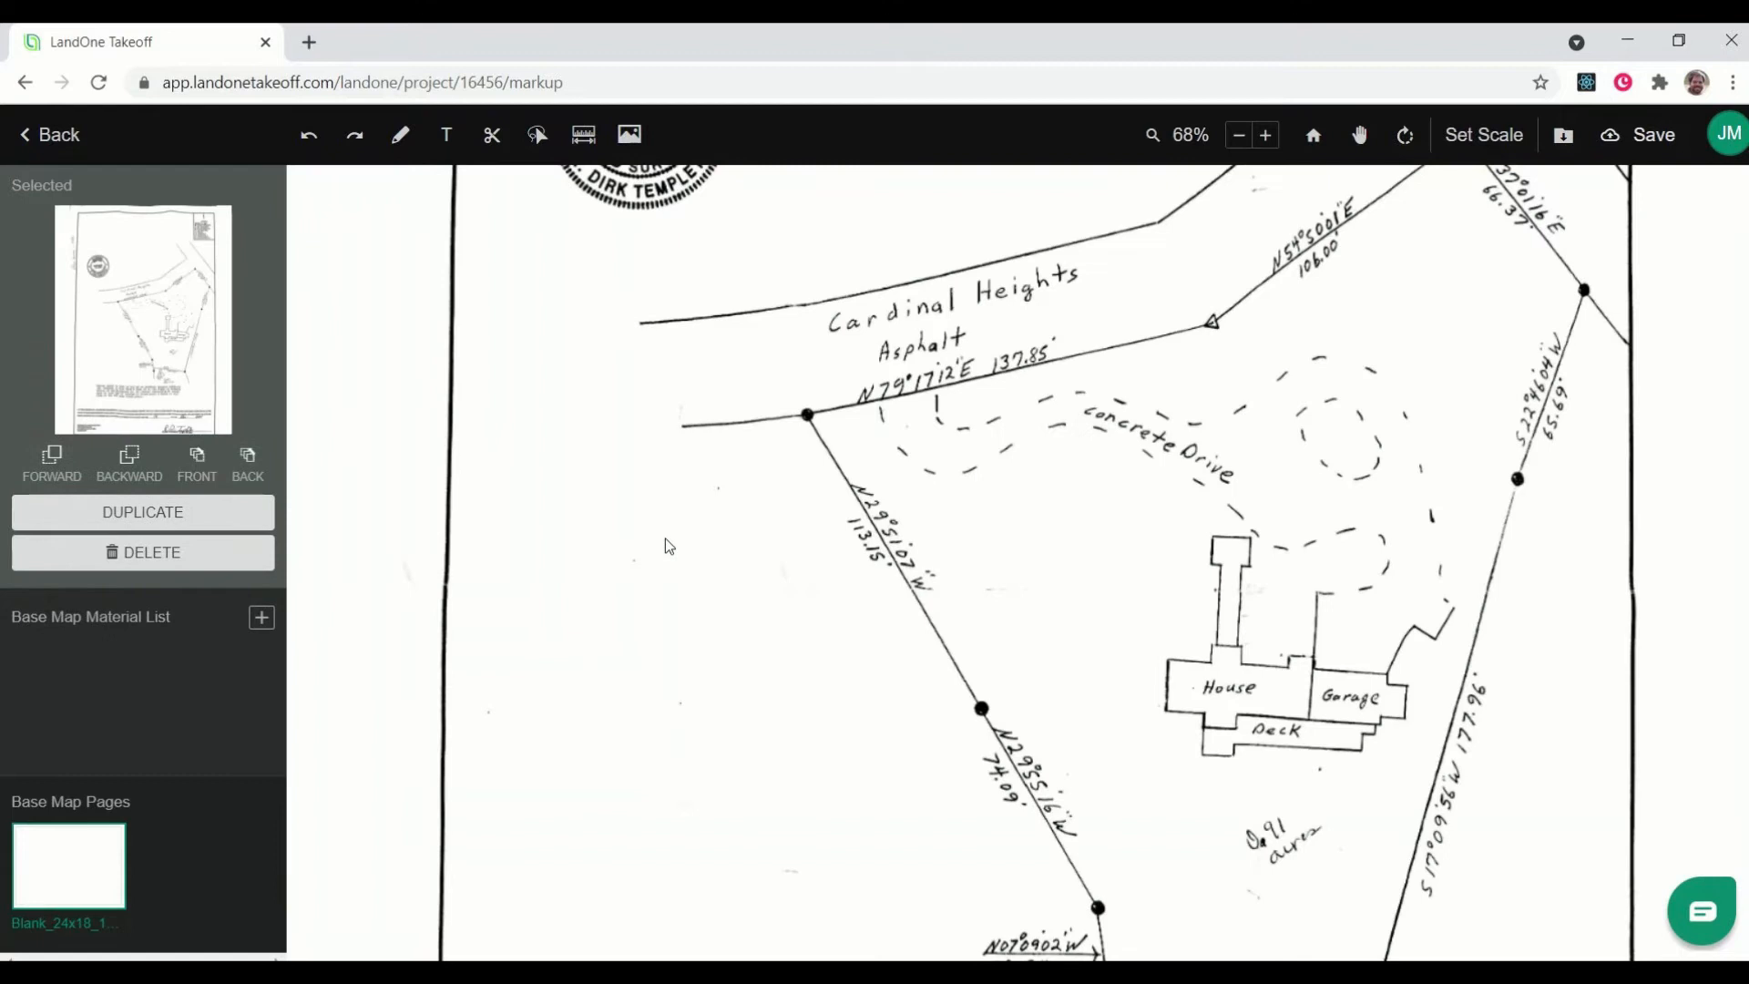
{"action": "left_click", "coordinate": [1239, 134]}
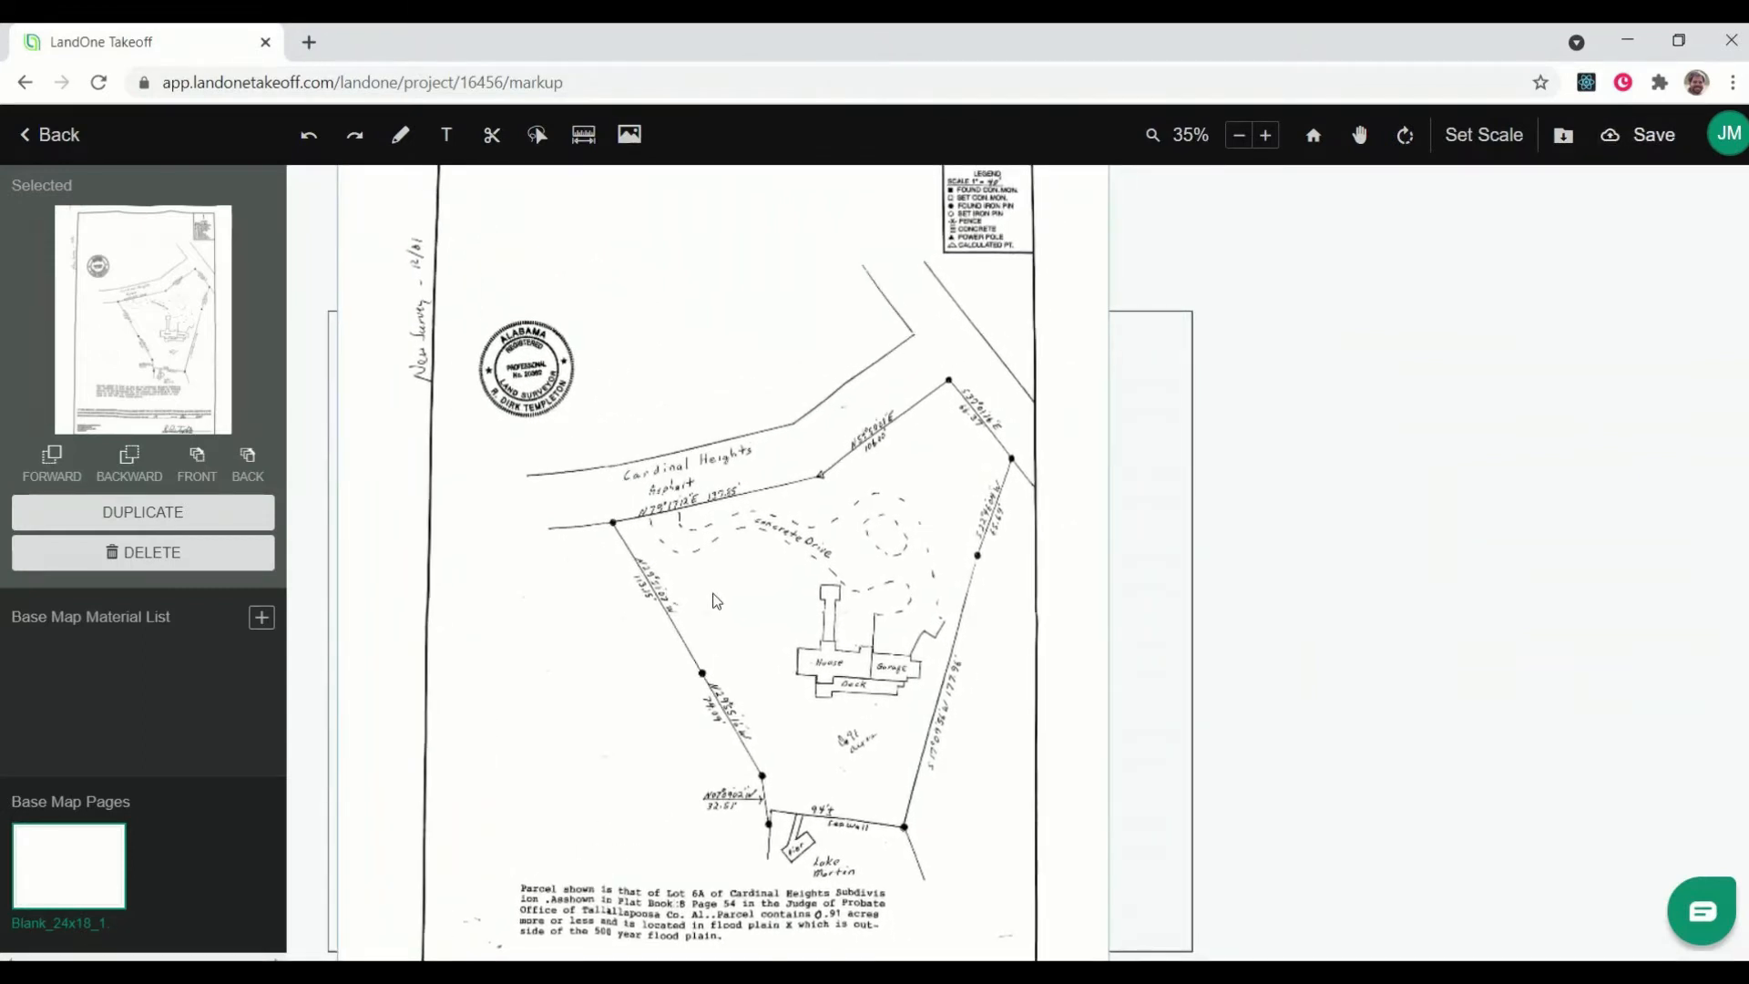
- Set the page scale to 1 in = 20 ft and save it
{"action": "left_click", "coordinate": [1482, 134]}
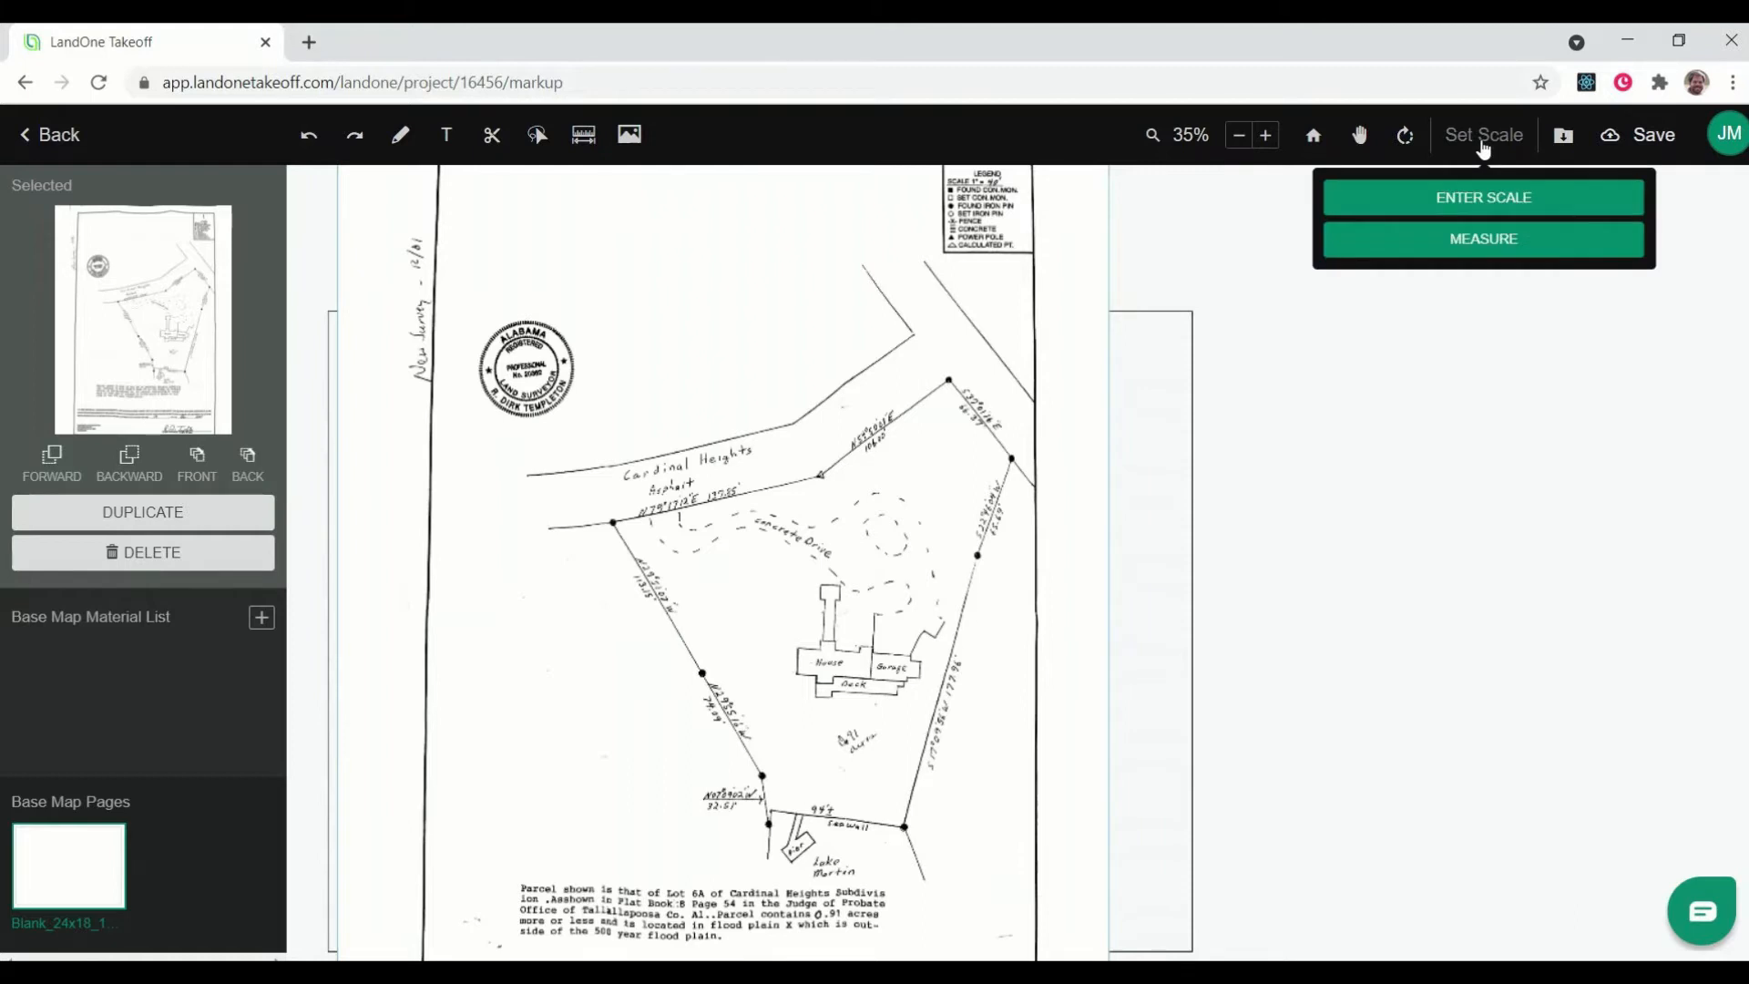
{"action": "left_click", "coordinate": [1654, 134]}
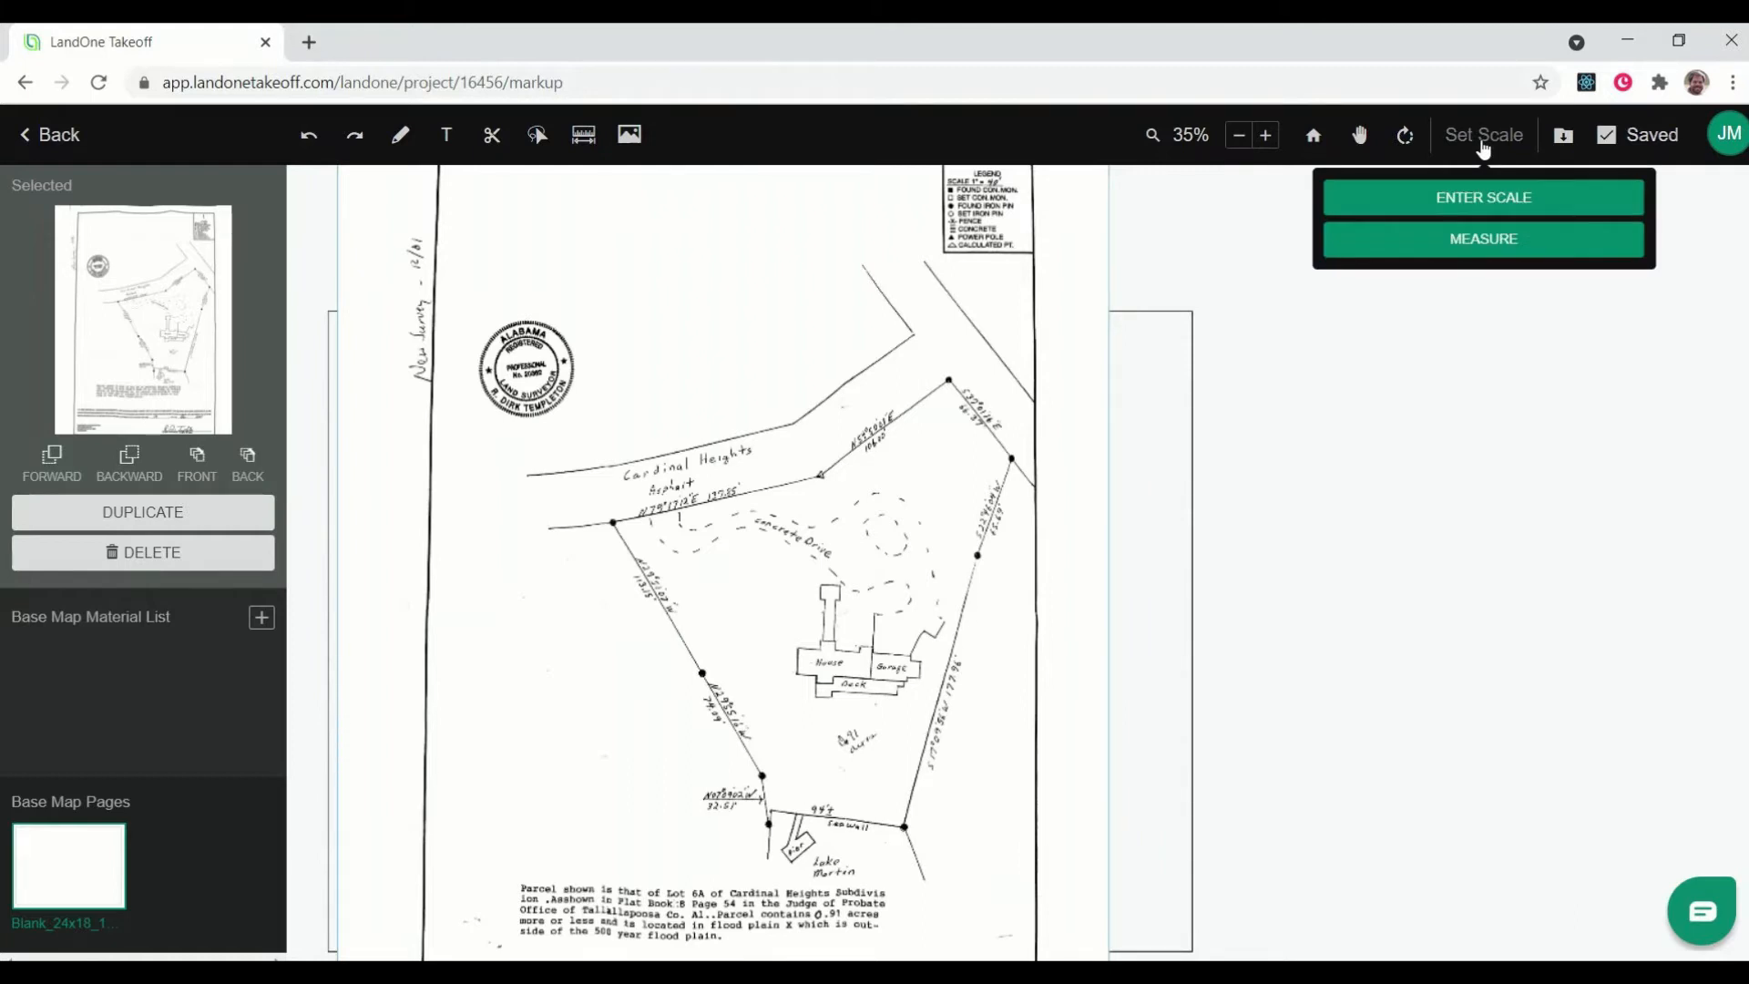
{"action": "left_click", "coordinate": [1482, 197]}
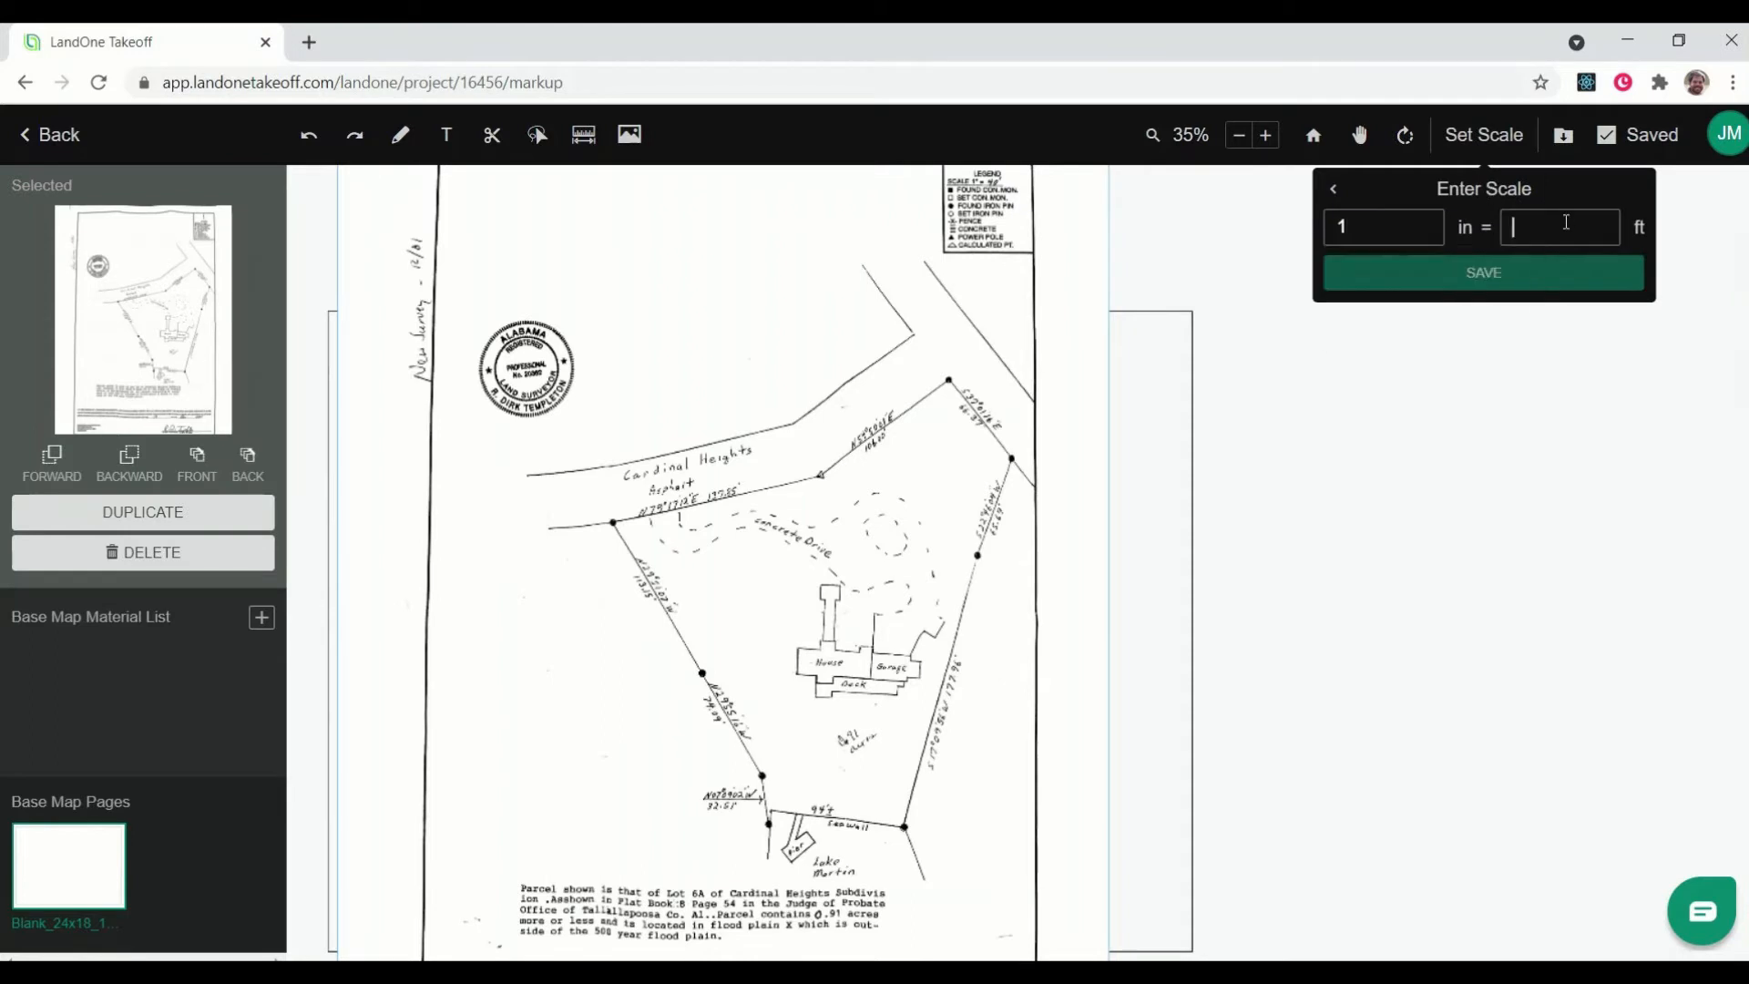
{"action": "type", "text": "20"}
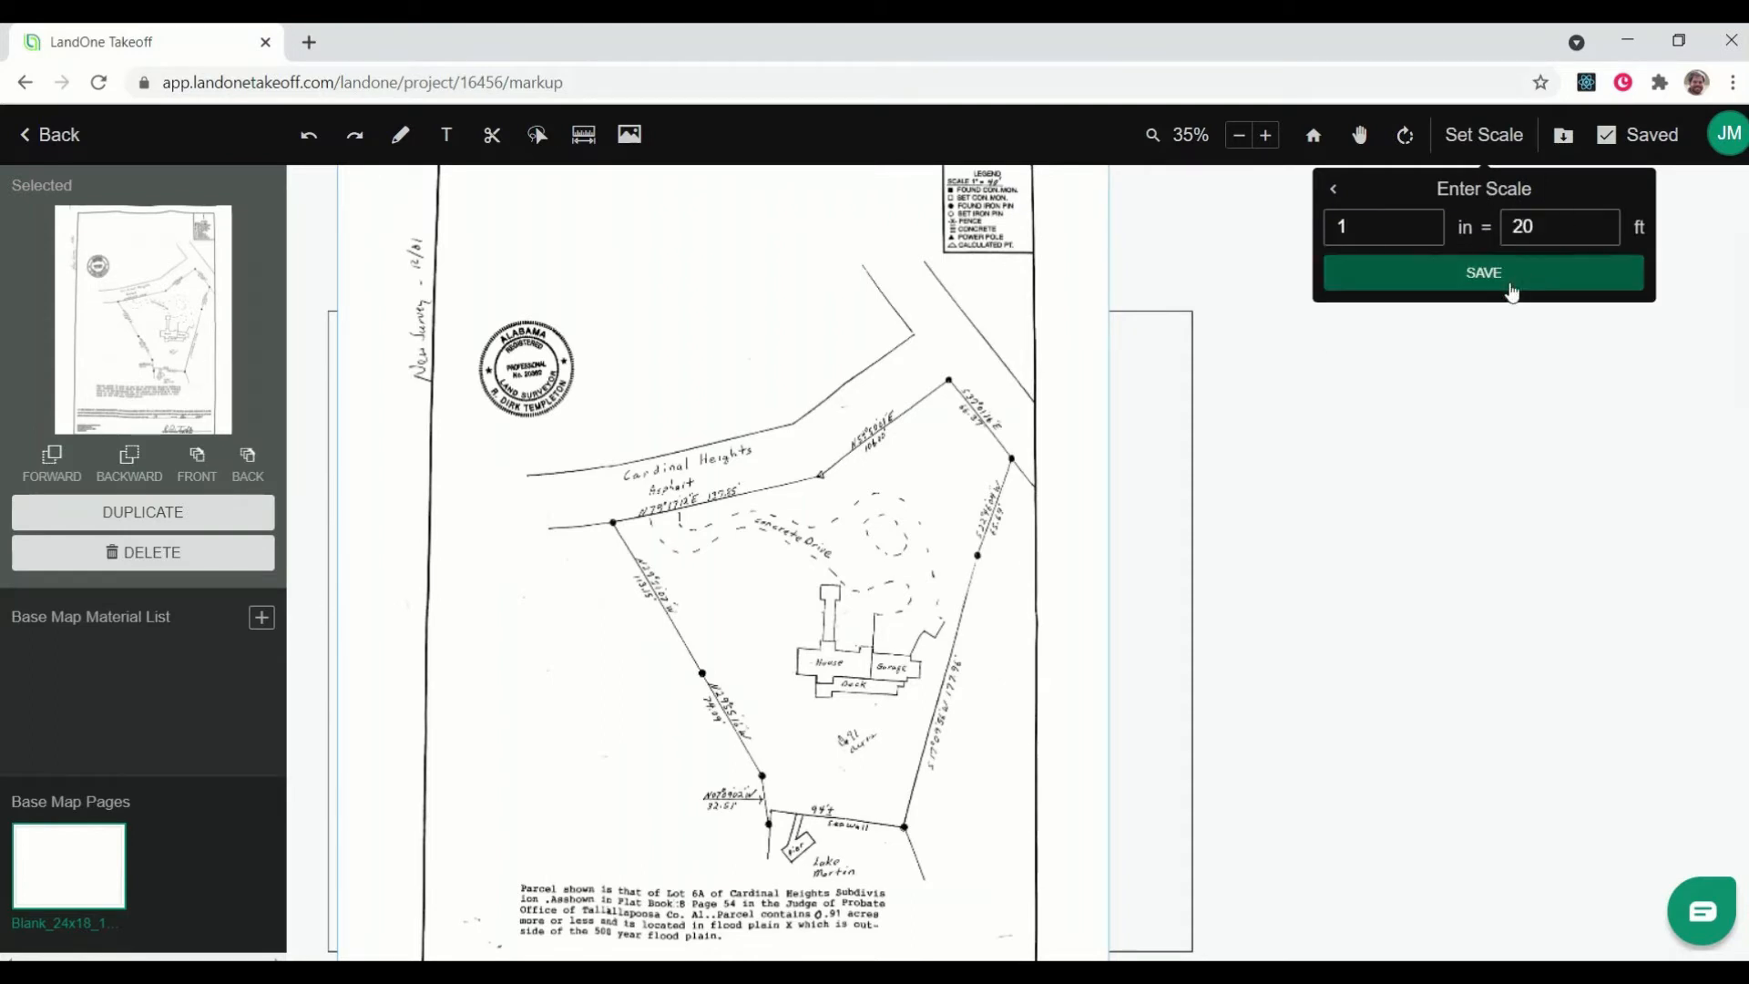
{"action": "left_click", "coordinate": [1484, 273]}
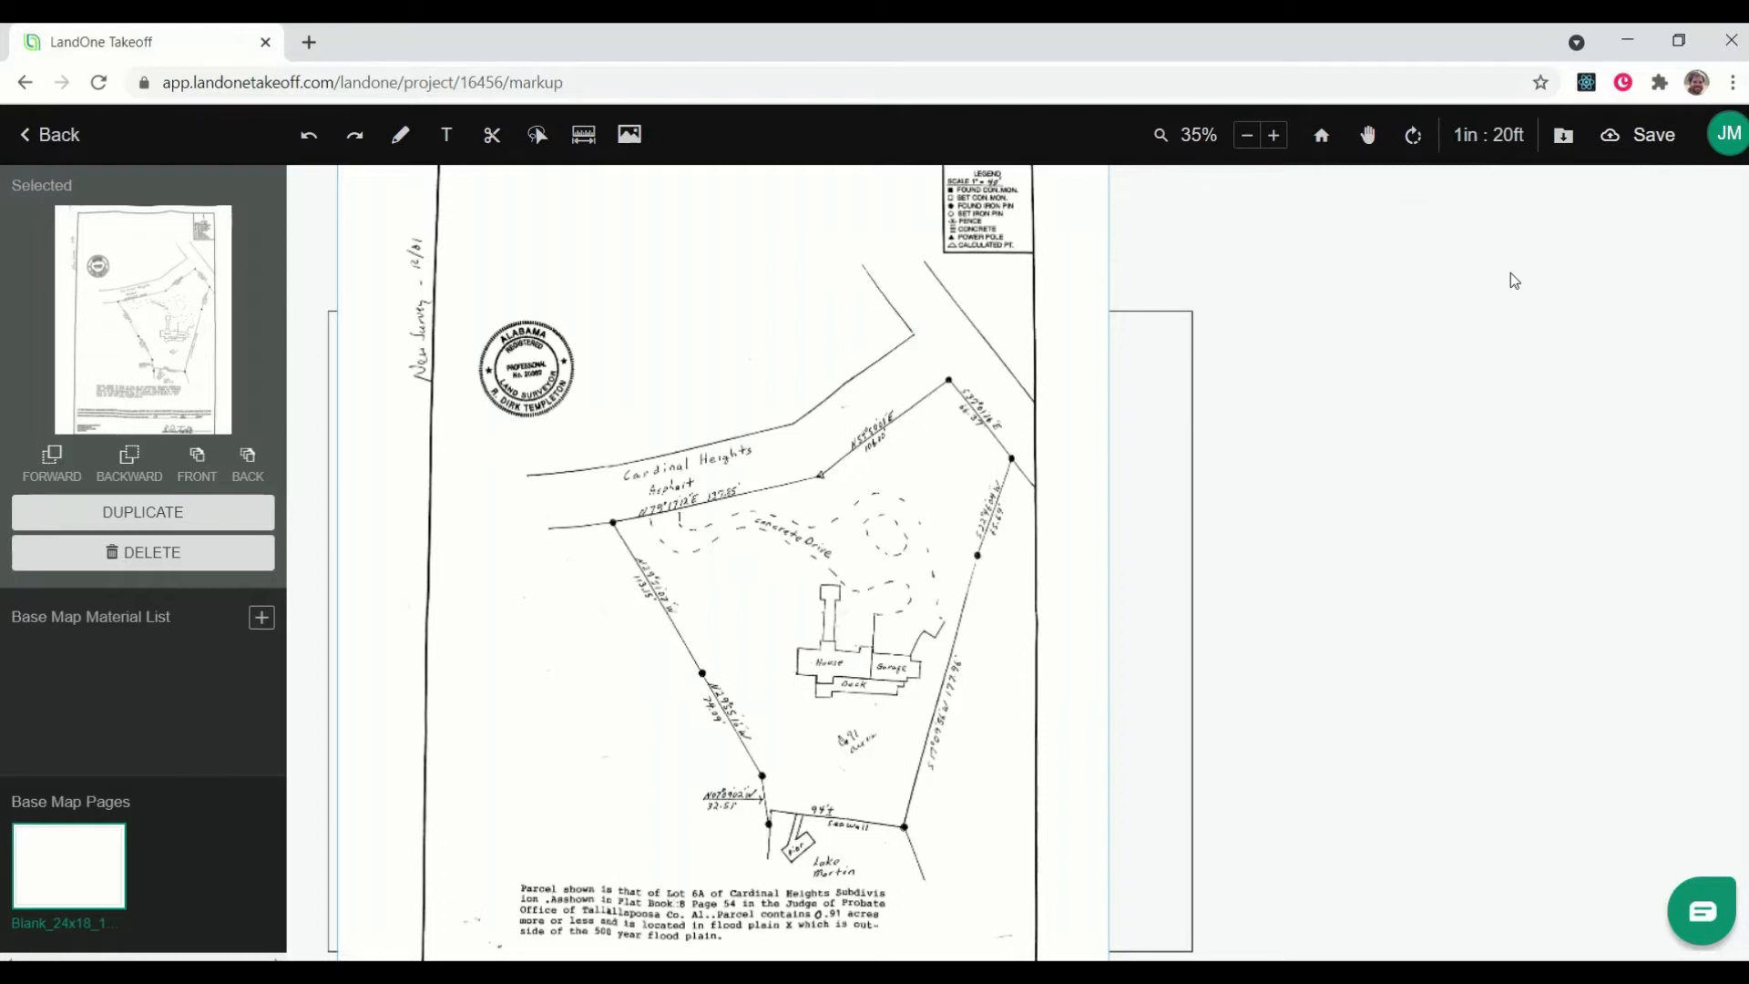
{"action": "left_click", "coordinate": [1654, 134]}
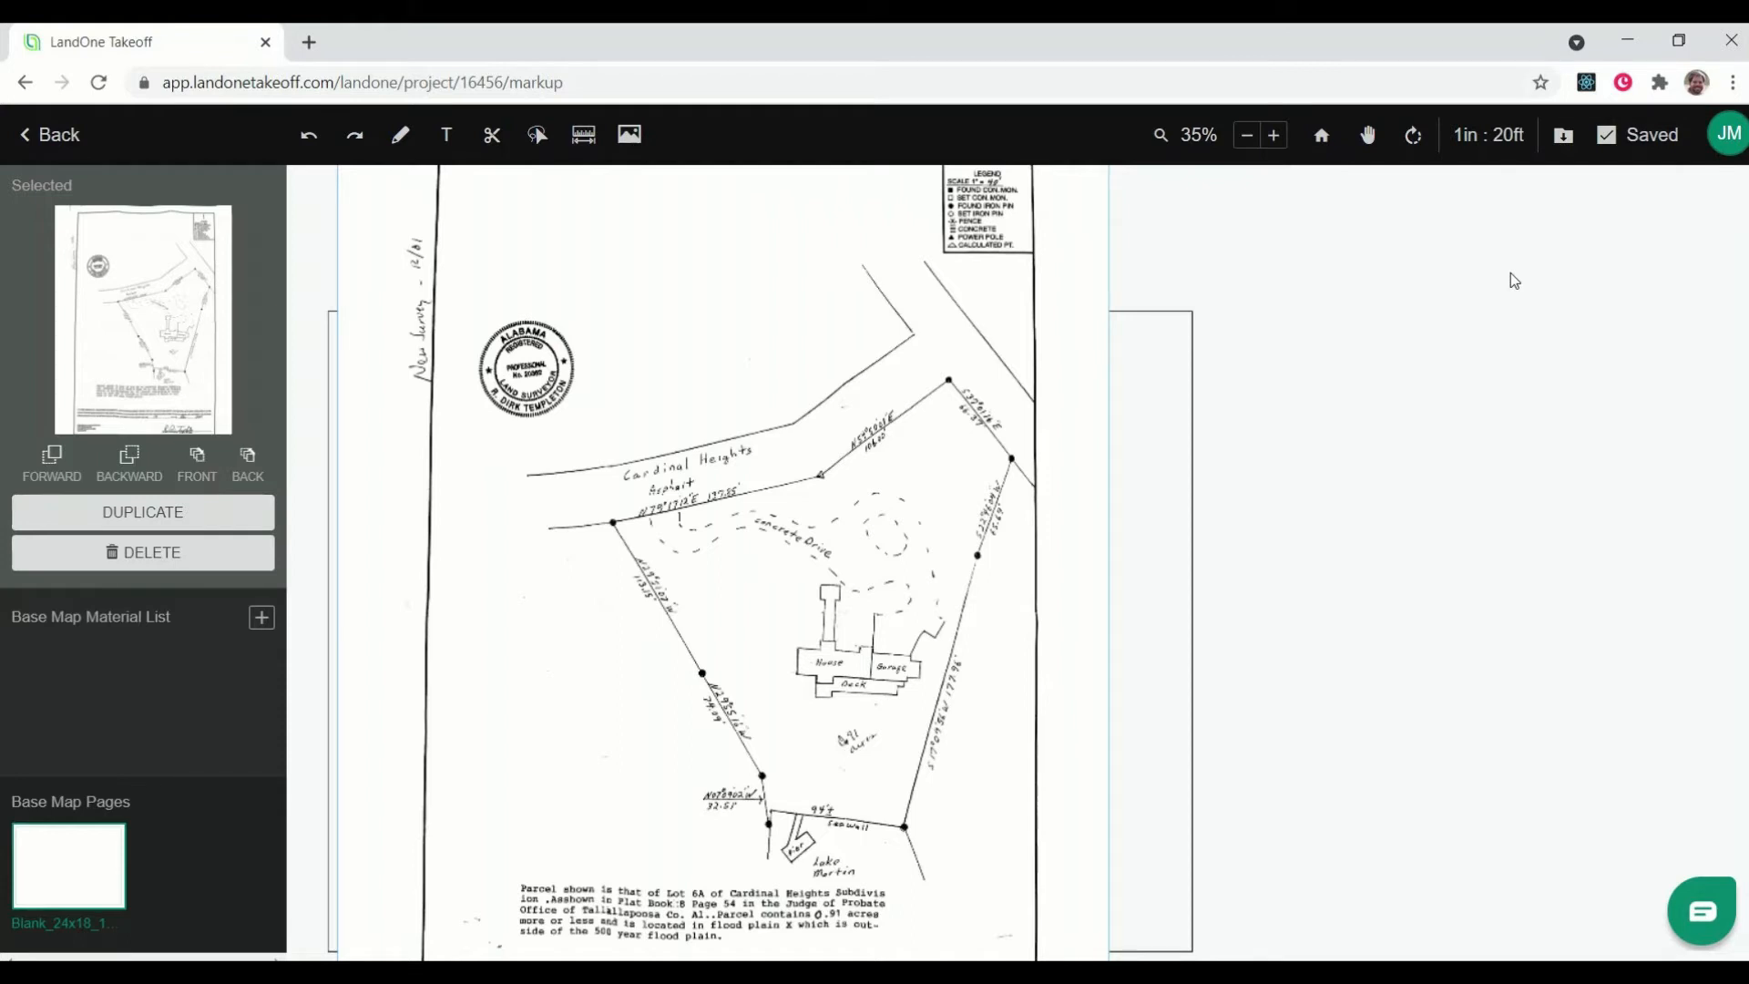
{"action": "mouse_move", "coordinate": [1498, 282]}
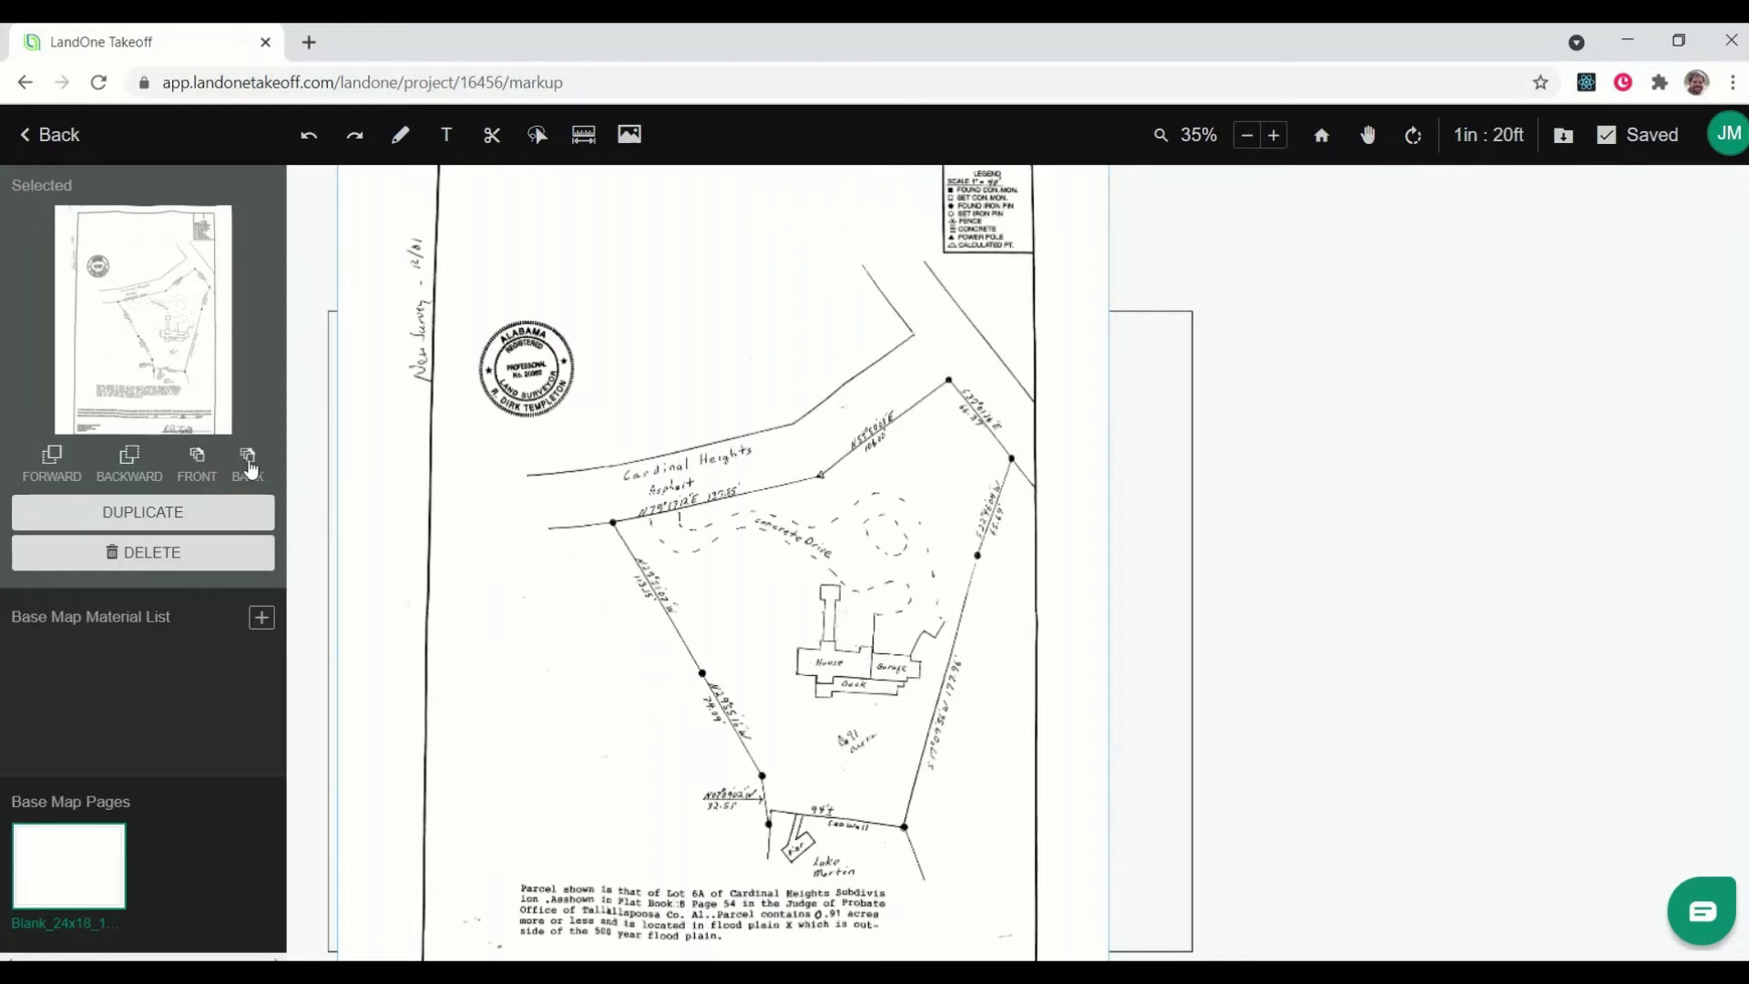
{"action": "mouse_move", "coordinate": [288, 508]}
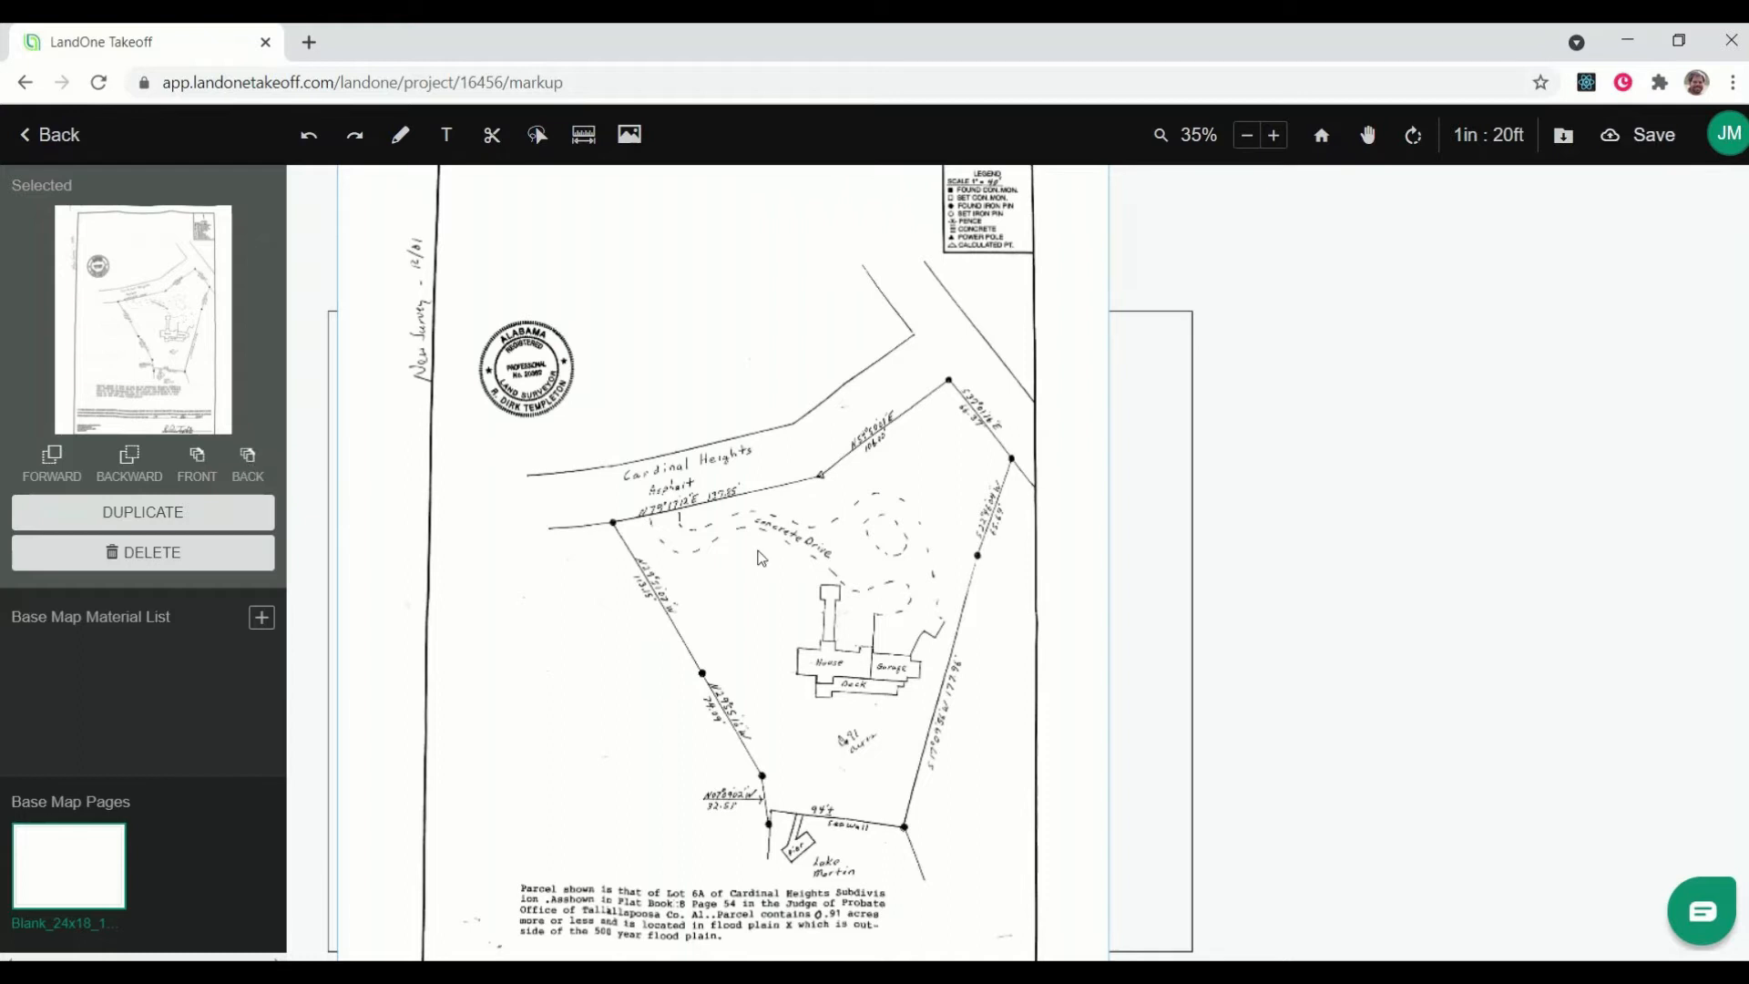
- Zoom in on the survey around the lot lines, concrete drive and house
{"action": "left_click", "coordinate": [1273, 134]}
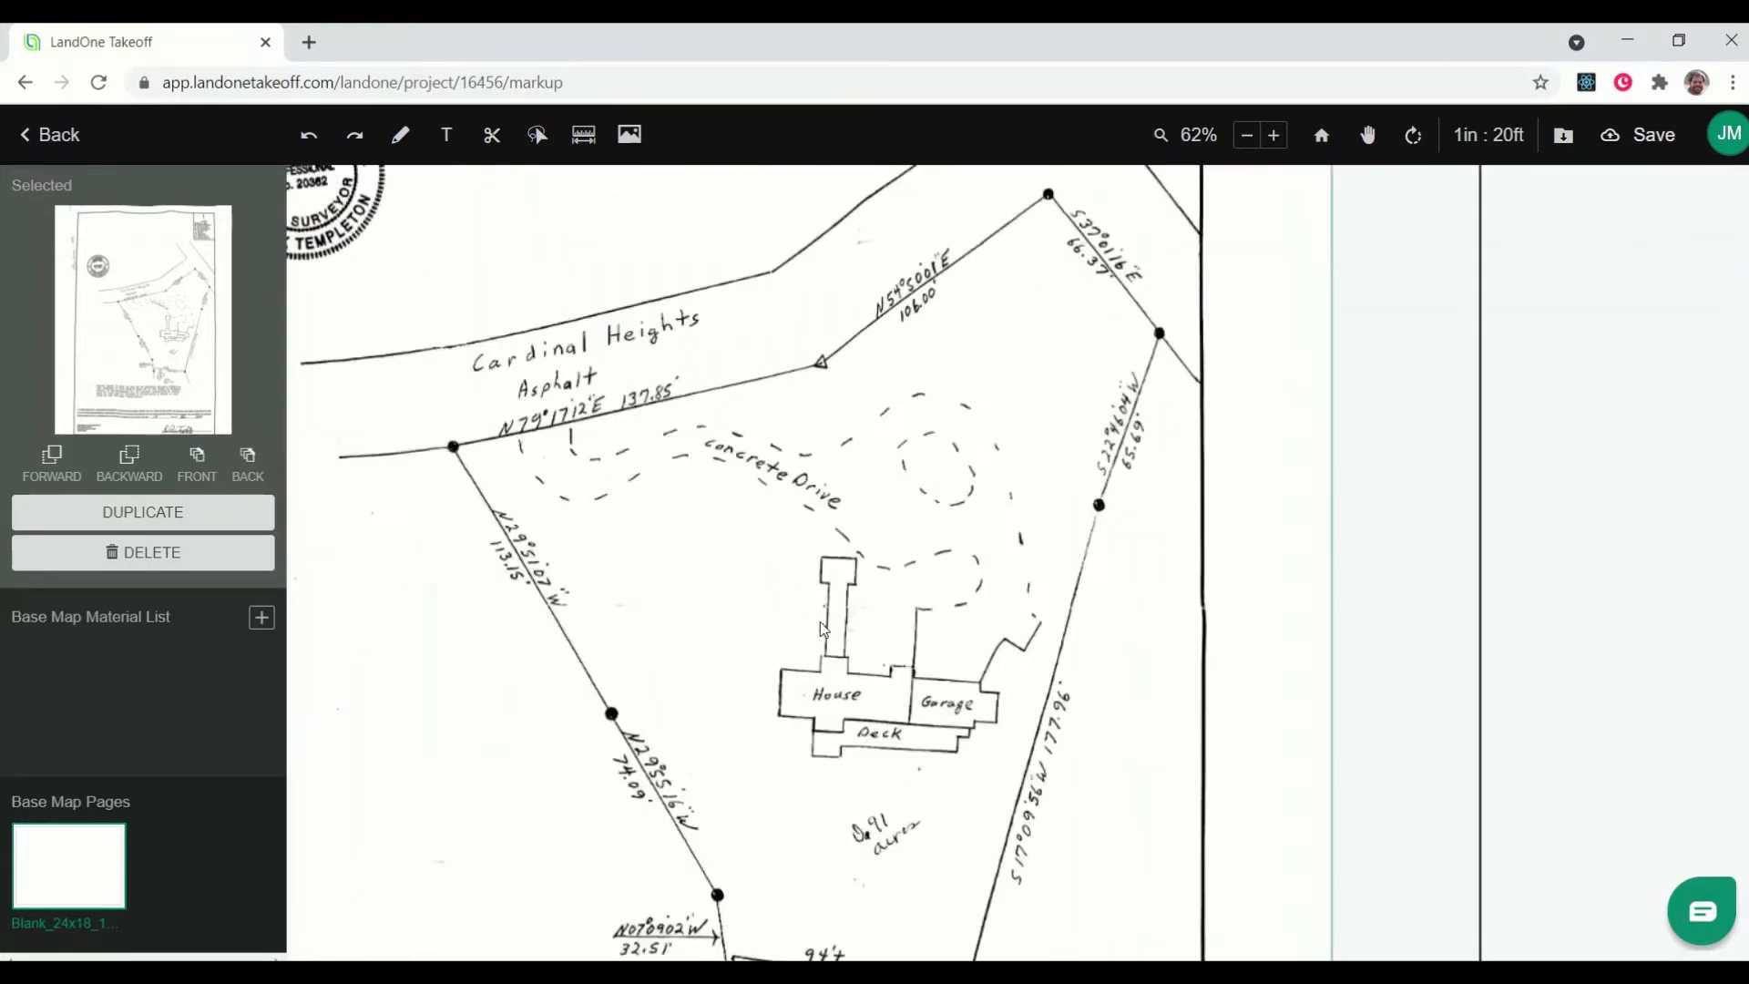
{"action": "left_click", "coordinate": [1273, 135]}
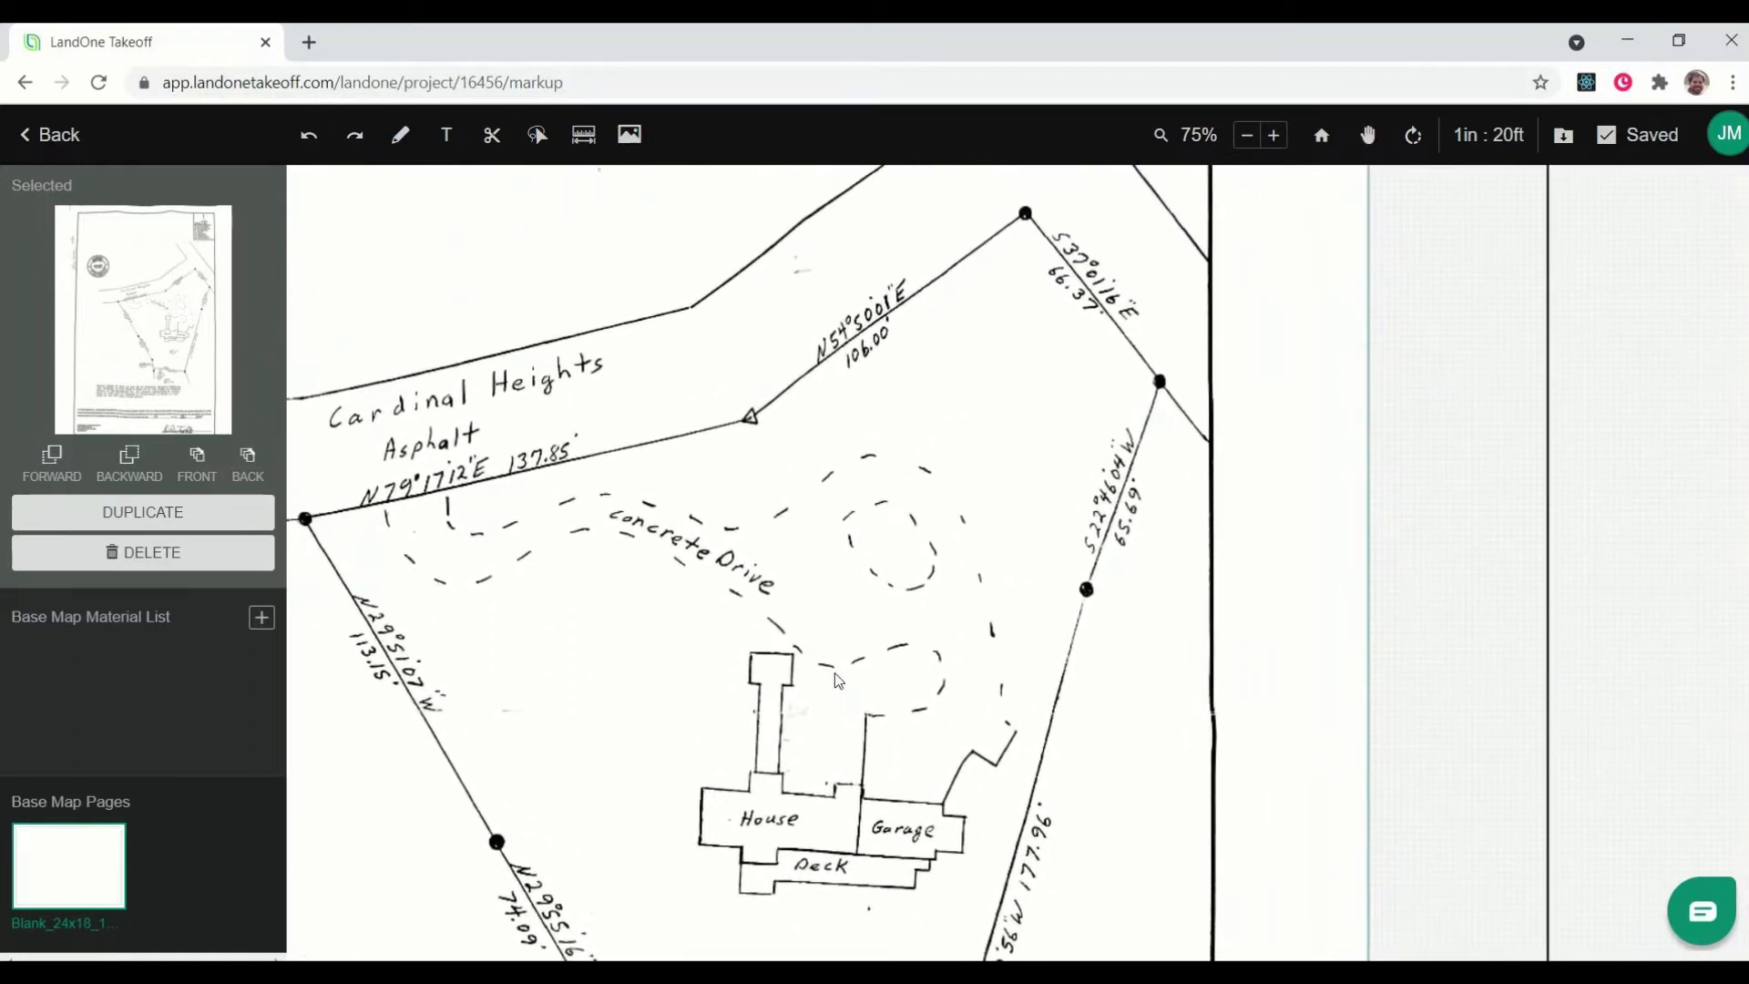
{"action": "mouse_move", "coordinate": [1047, 240]}
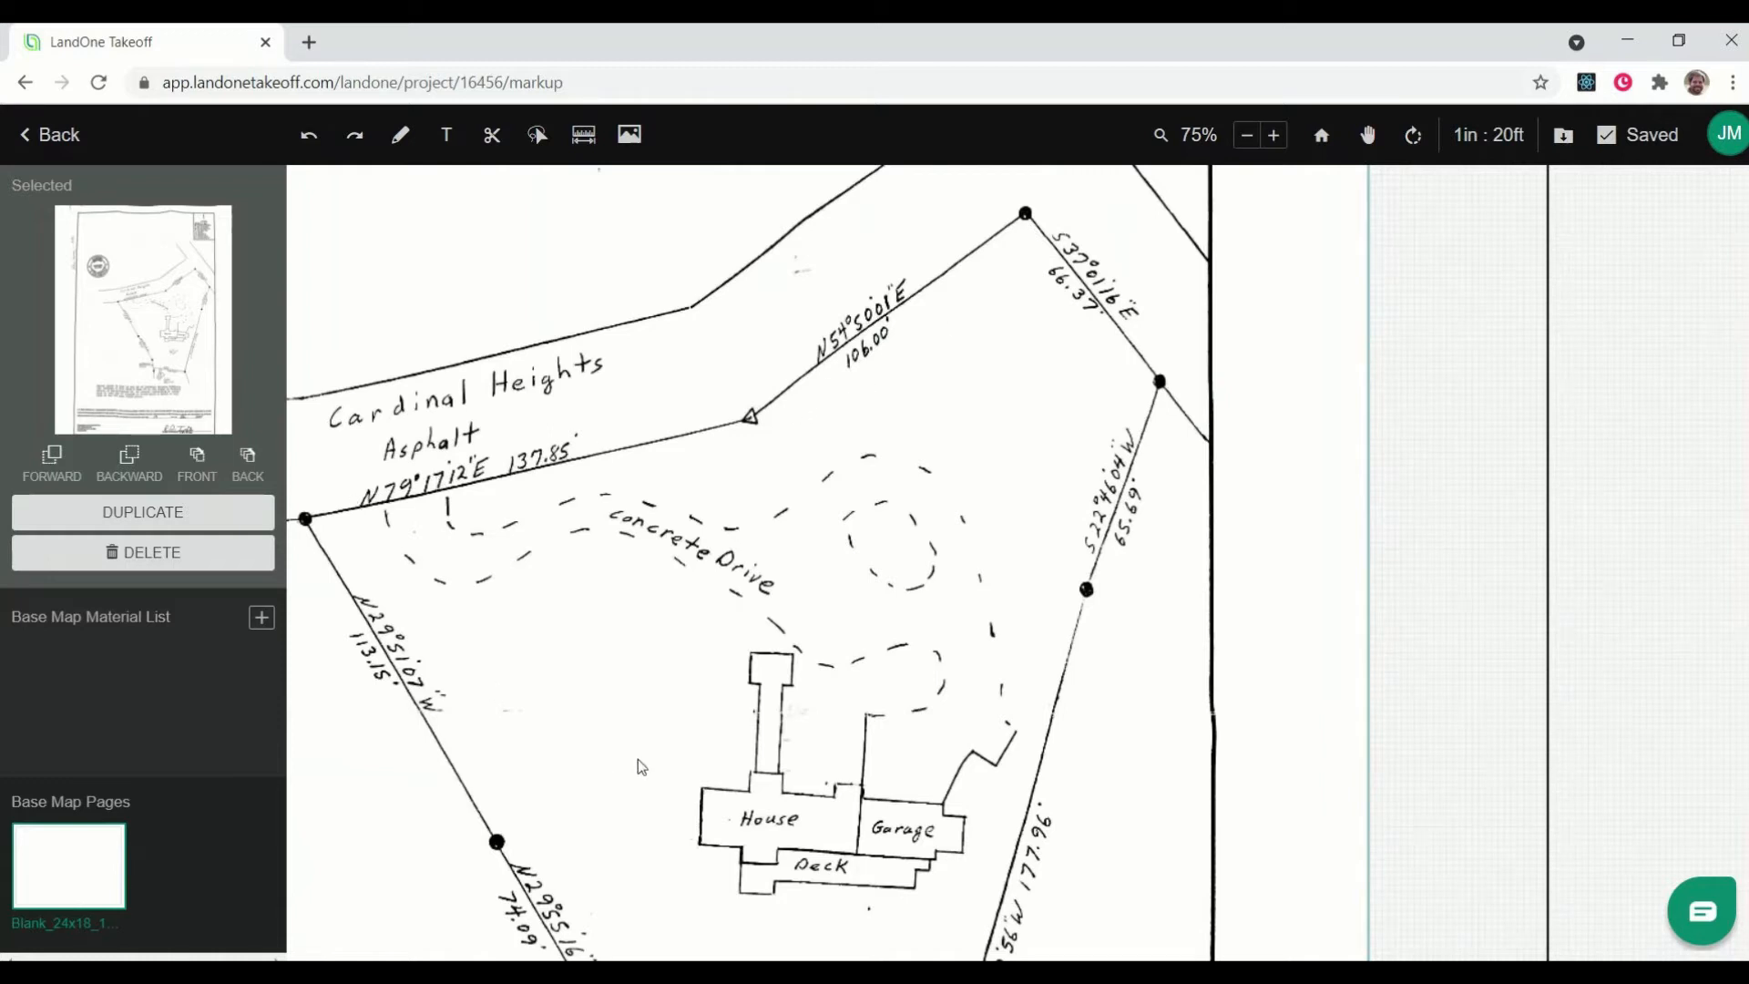
{"action": "mouse_move", "coordinate": [1311, 307]}
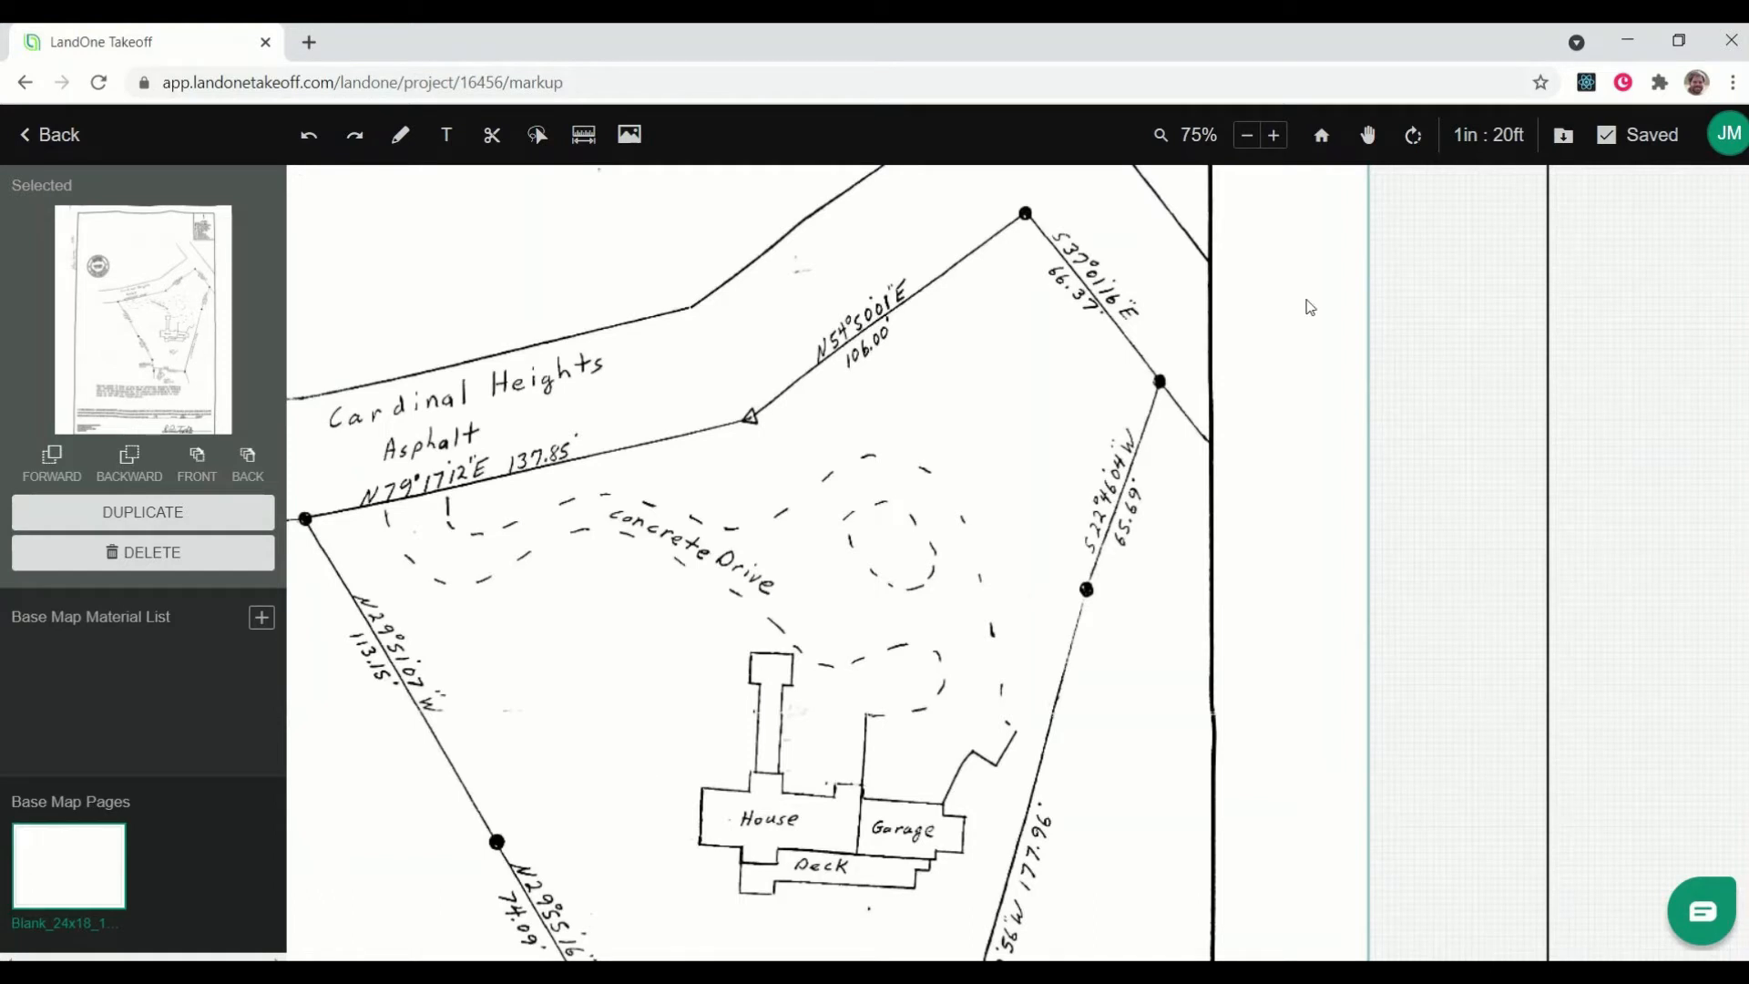
{"action": "mouse_move", "coordinate": [808, 523]}
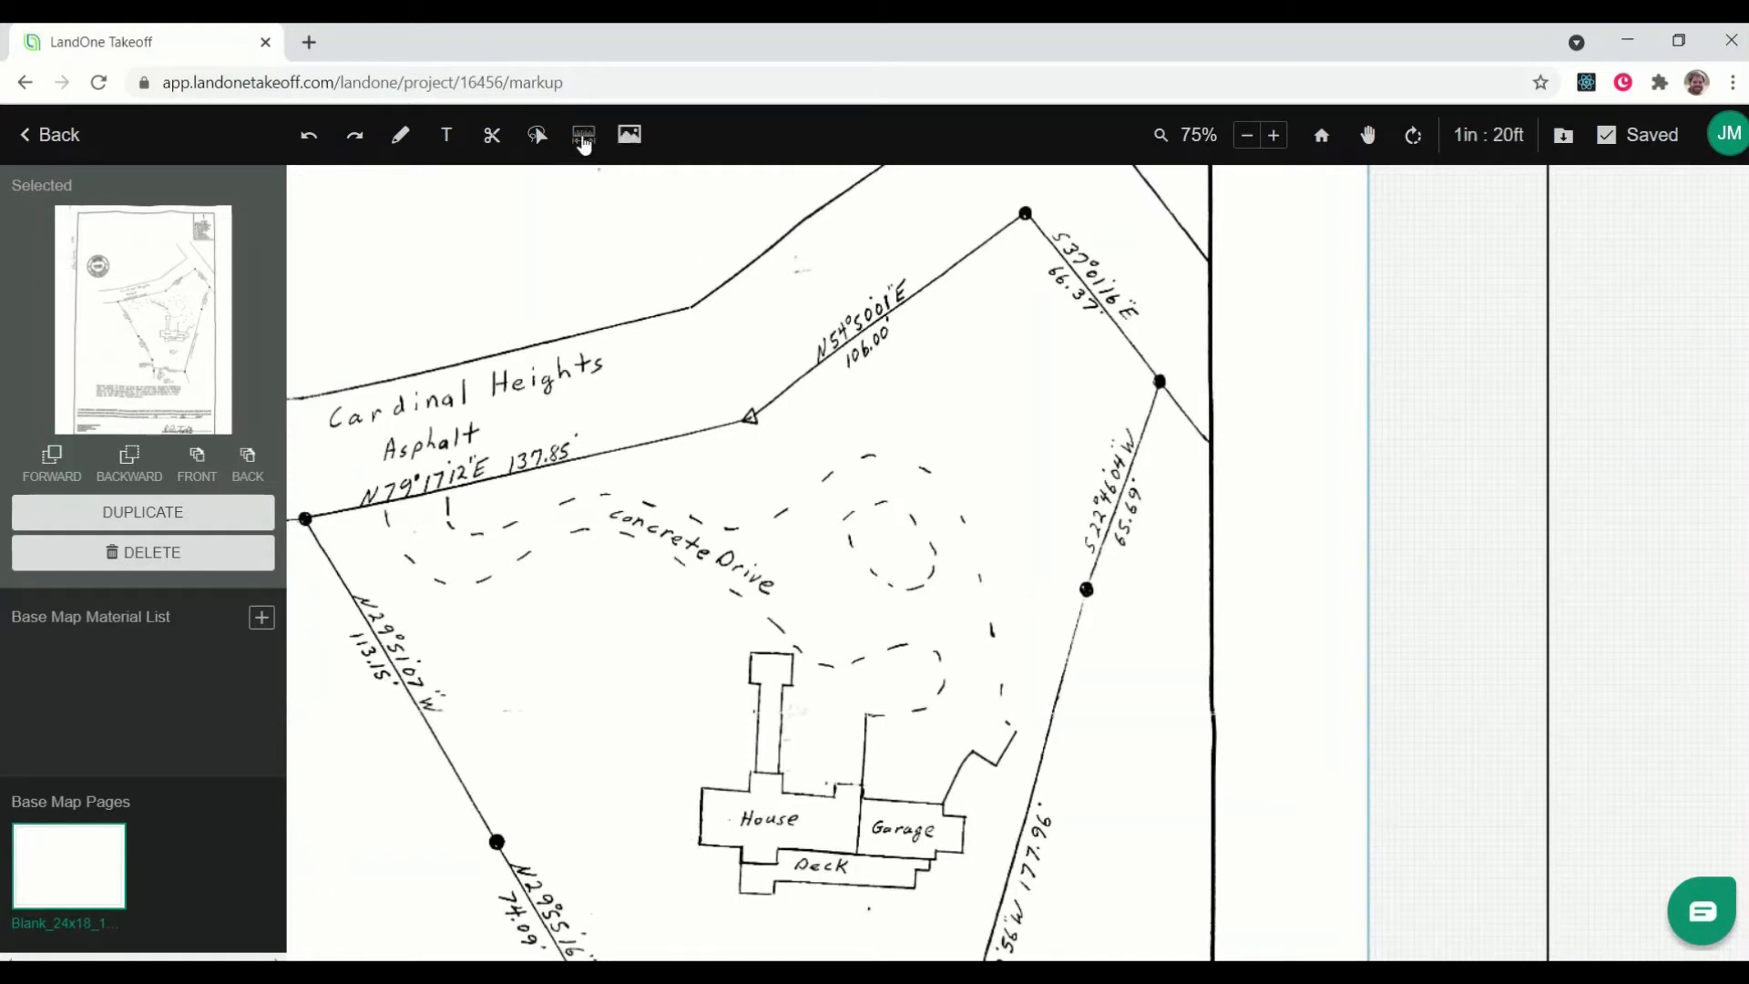
{"action": "mouse_move", "coordinate": [582, 134]}
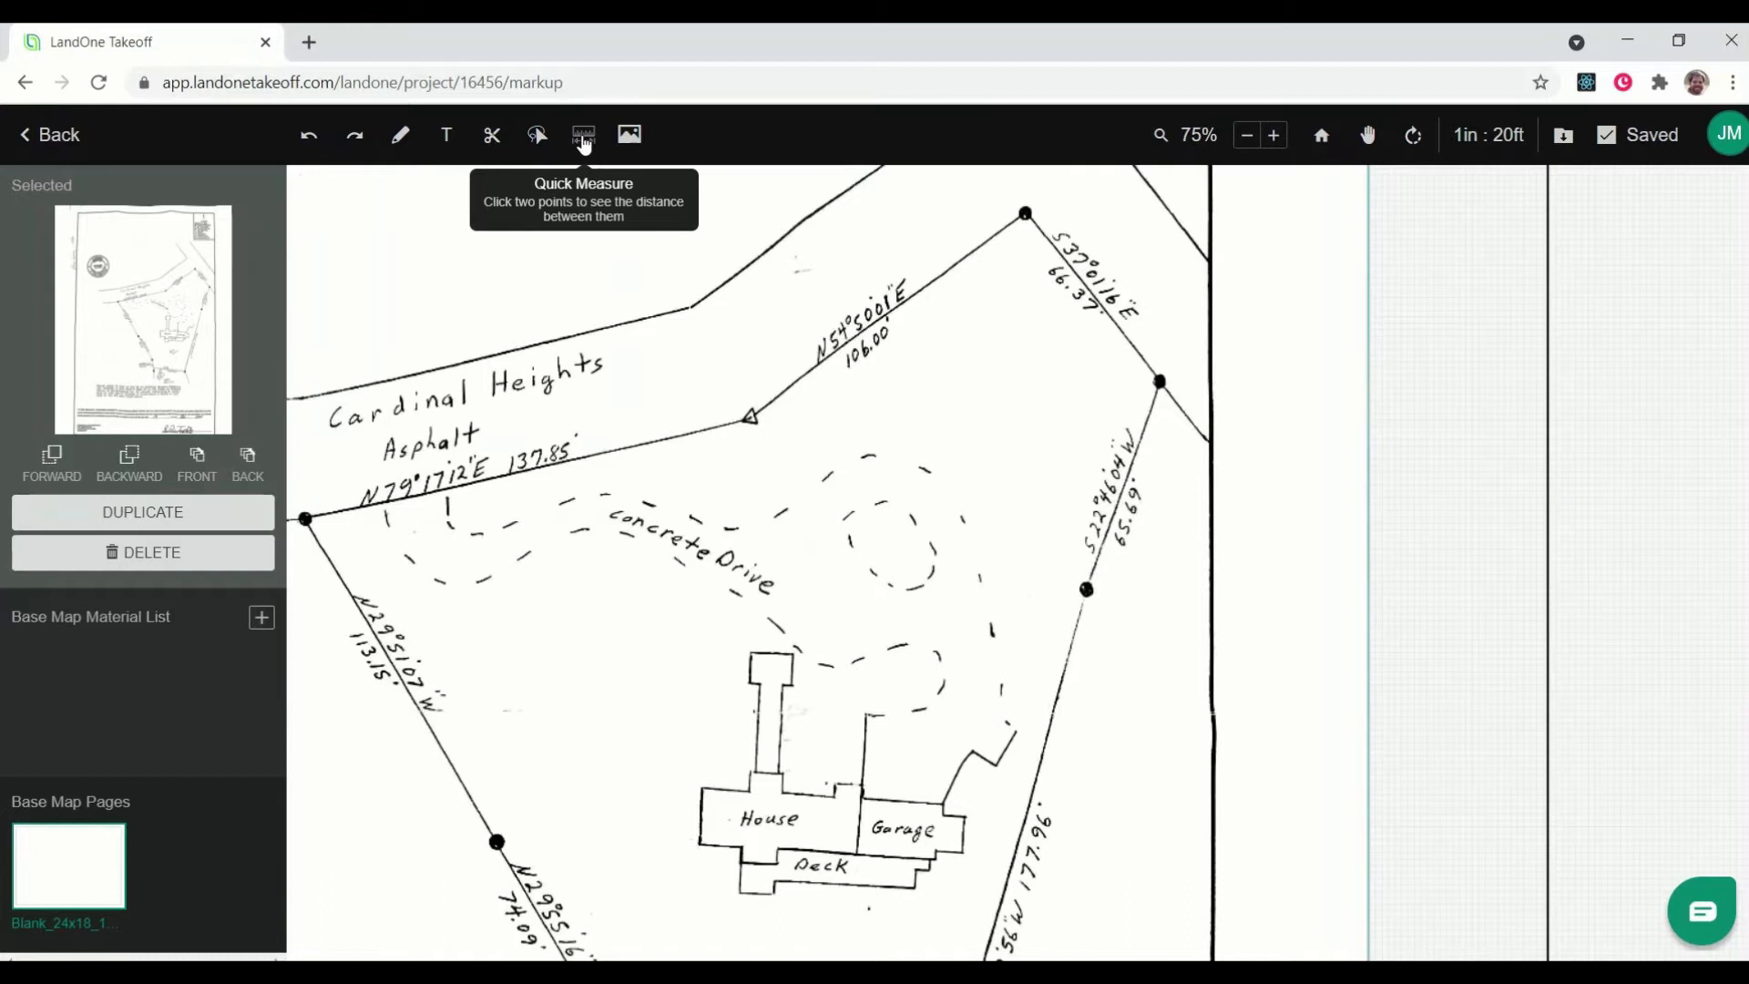
- Quick-measure the 106.00 property line to confirm it reads 106 ft
{"action": "left_click", "coordinate": [582, 134]}
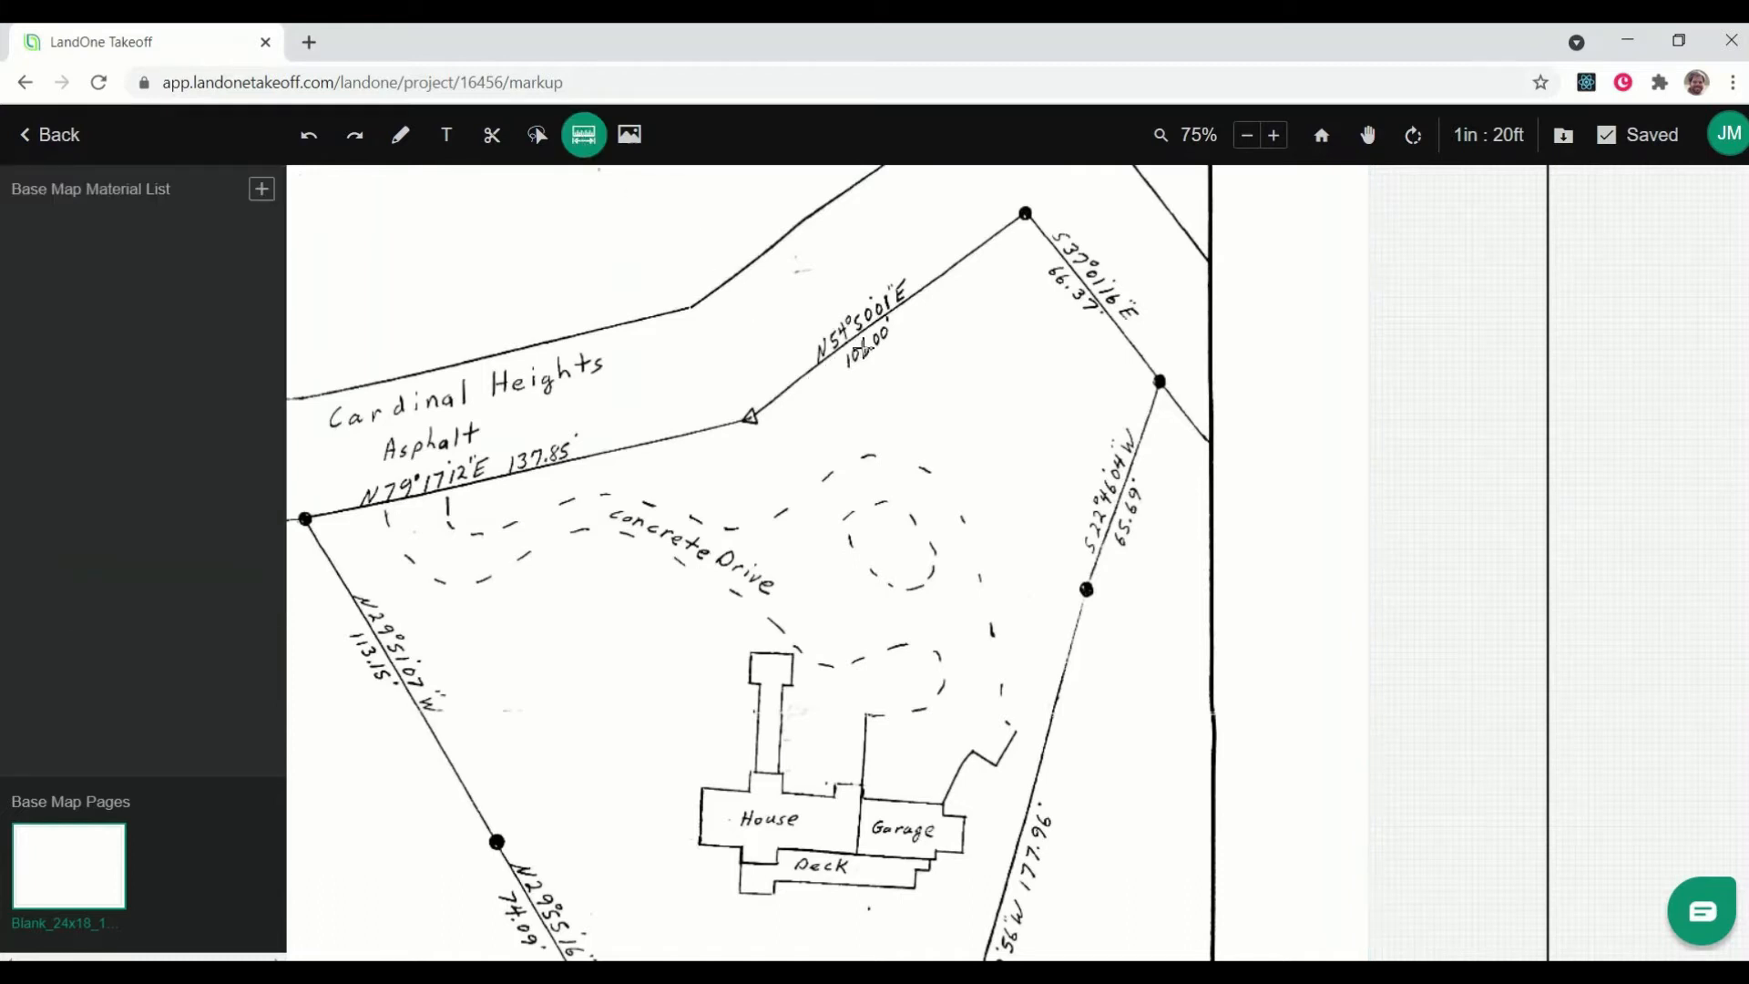
{"action": "mouse_move", "coordinate": [773, 458]}
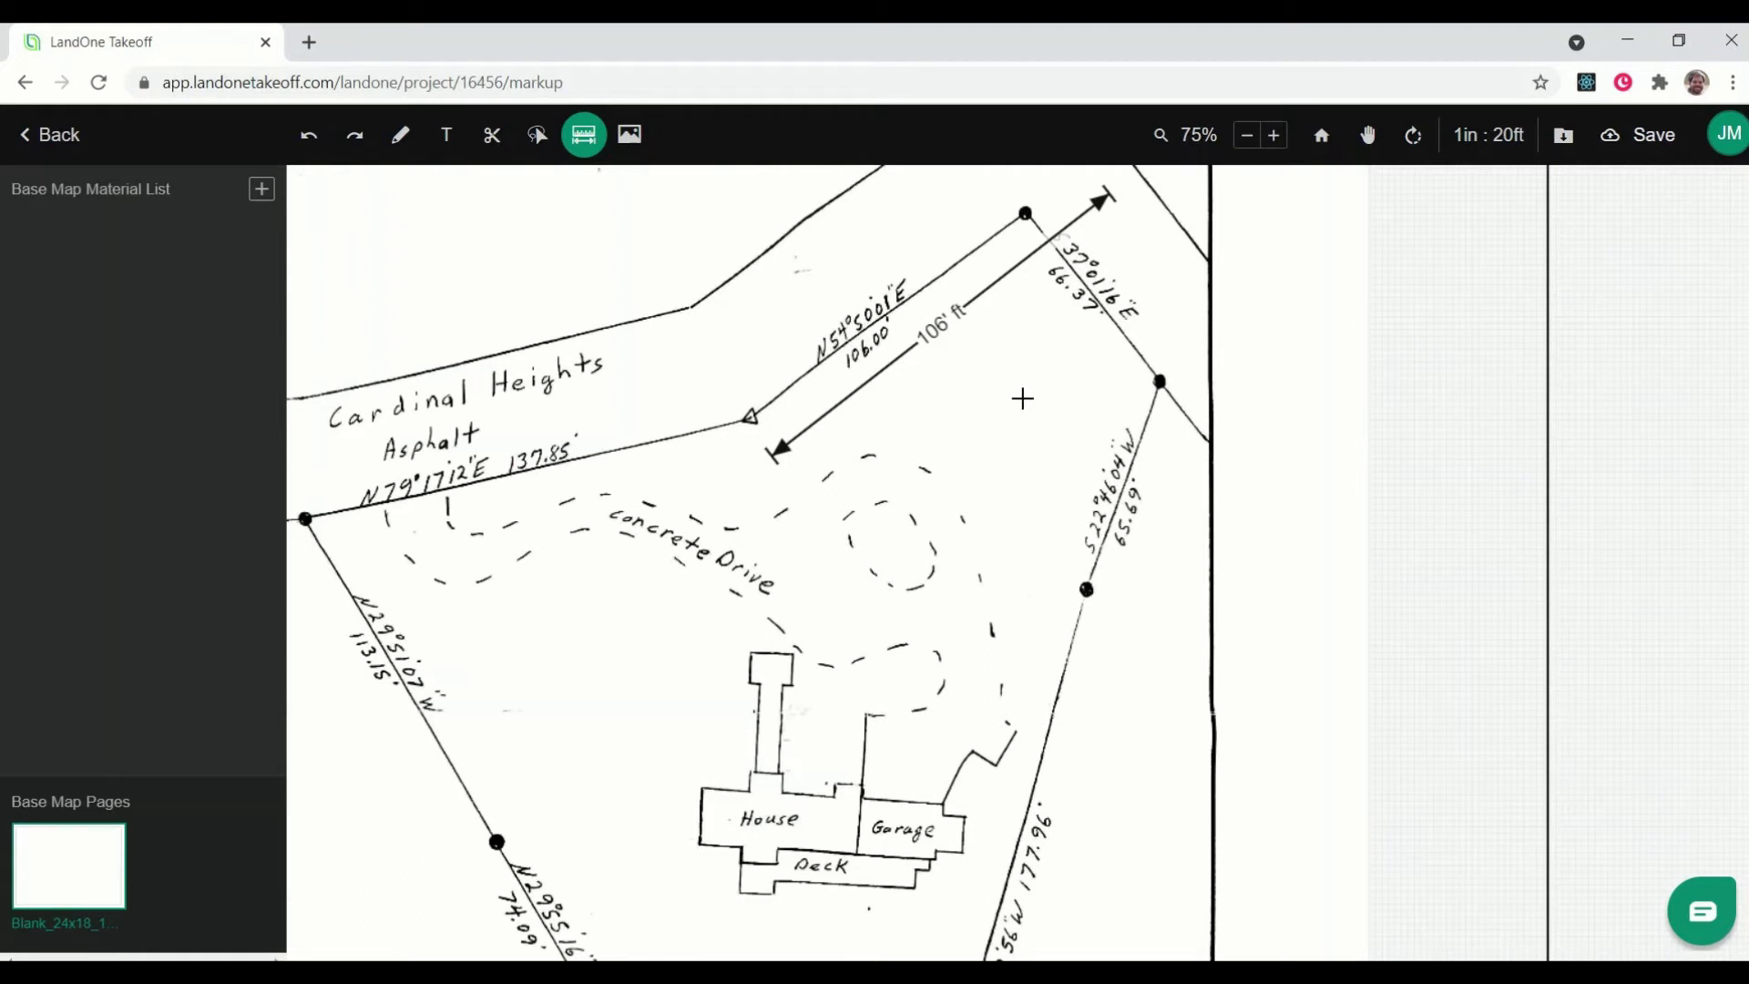
{"action": "left_click", "coordinate": [1654, 134]}
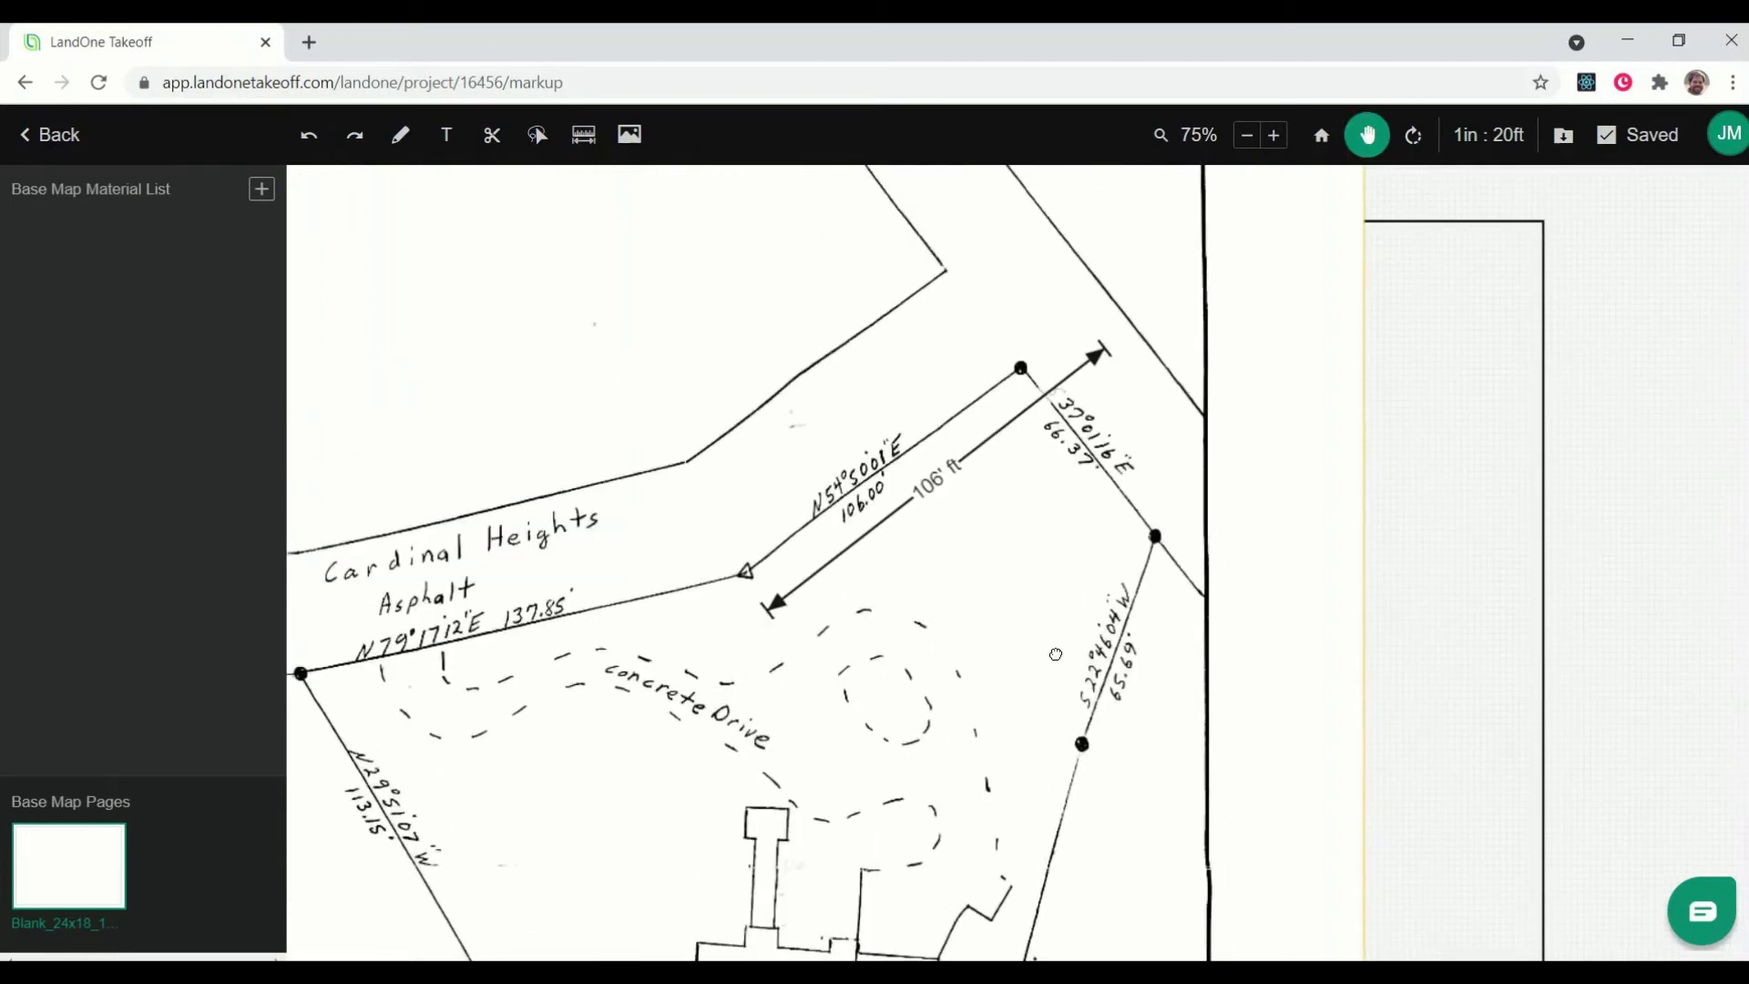
- Zoom out to the full survey sheet and clear the 106 ft check measurement
{"action": "left_click", "coordinate": [1247, 135]}
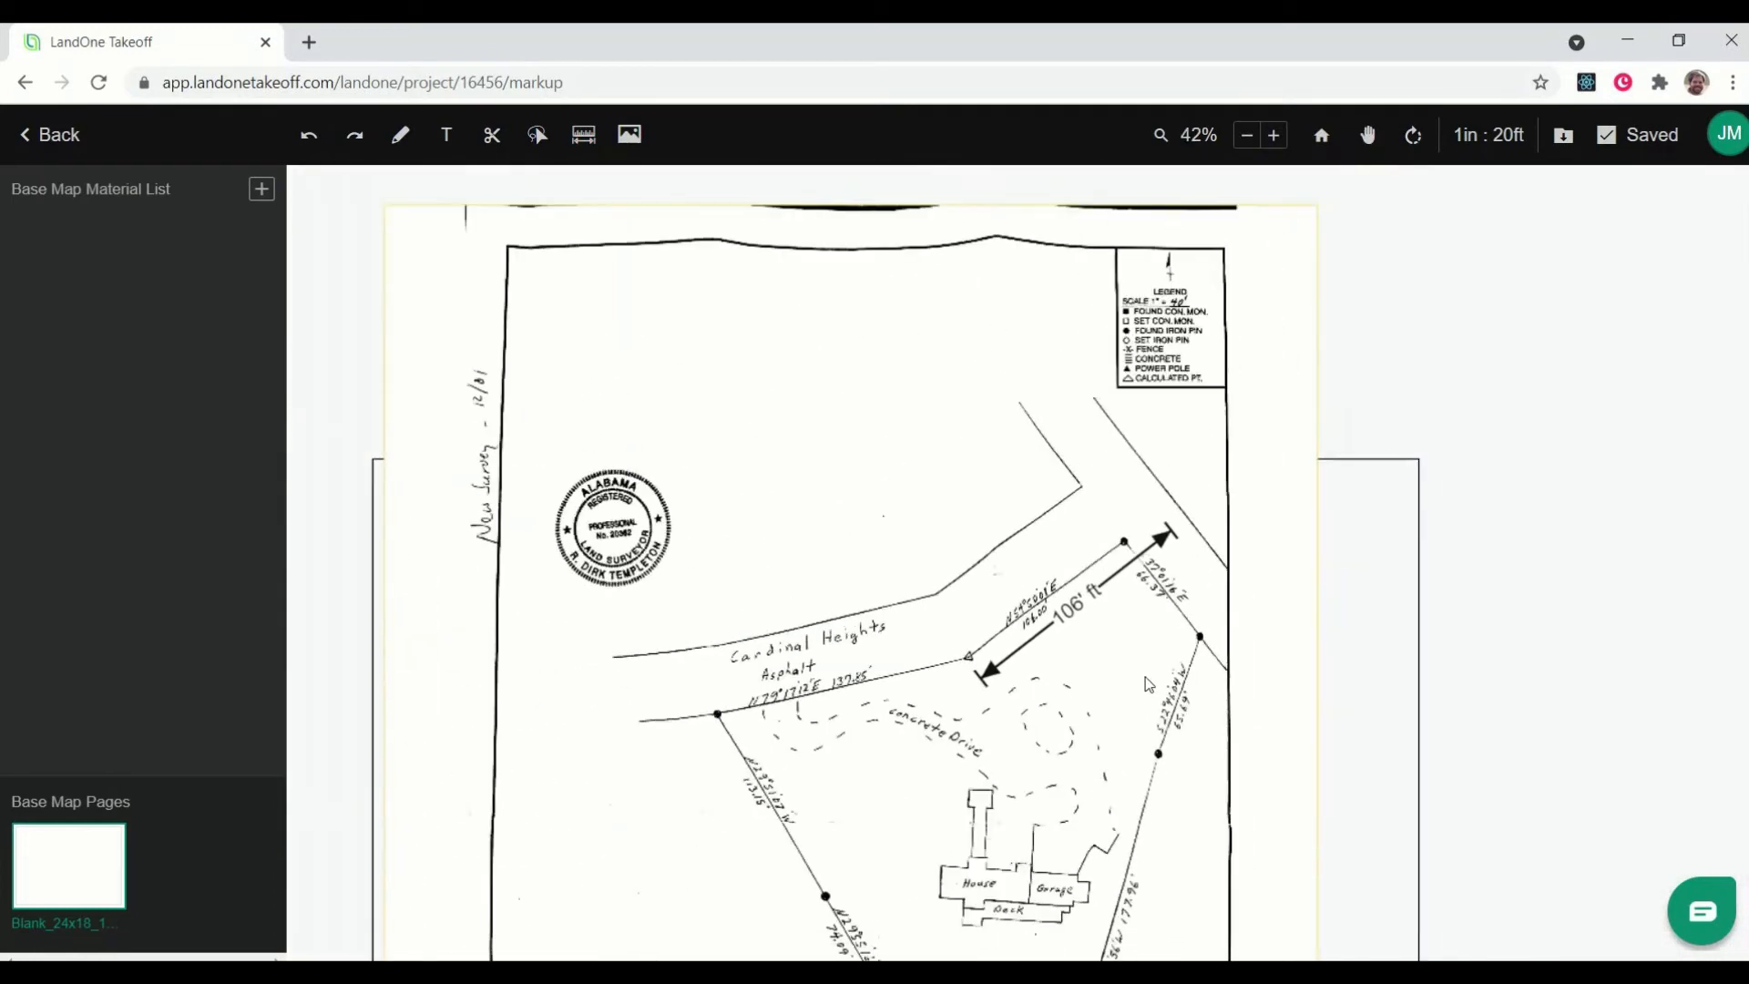
{"action": "left_click", "coordinate": [1273, 134]}
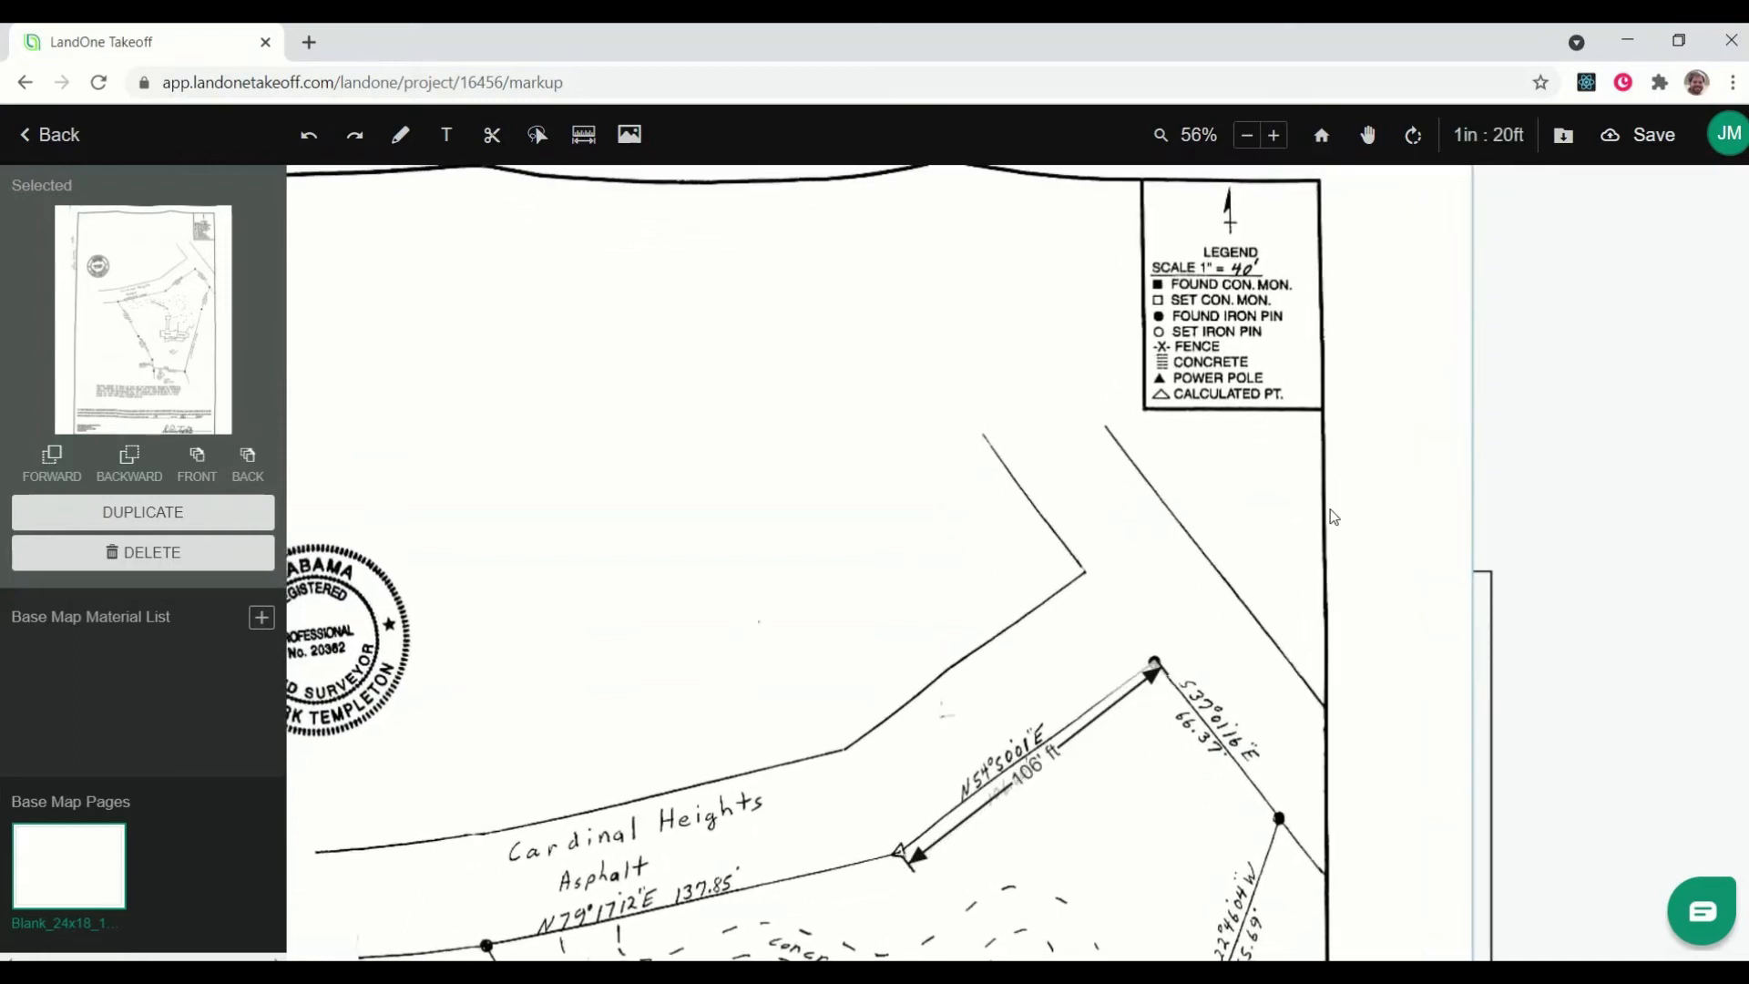
{"action": "mouse_move", "coordinate": [1078, 681]}
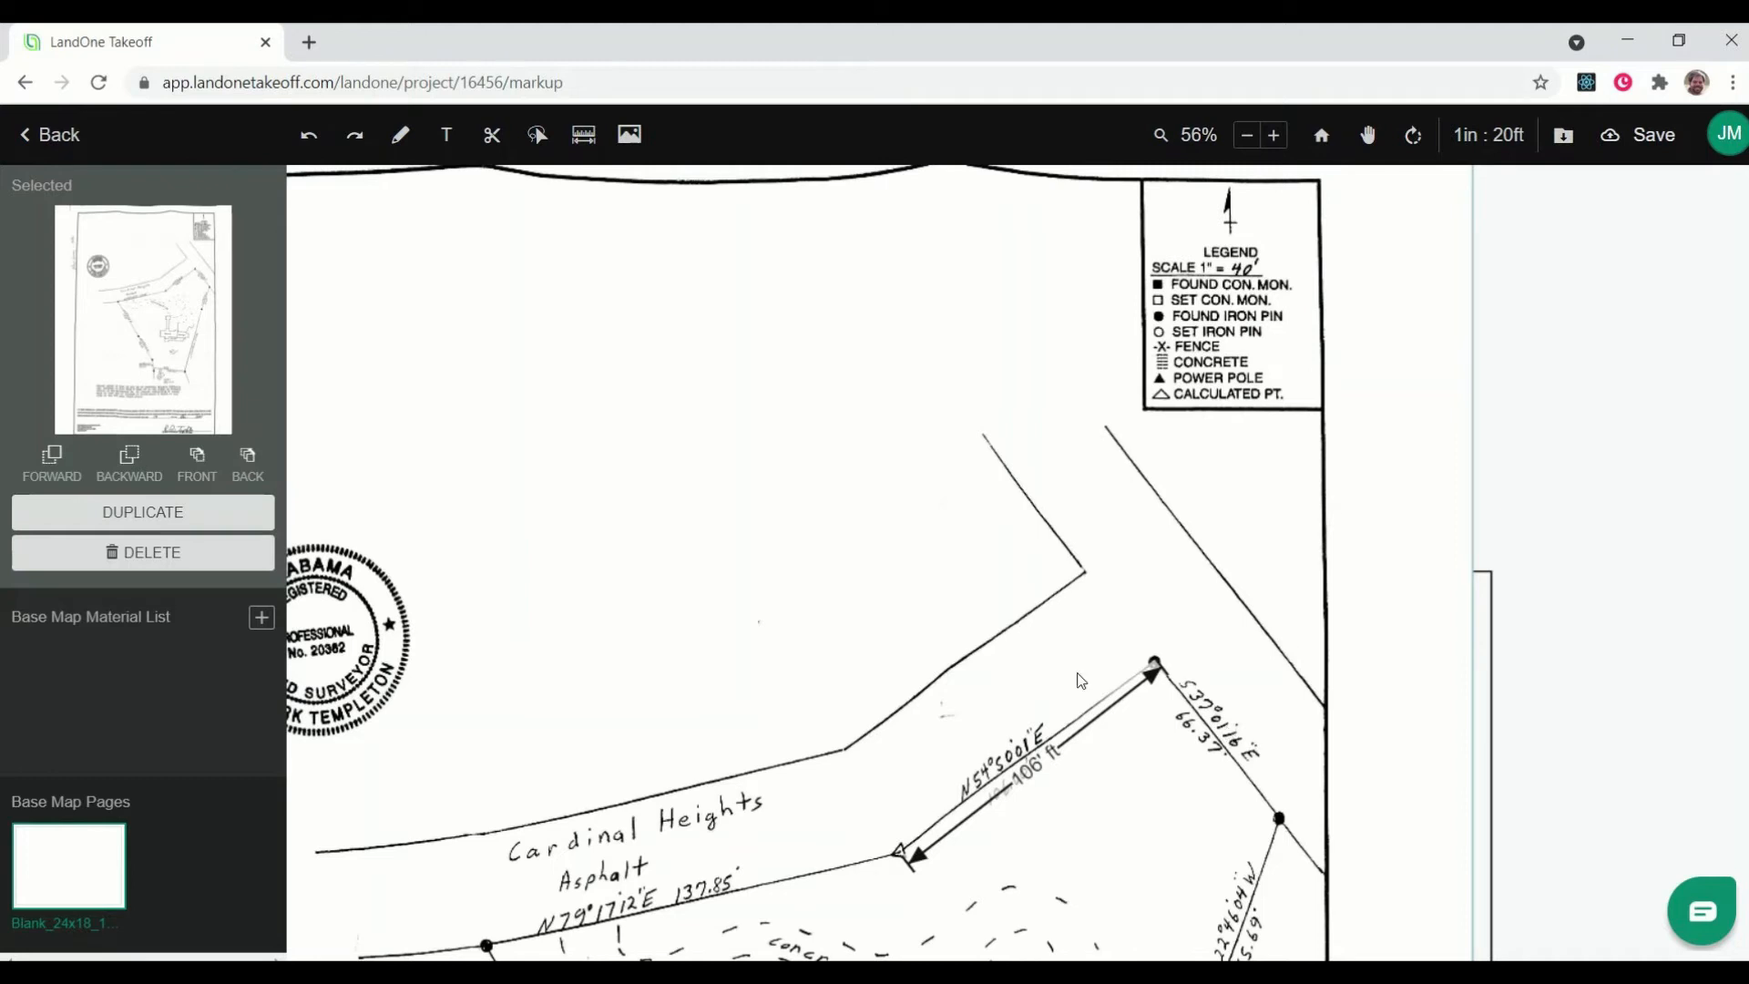
{"action": "scroll", "scroll_direction": "down", "scroll_amount": 3}
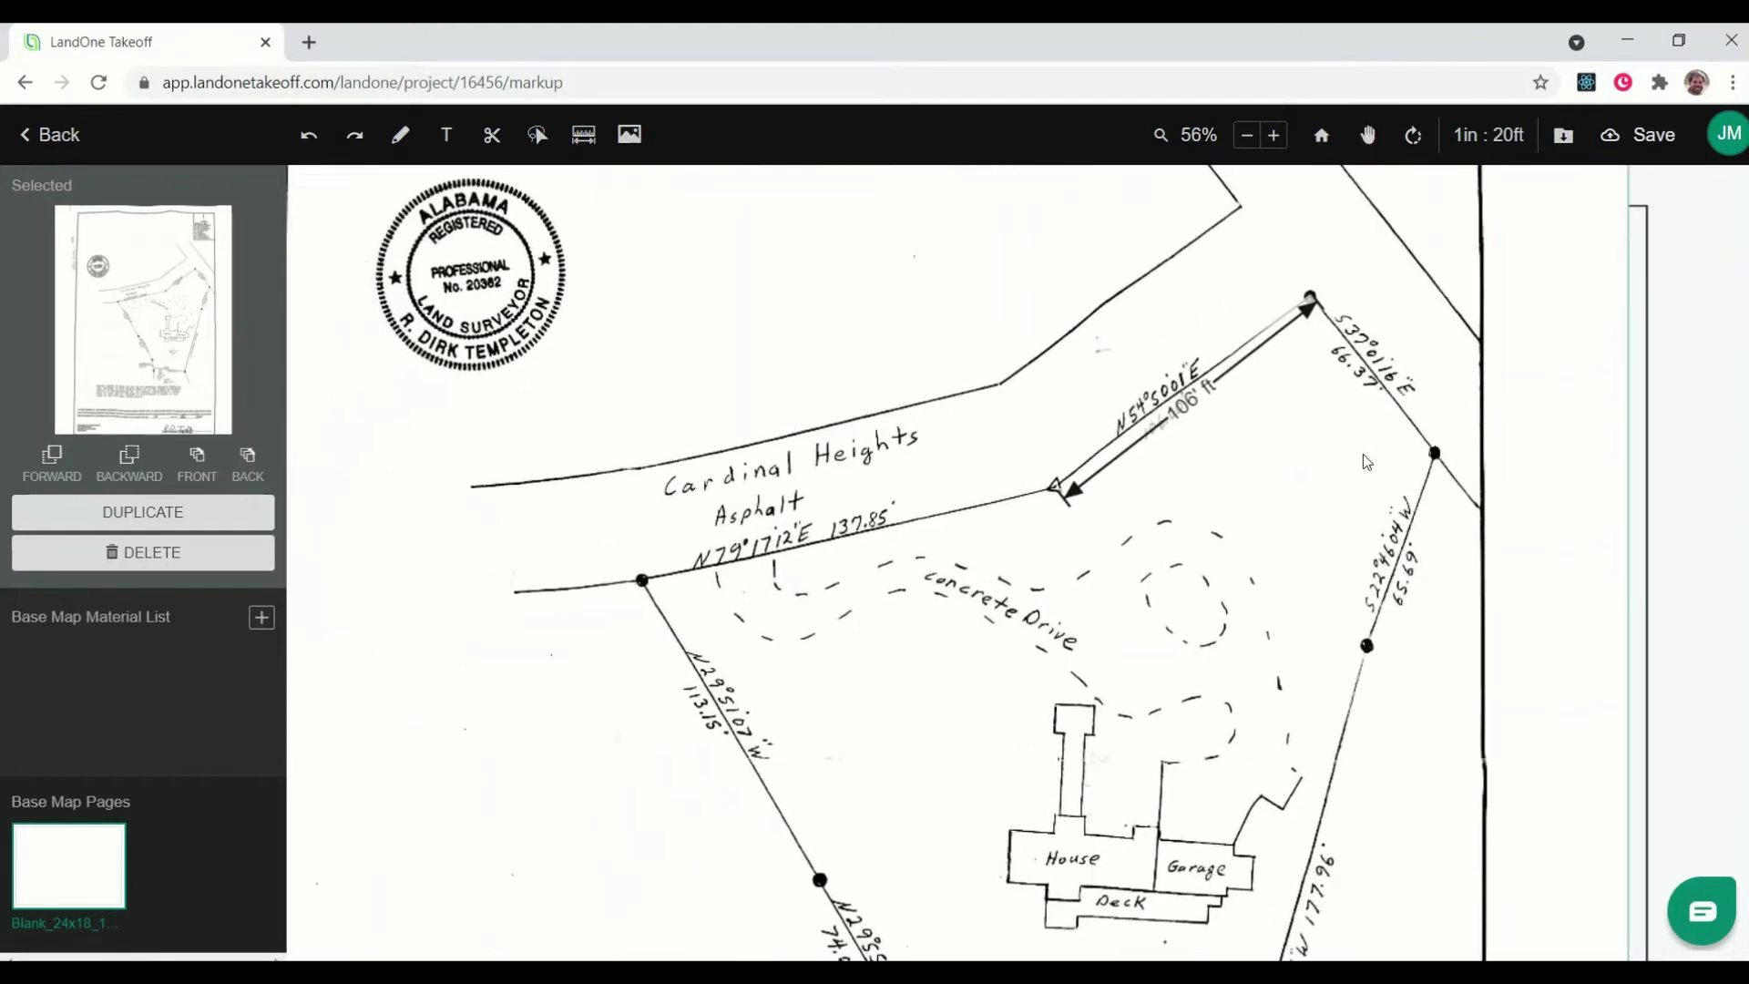
{"action": "left_click", "coordinate": [1247, 135]}
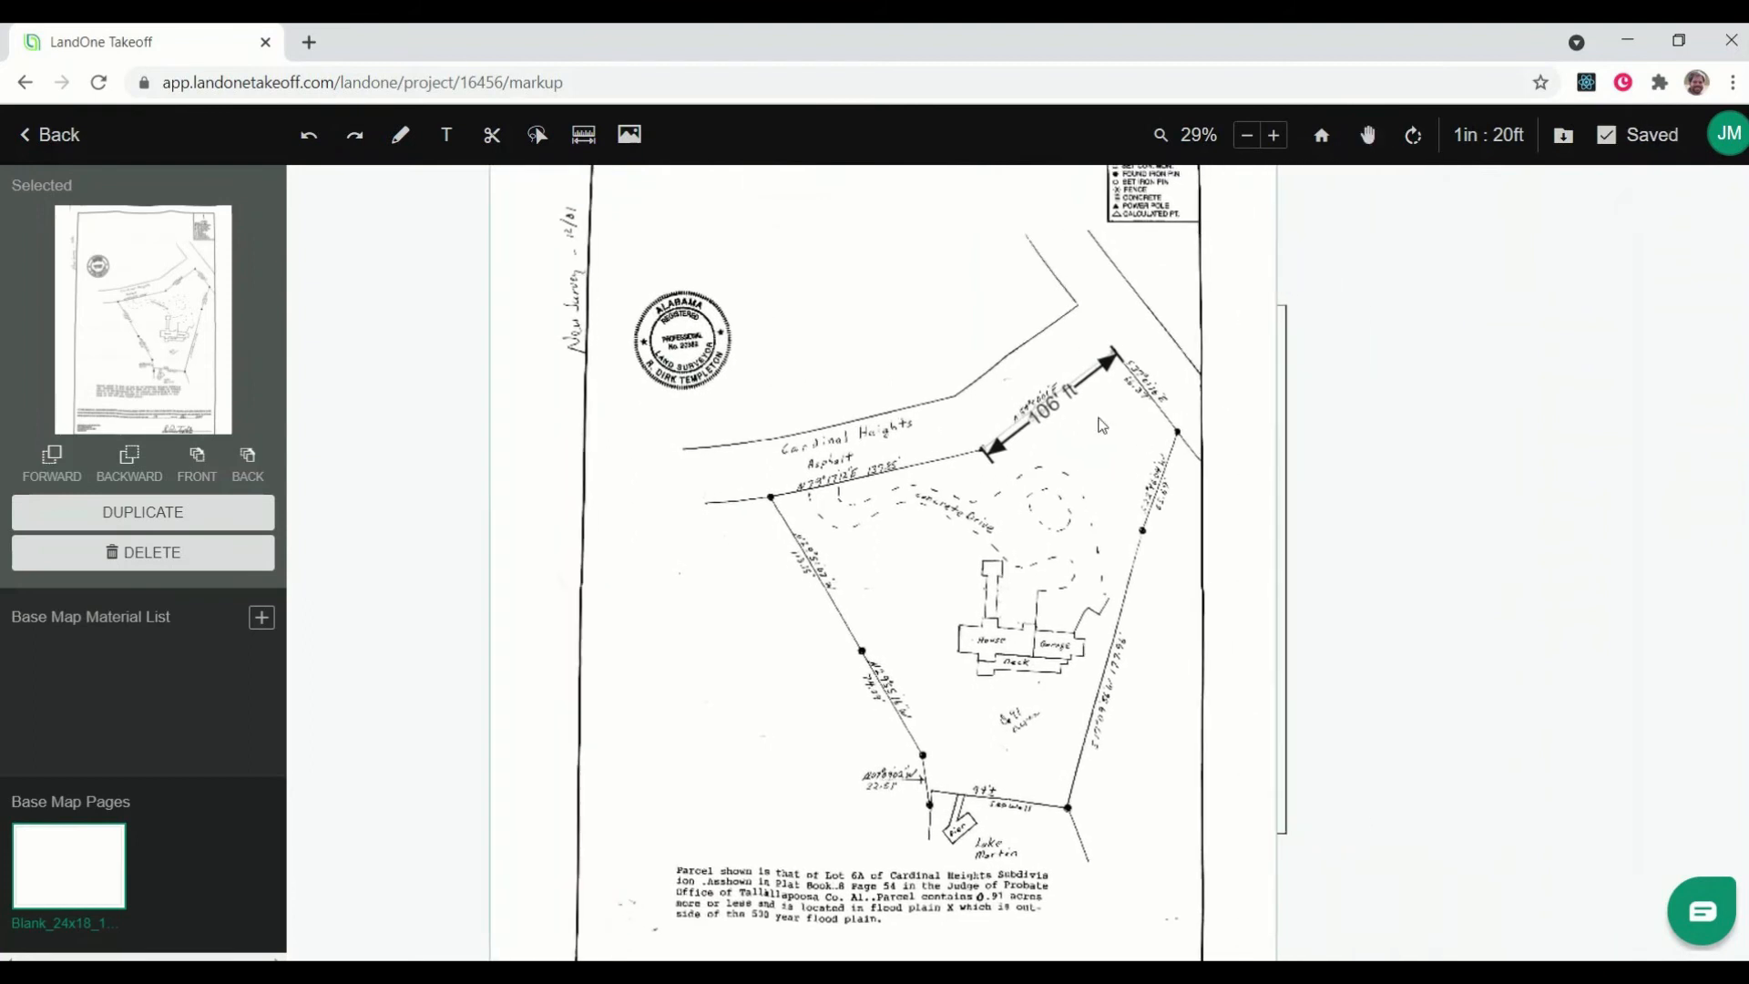
{"action": "left_click", "coordinate": [1273, 135]}
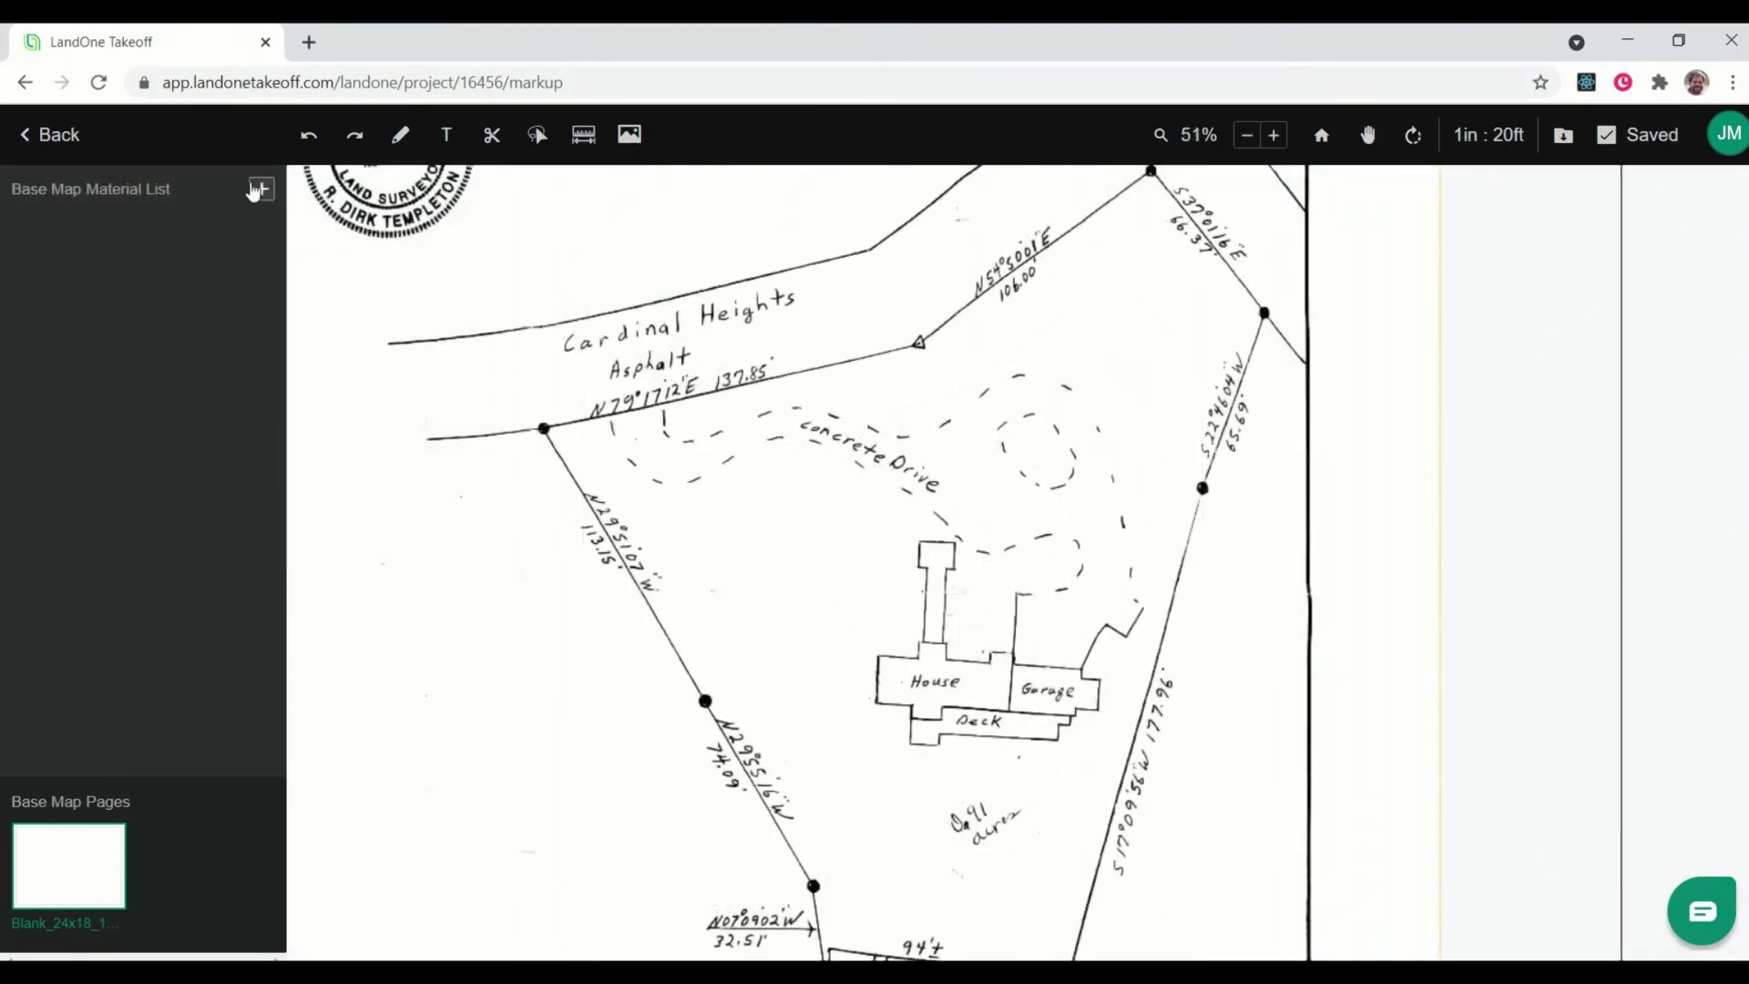
- Create a 4px pink length material named Line in the Base Map material list
{"action": "left_click", "coordinate": [260, 189]}
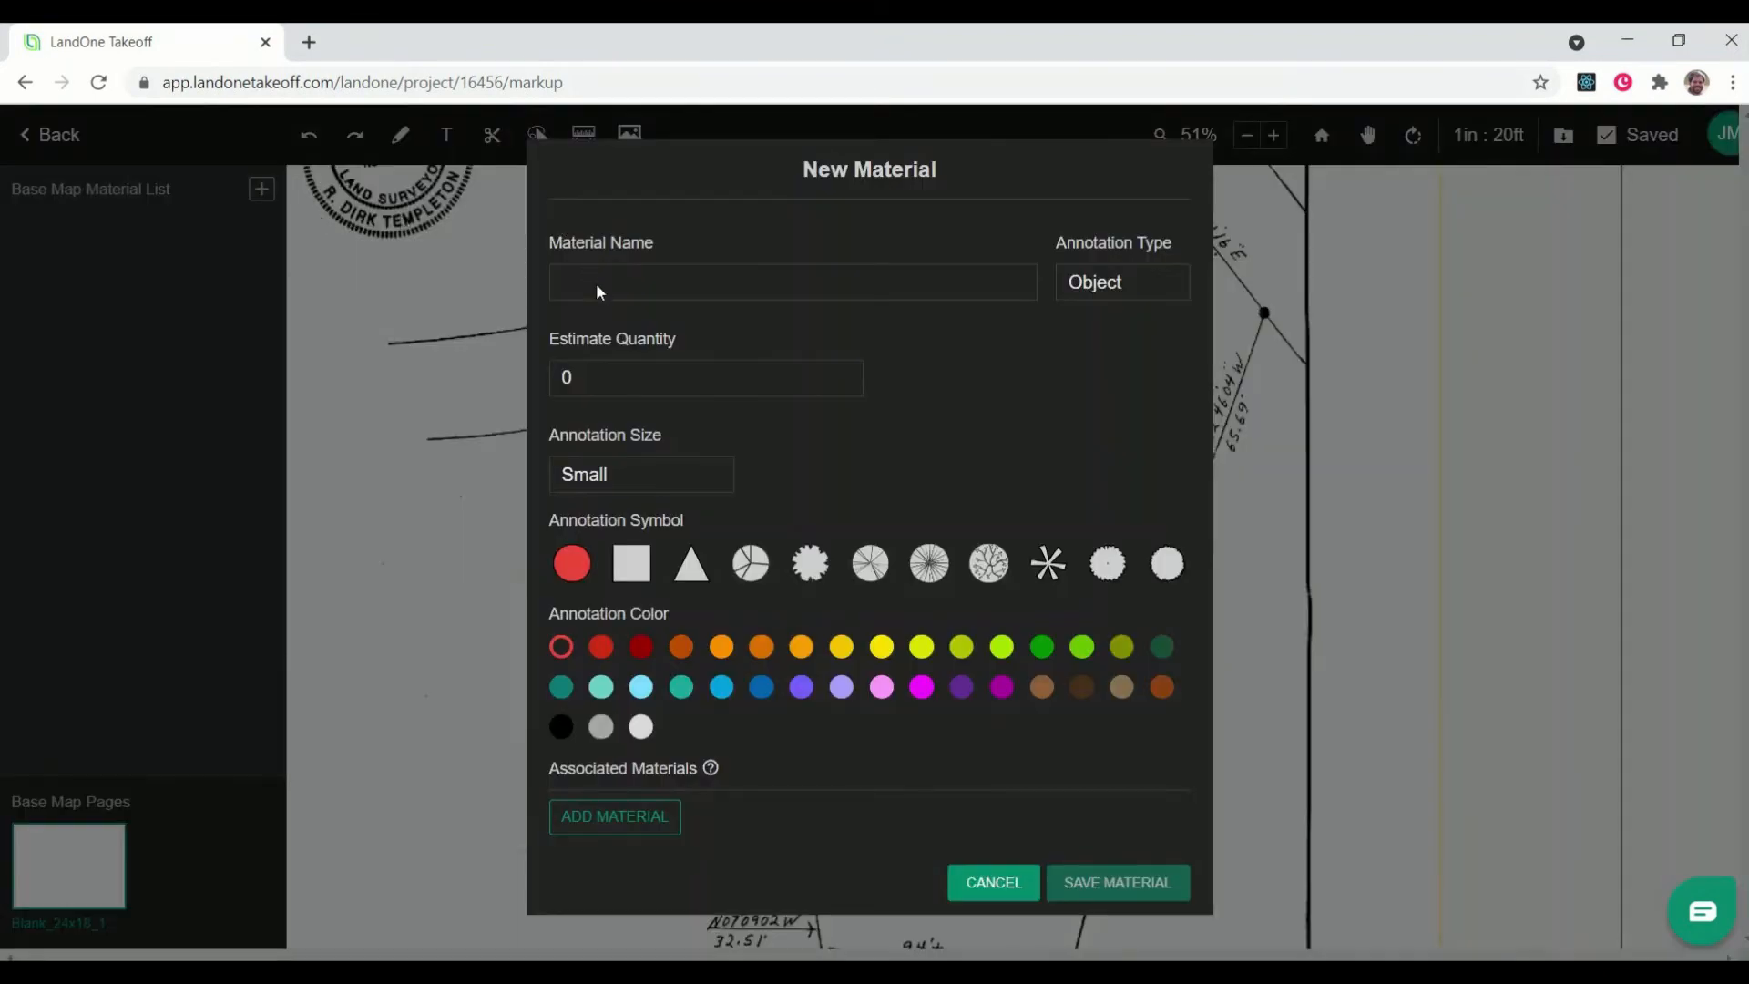
{"action": "type", "text": "Line"}
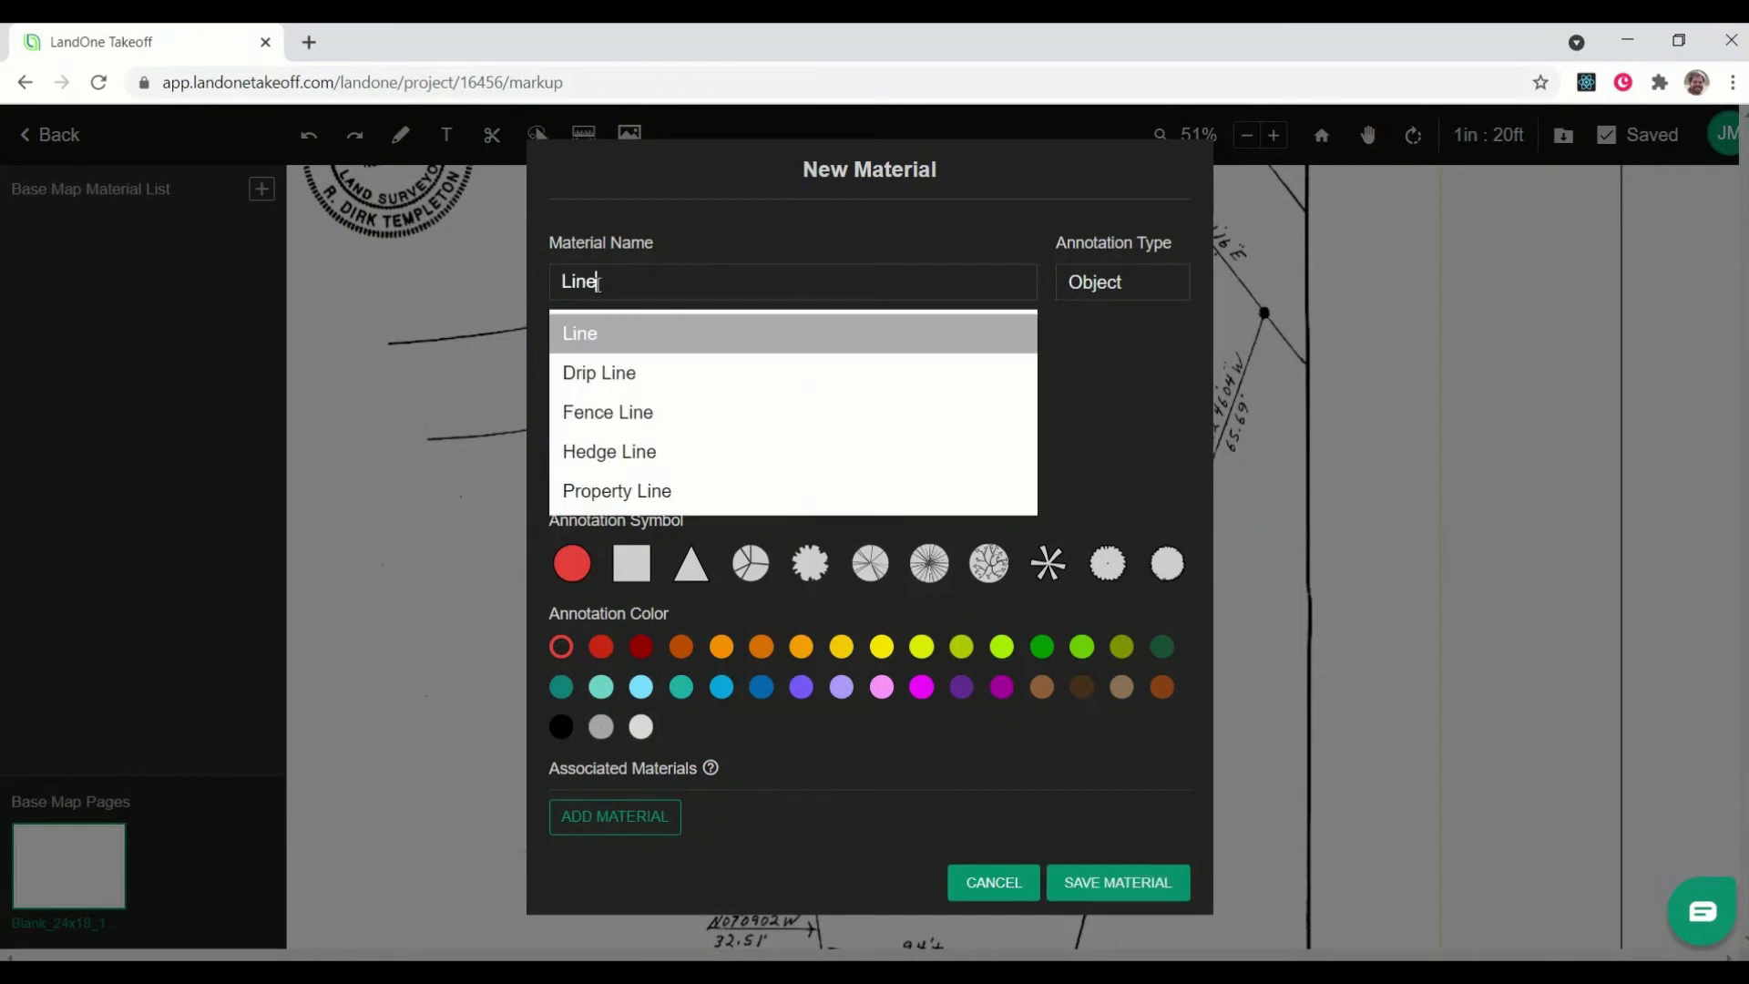
{"action": "mouse_move", "coordinate": [642, 340]}
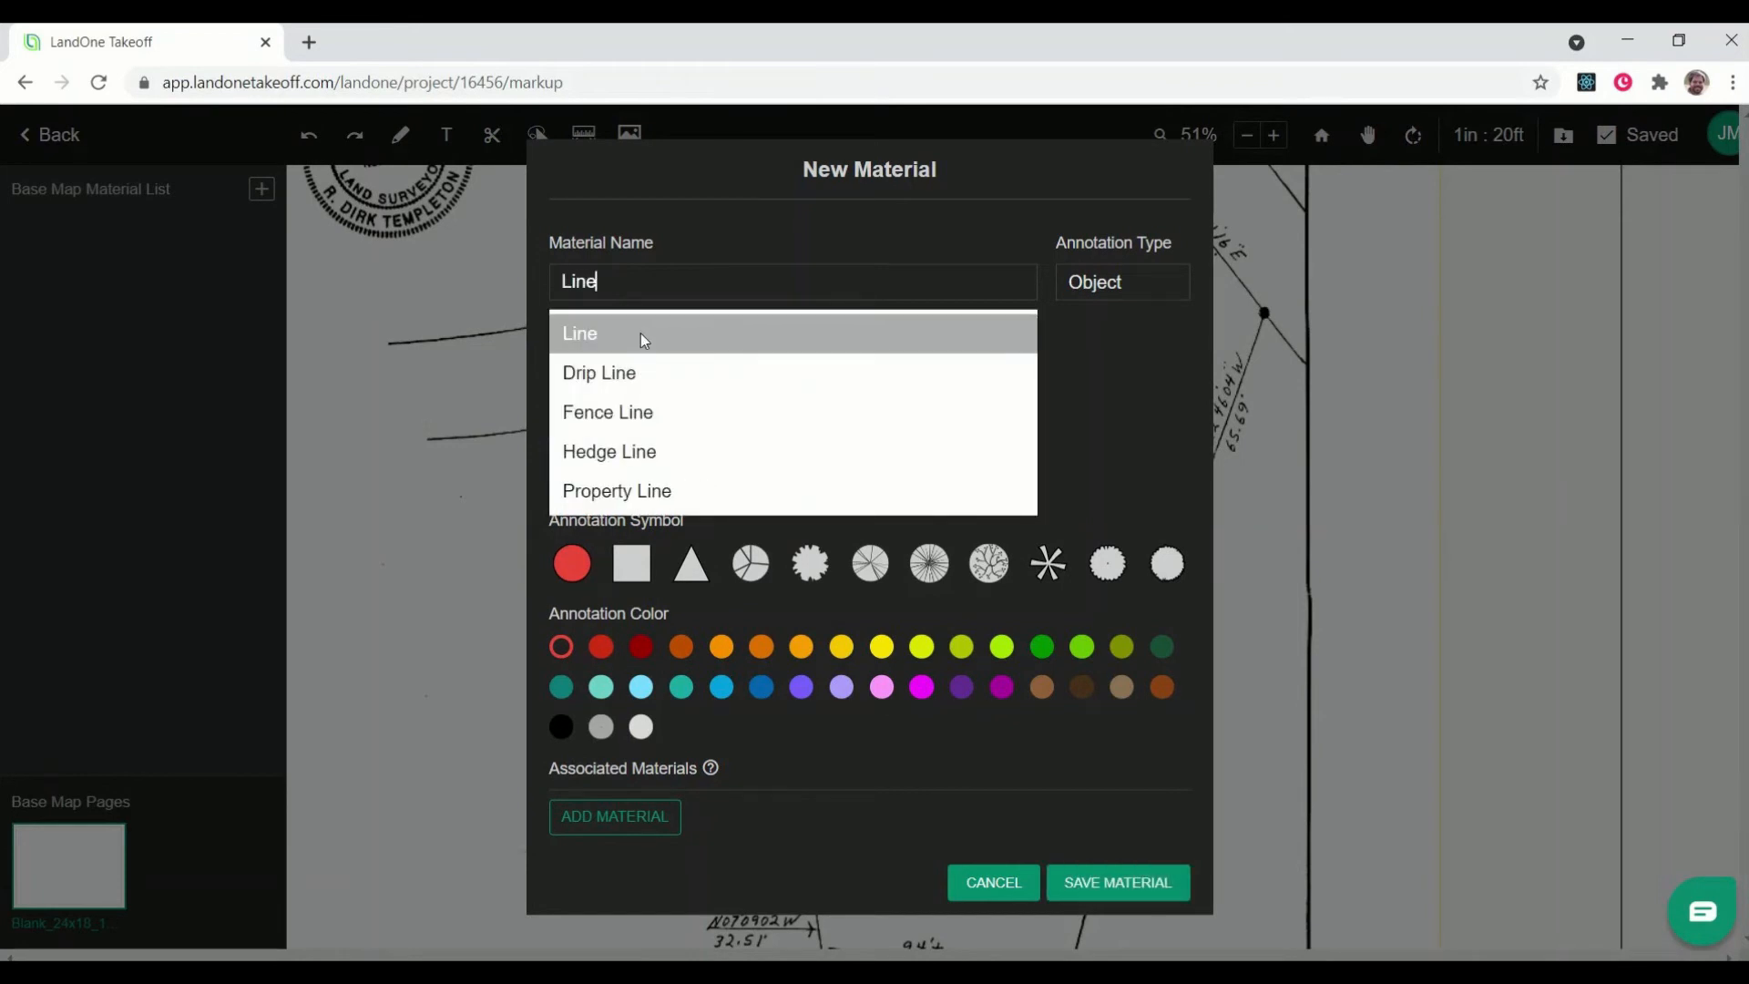
{"action": "left_click", "coordinate": [579, 332]}
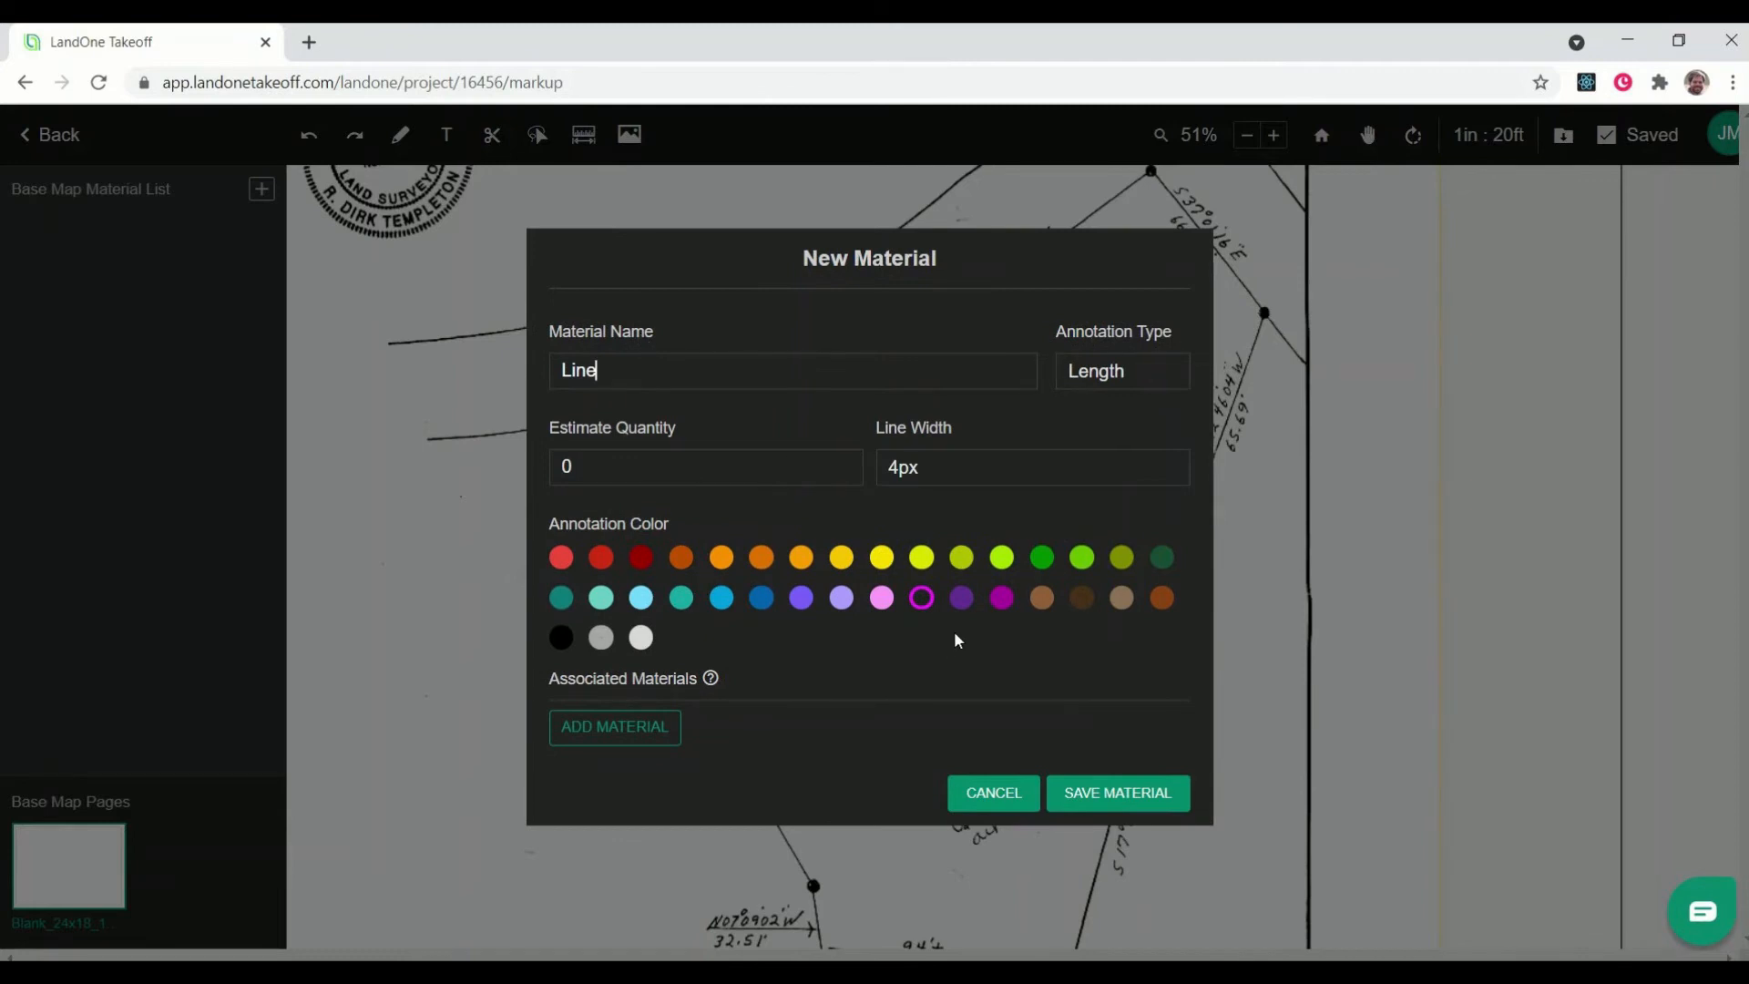
{"action": "mouse_move", "coordinate": [921, 598]}
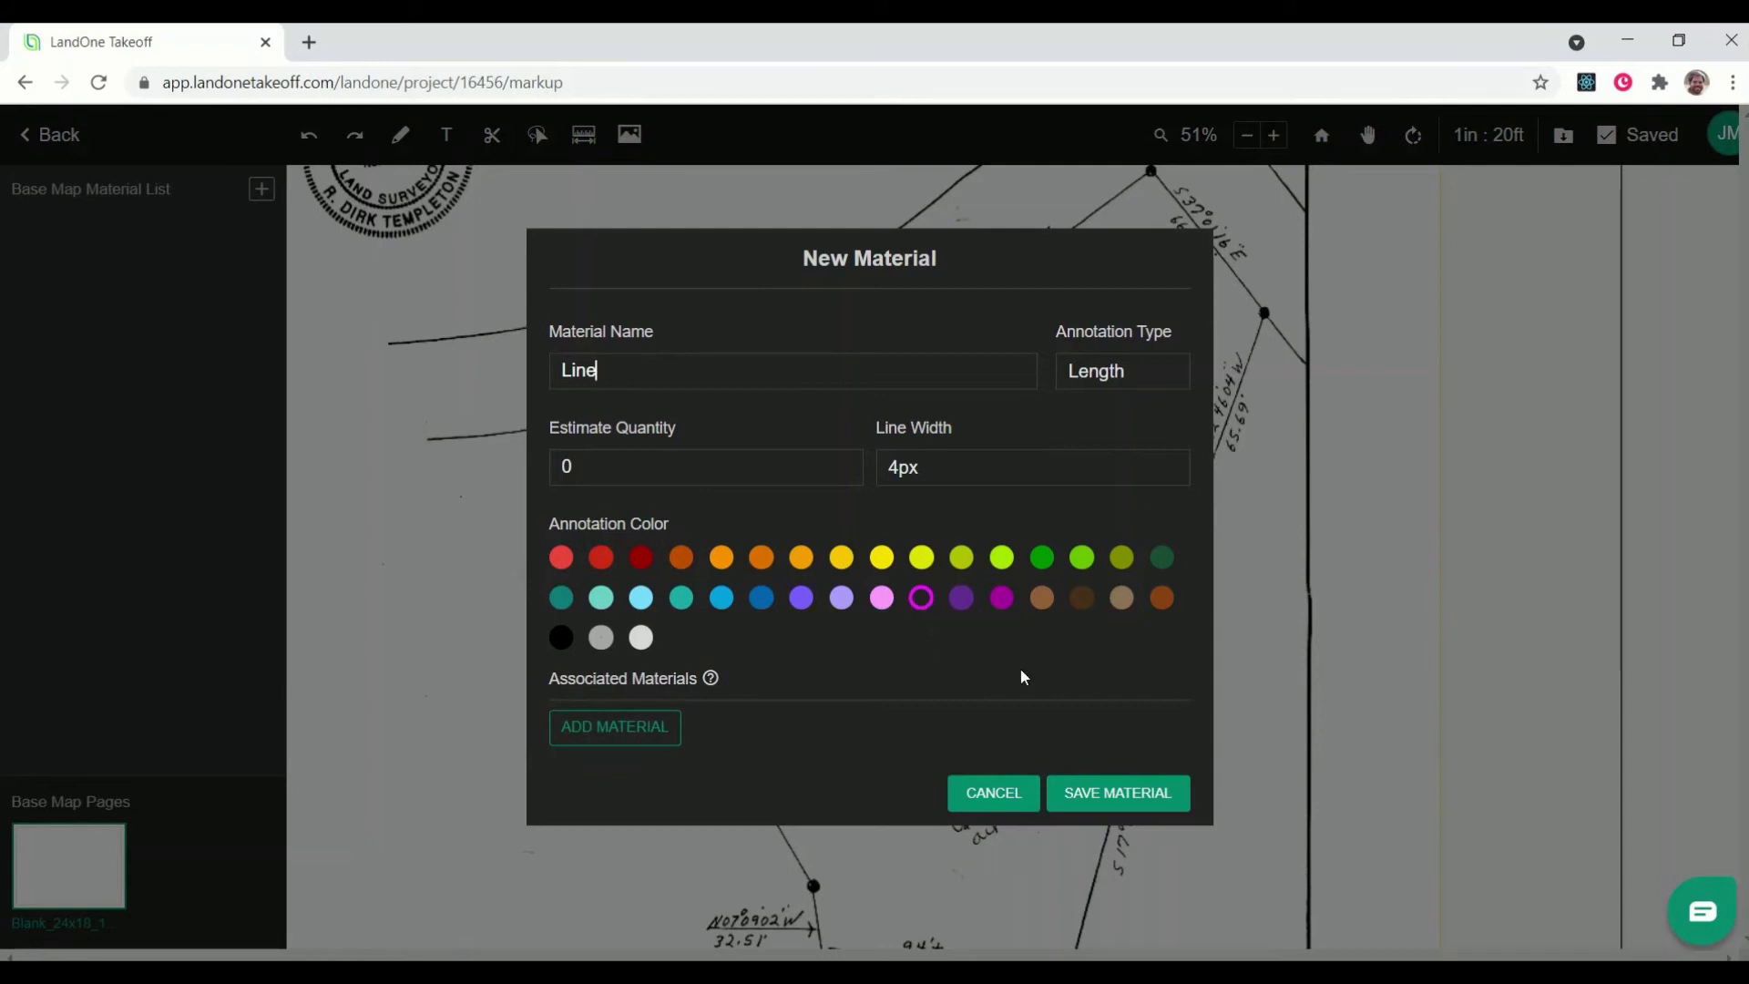
{"action": "mouse_move", "coordinate": [920, 597]}
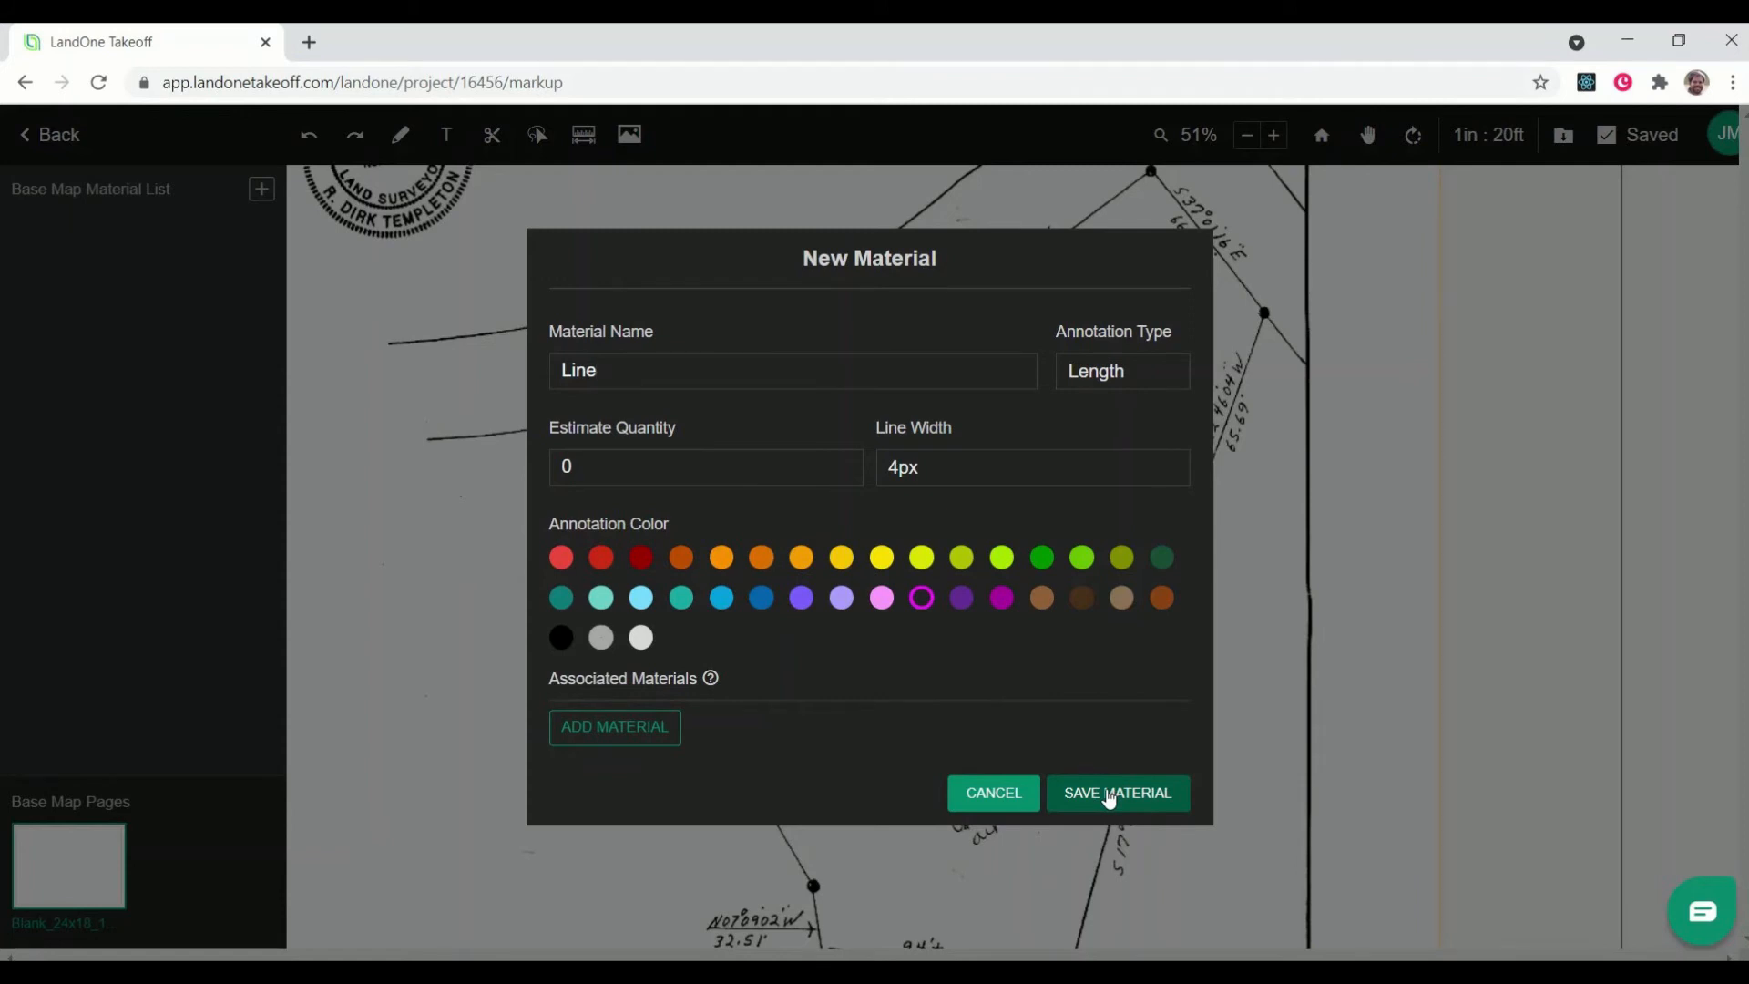
{"action": "left_click", "coordinate": [1117, 791]}
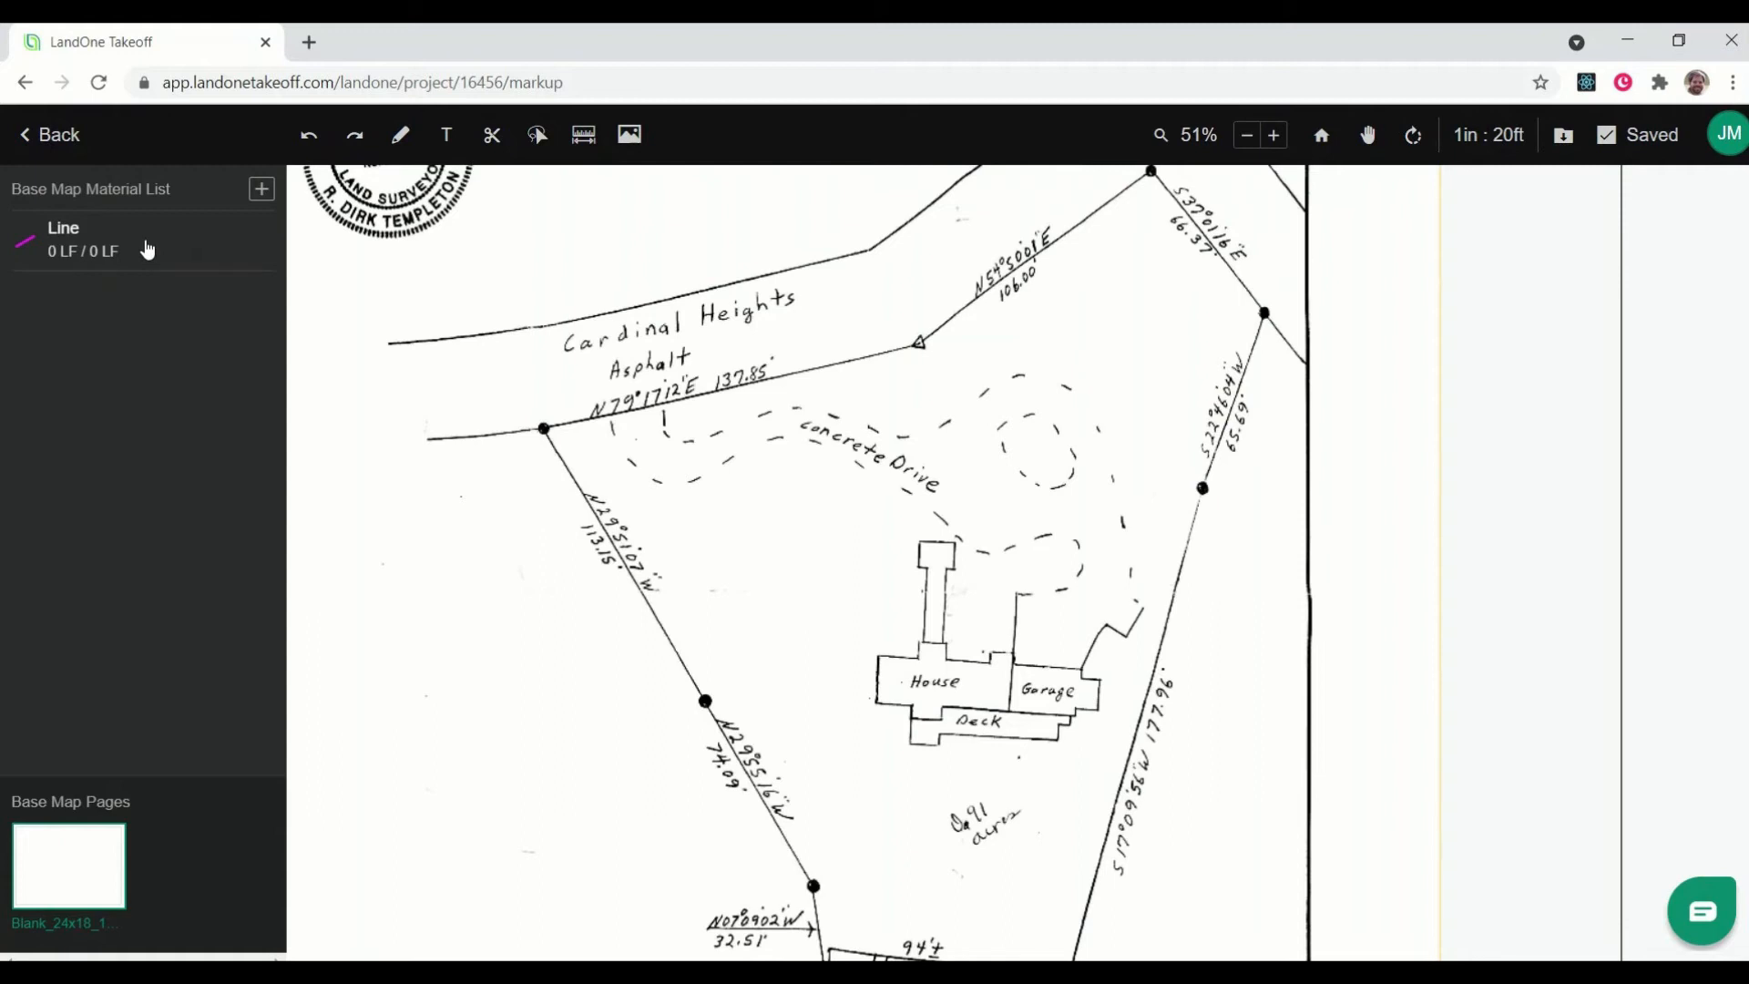
- Activate the Line material and zoom in on the house outline
{"action": "left_click", "coordinate": [64, 227]}
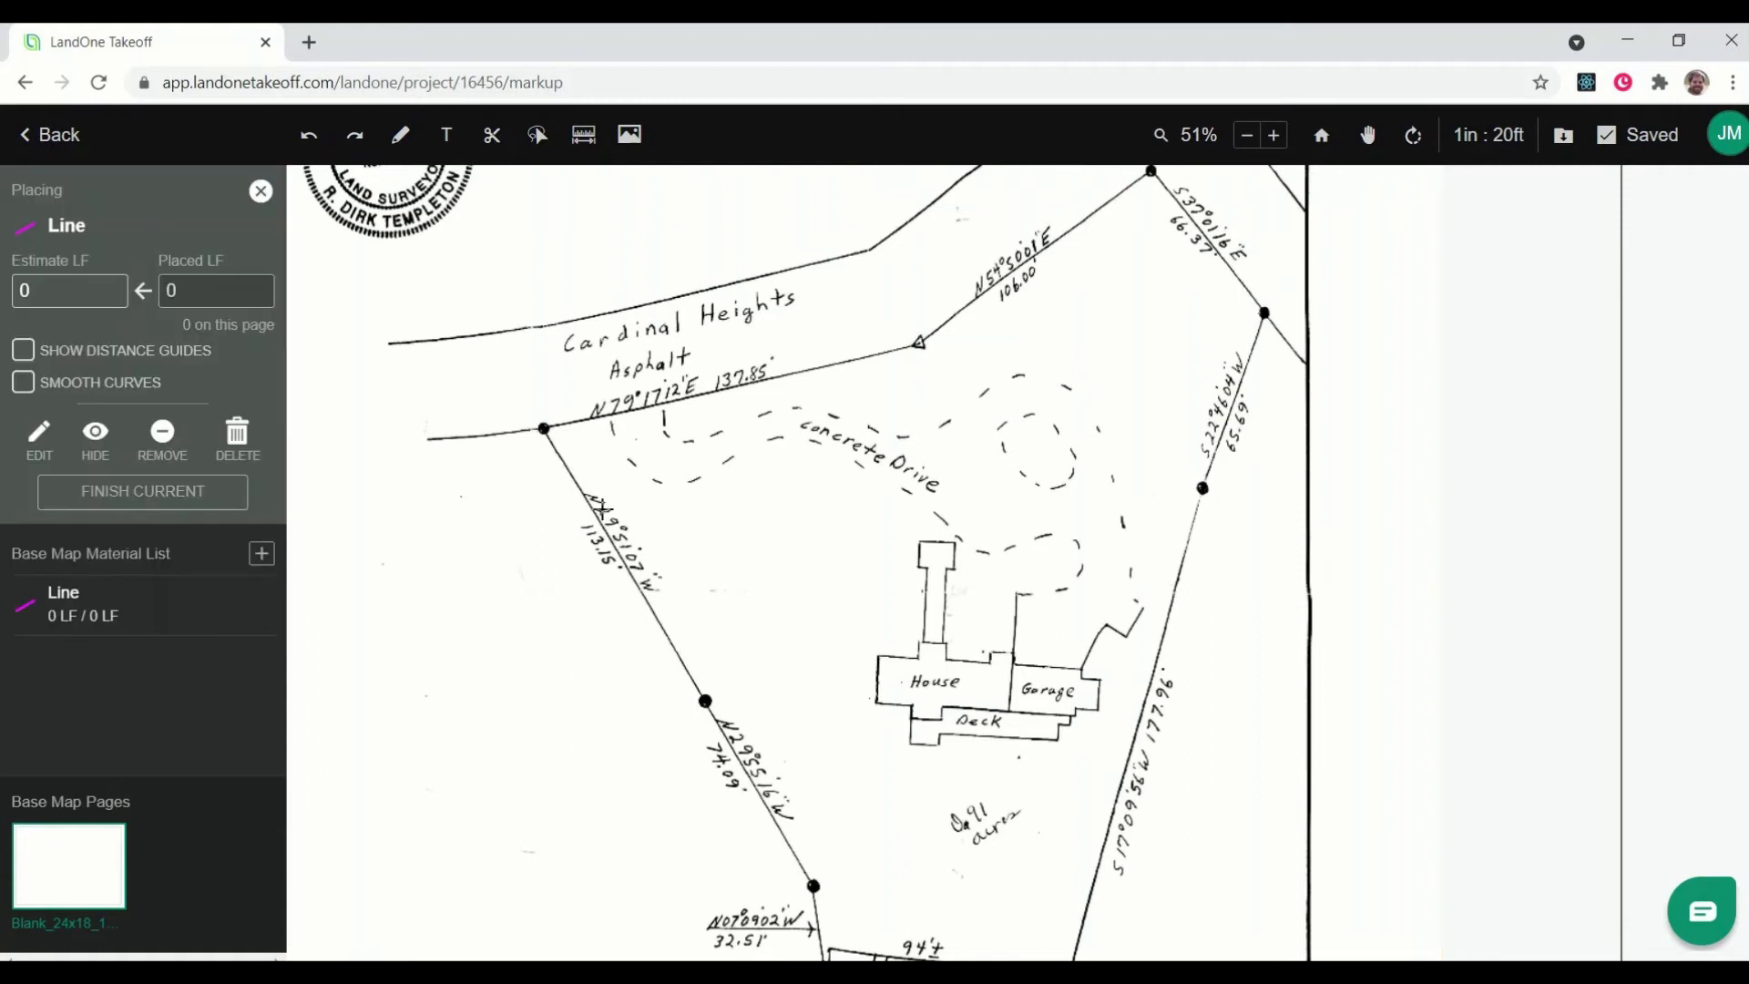
{"action": "left_click", "coordinate": [1273, 134]}
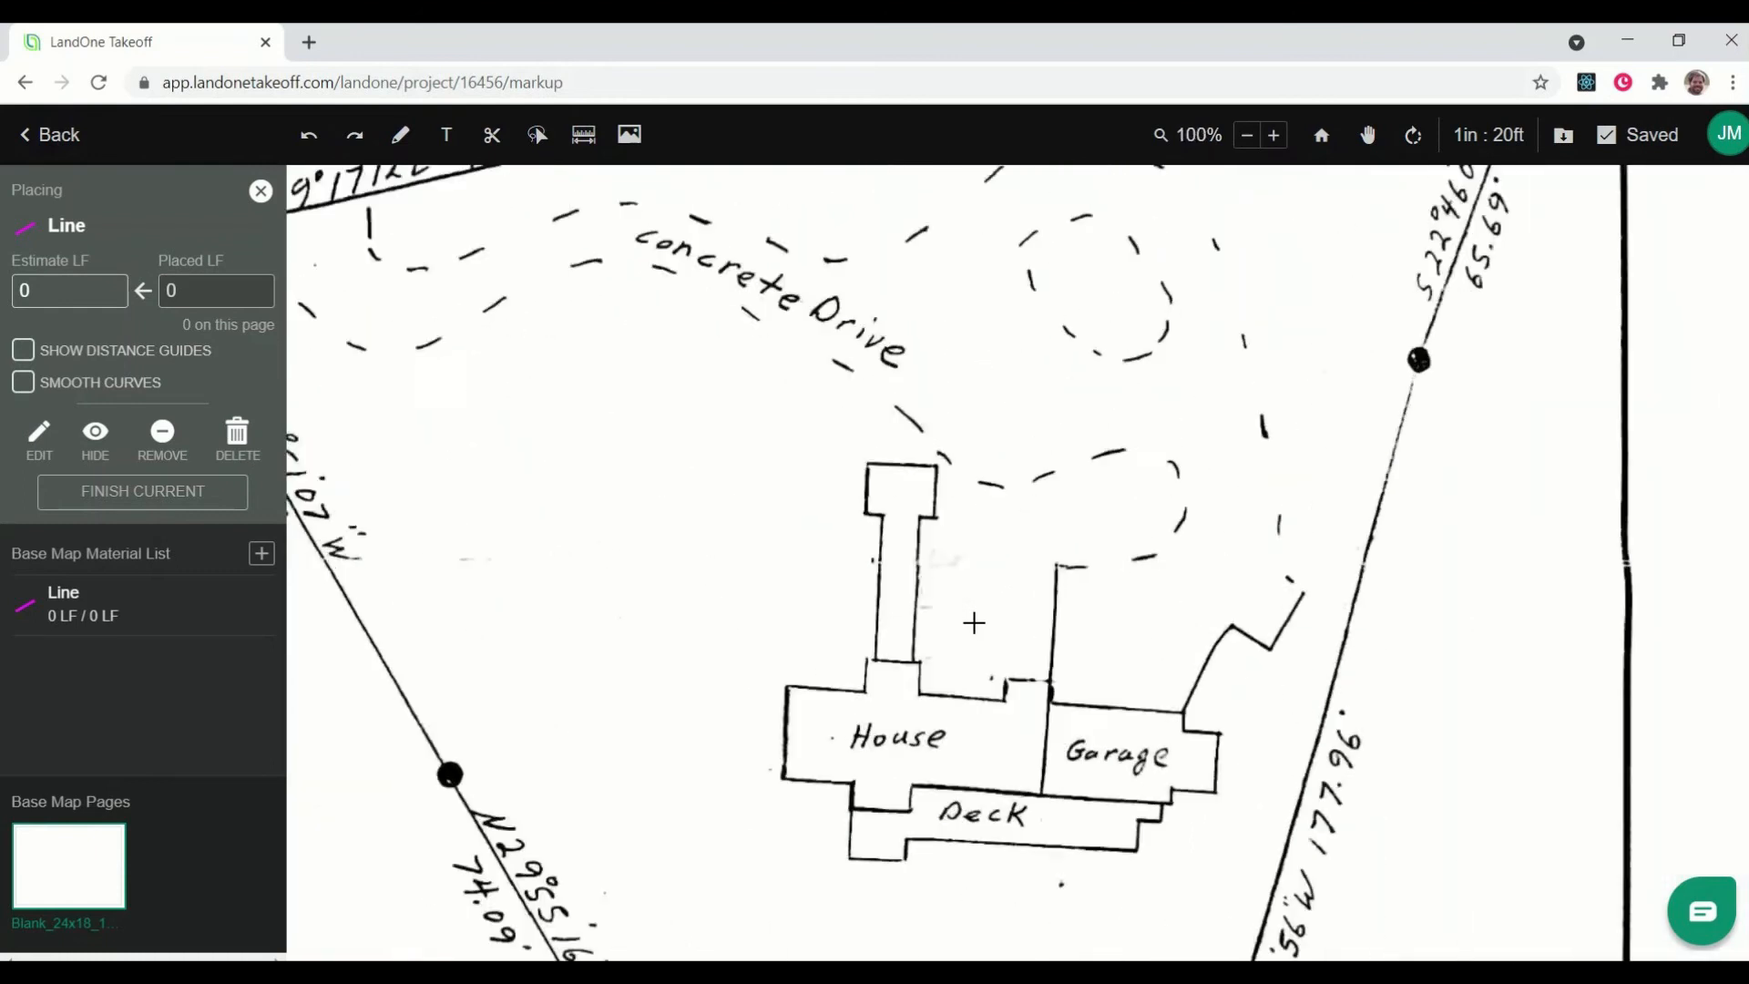
{"action": "left_click", "coordinate": [1272, 135]}
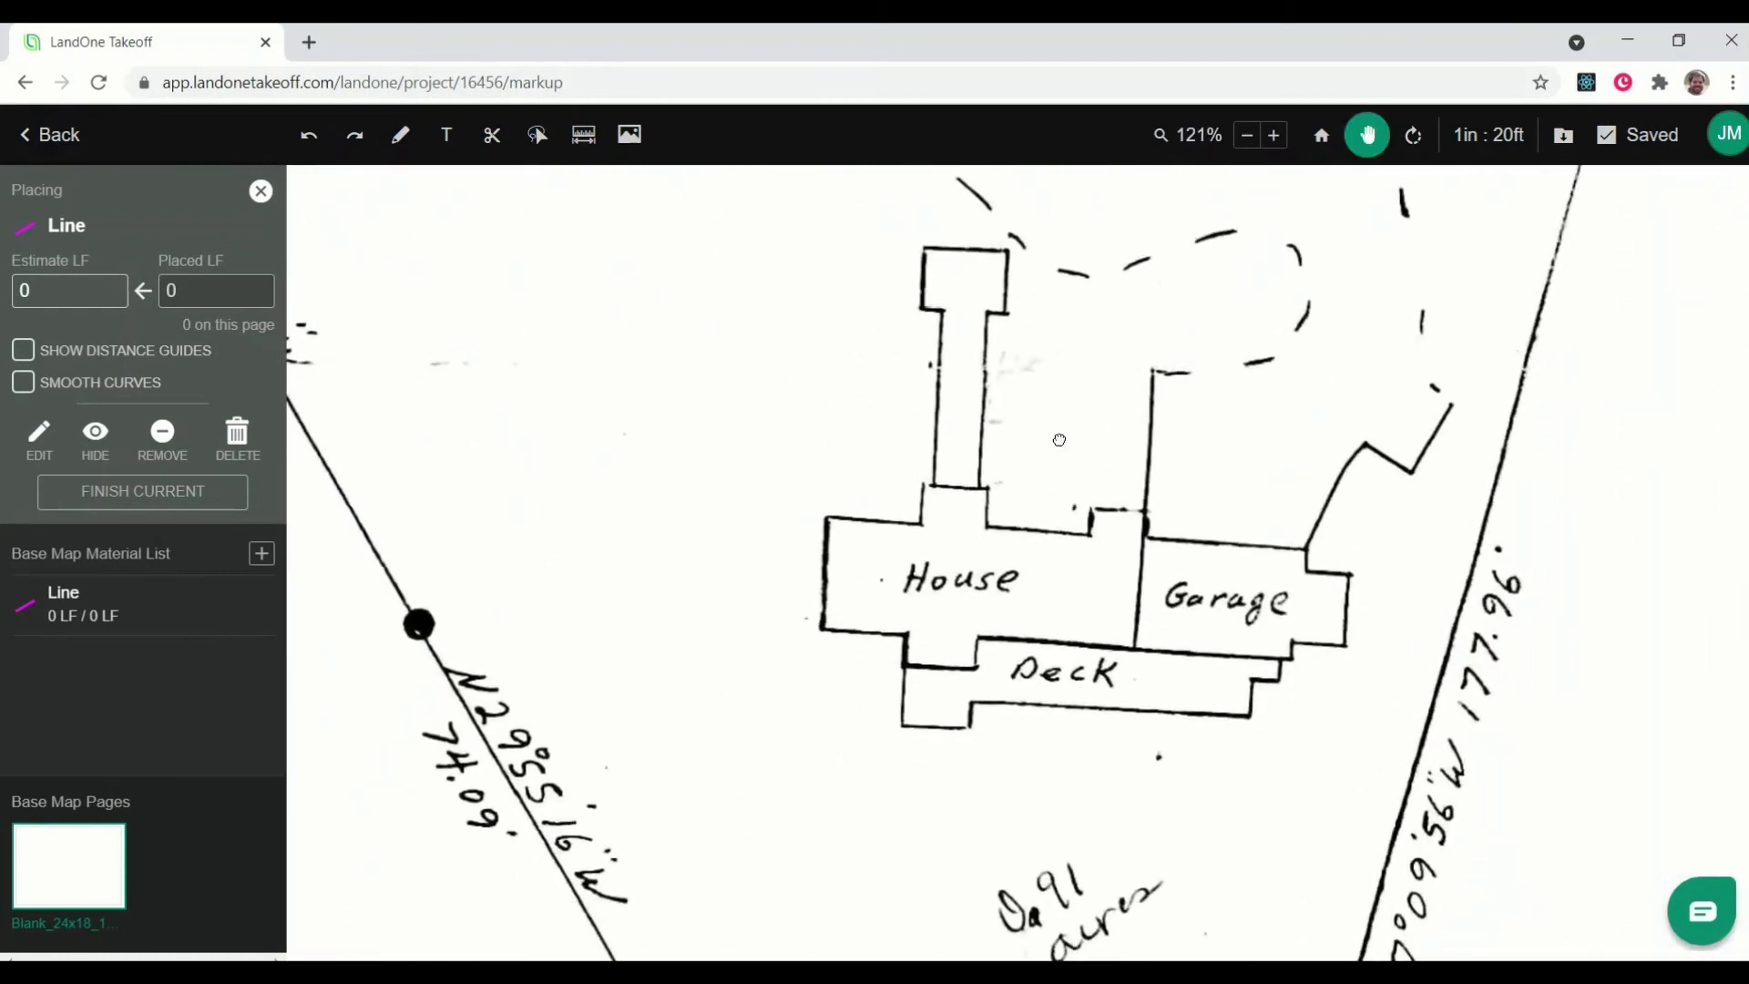
{"action": "left_click", "coordinate": [1273, 135]}
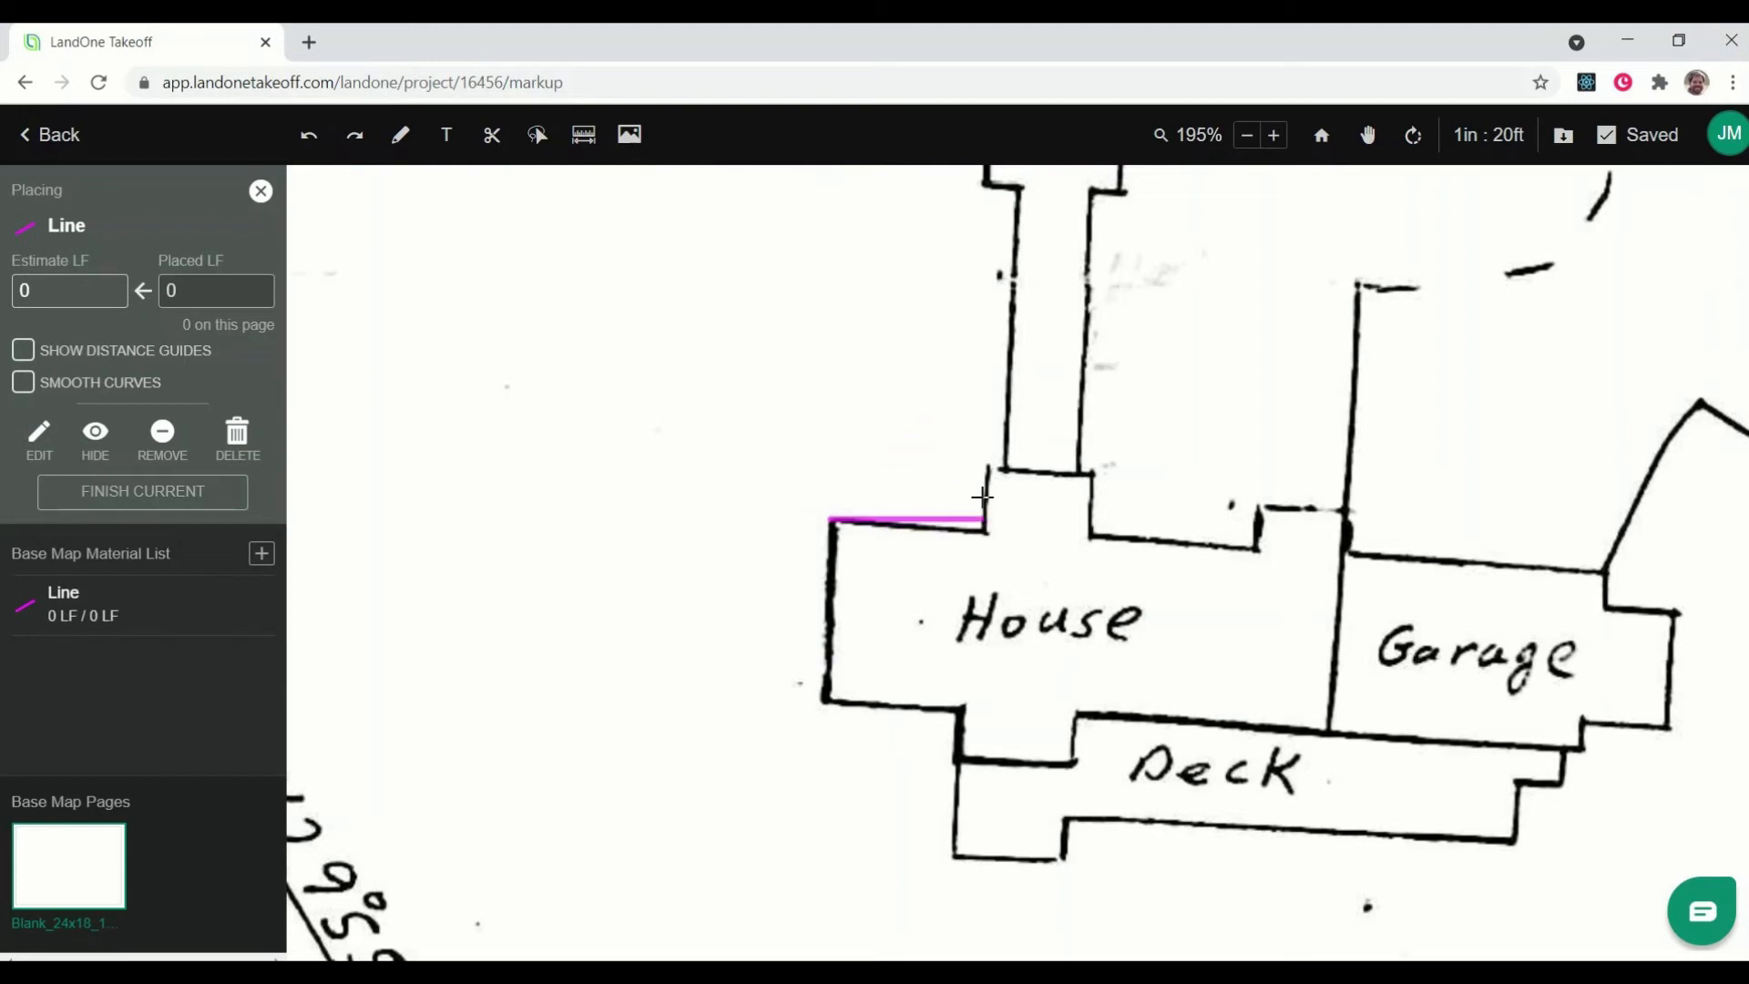
- Trace the house's upper edge, narrow extension and garage top edge with Line
{"action": "left_click", "coordinate": [943, 421]}
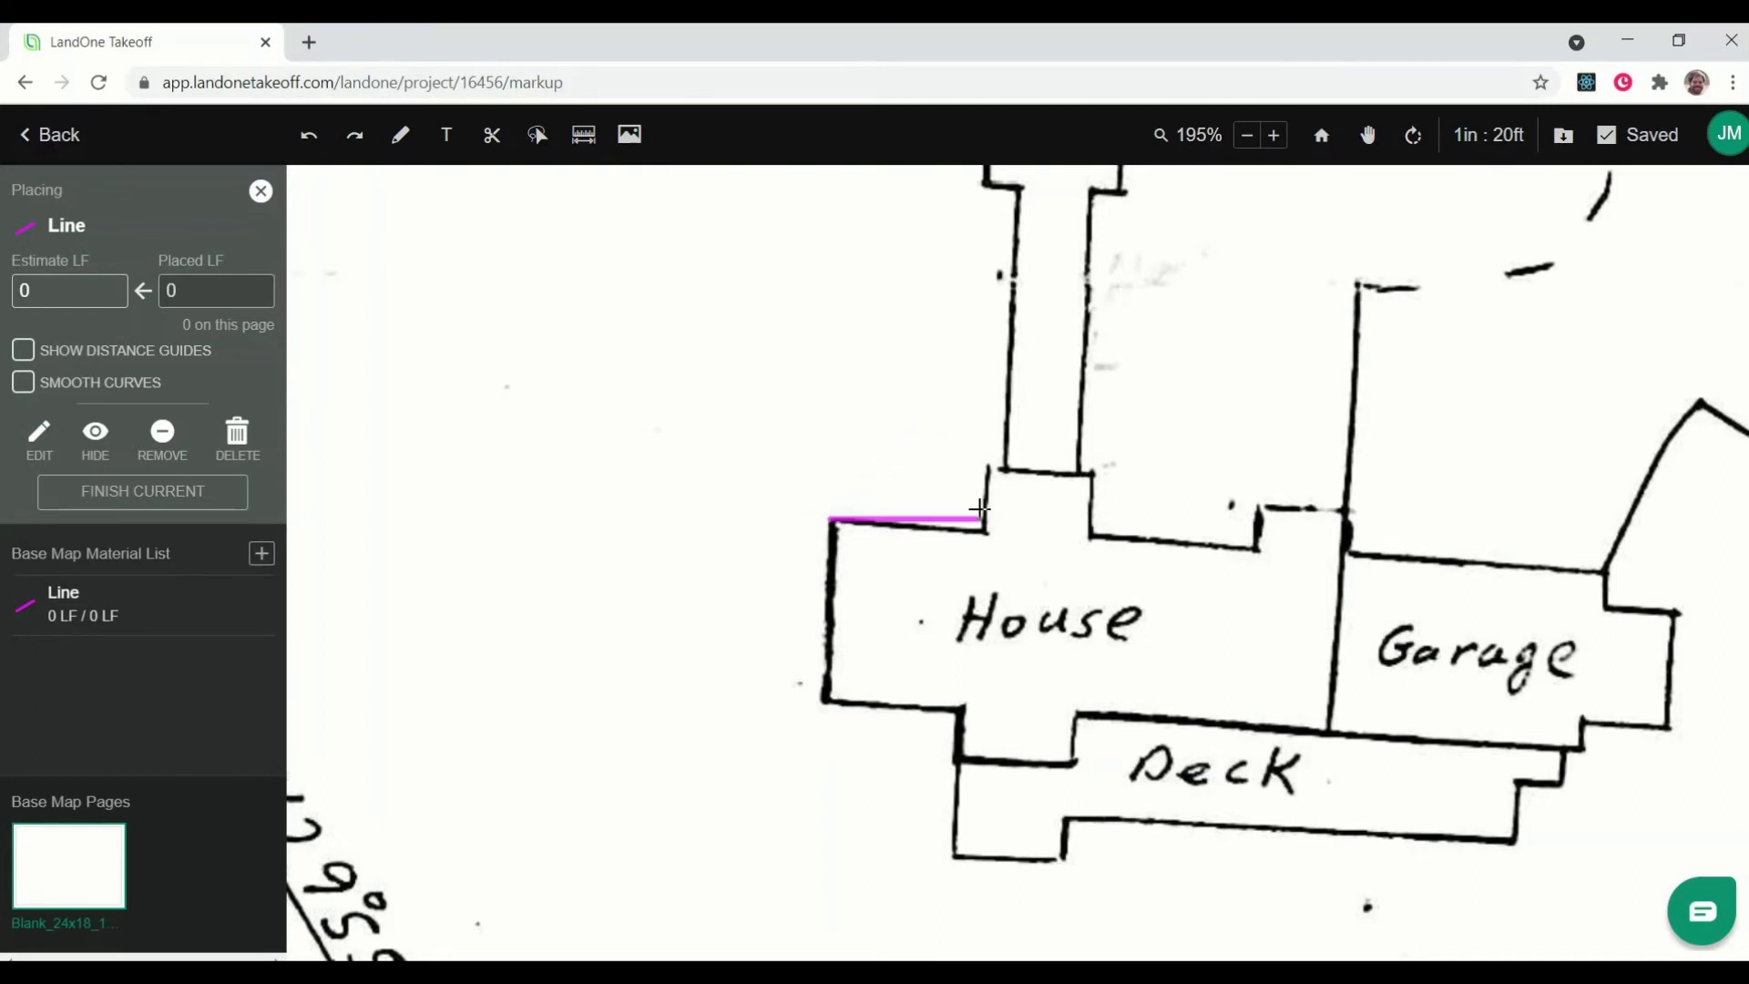
{"action": "mouse_move", "coordinate": [984, 531]}
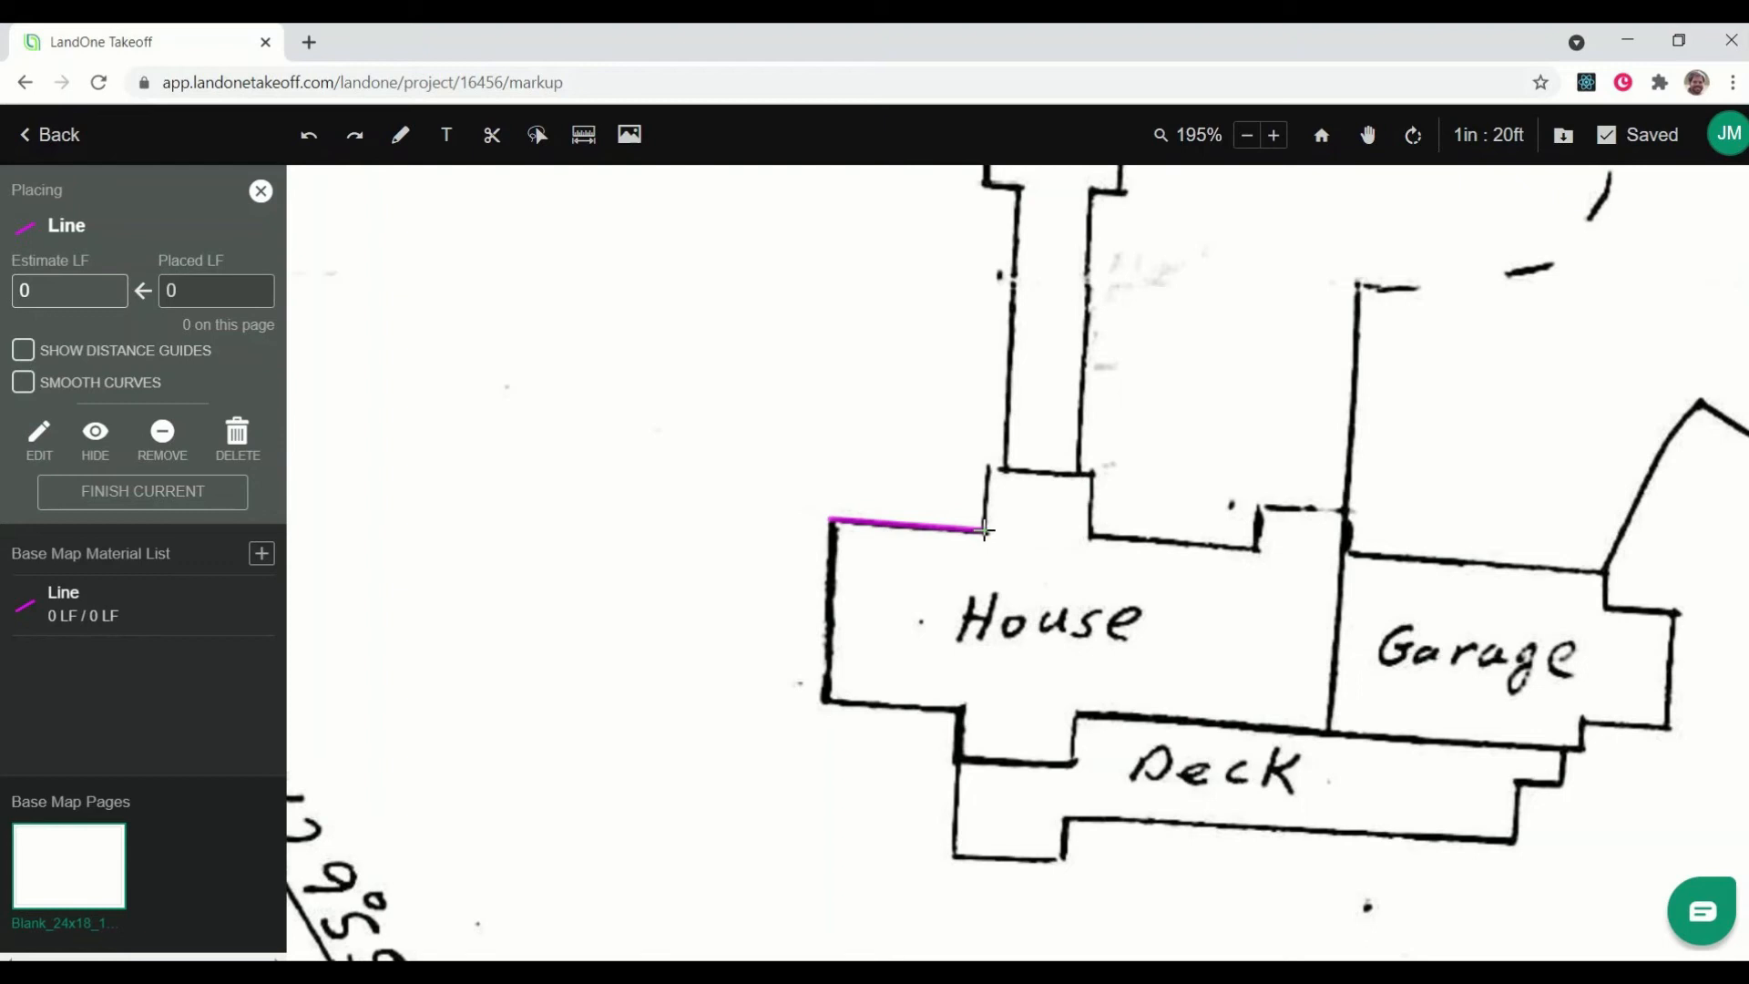
{"action": "left_click", "coordinate": [986, 477]}
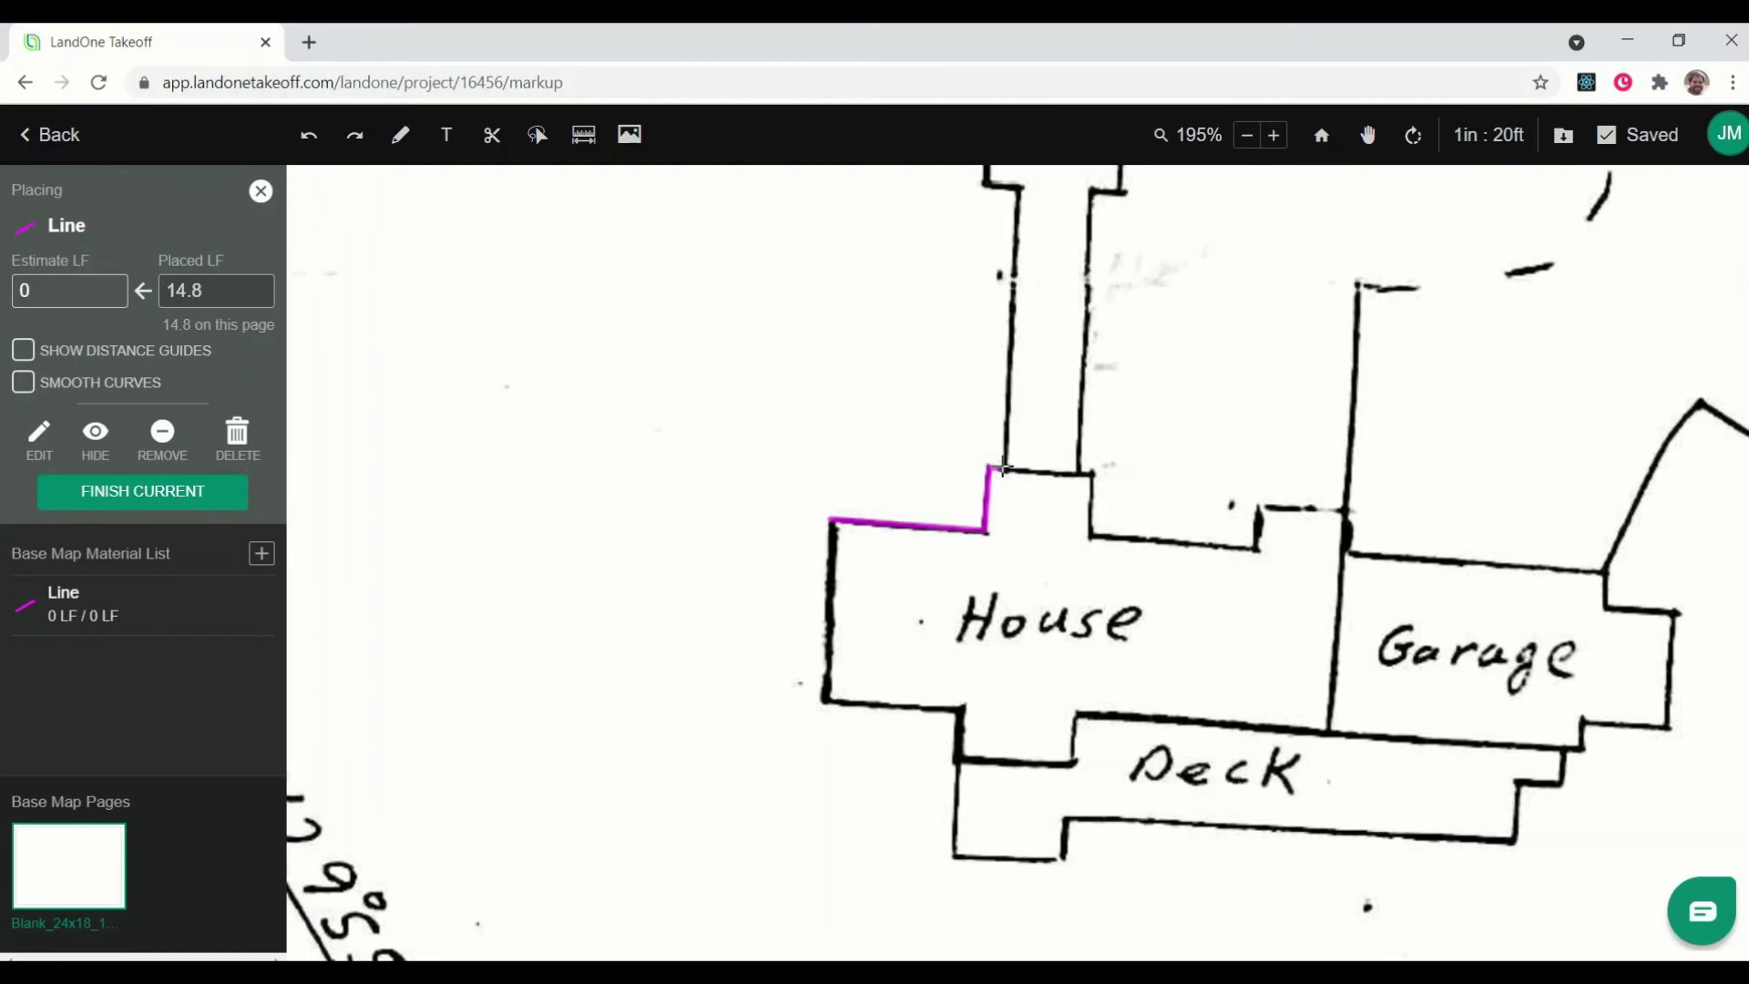
{"action": "left_click", "coordinate": [1013, 189]}
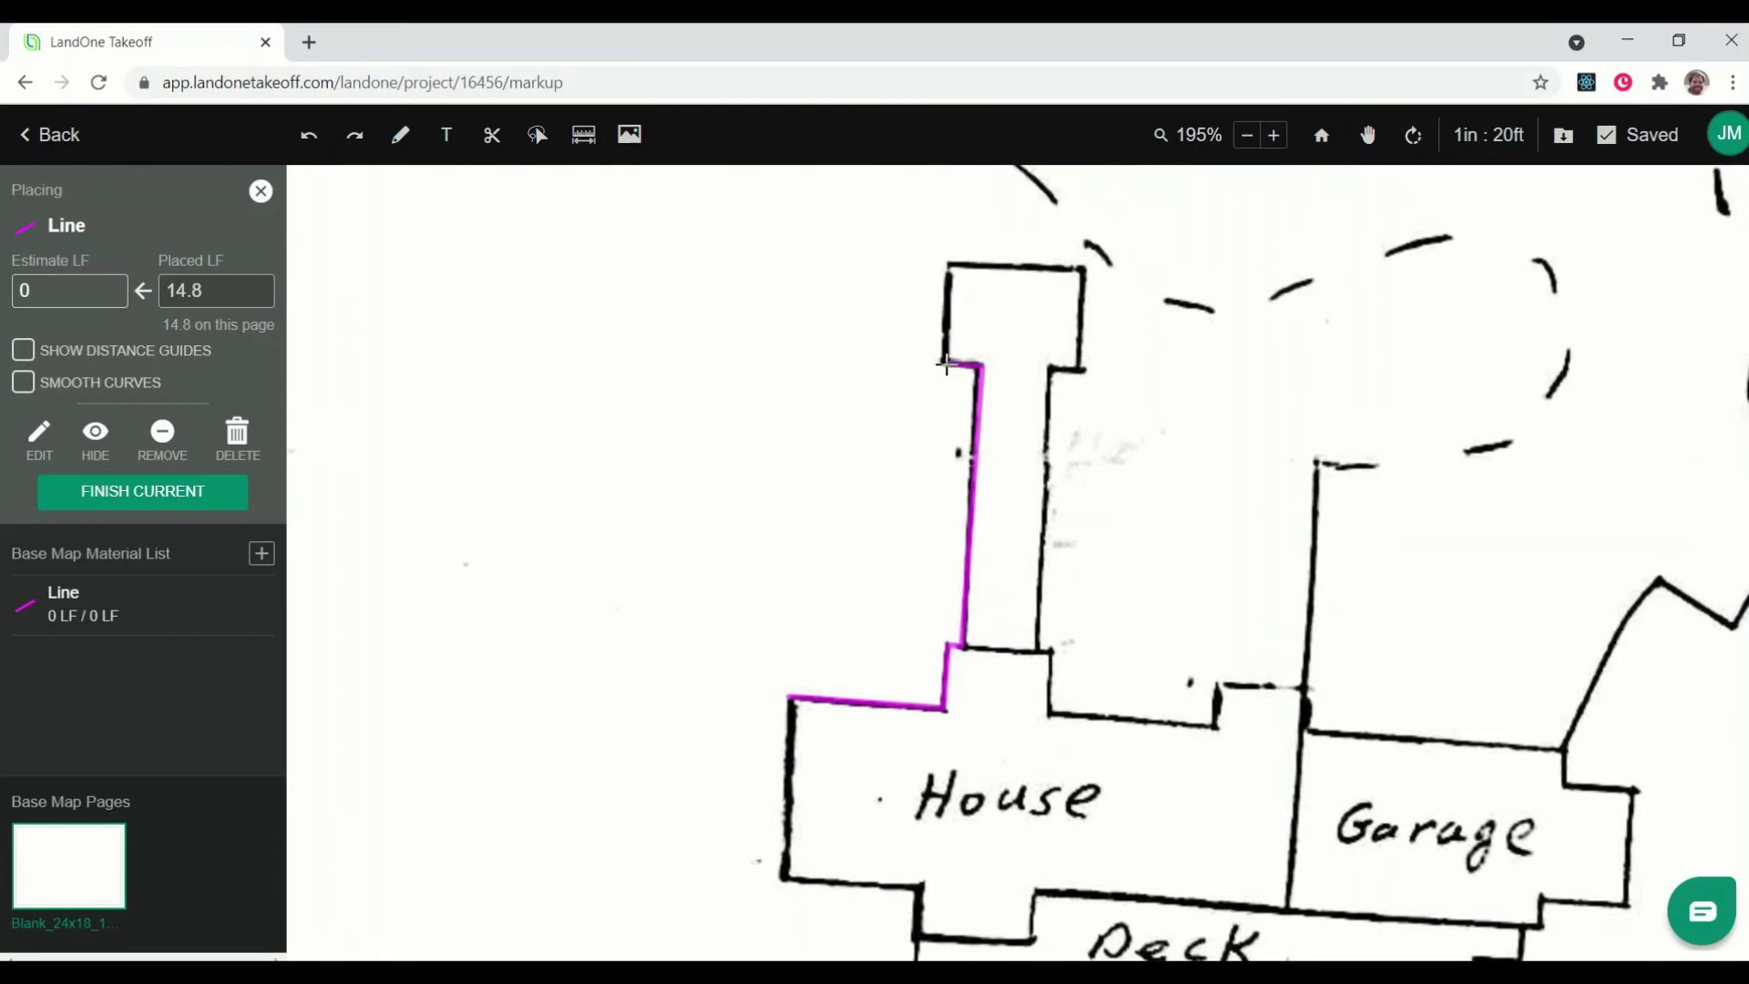
{"action": "left_click", "coordinate": [1065, 268]}
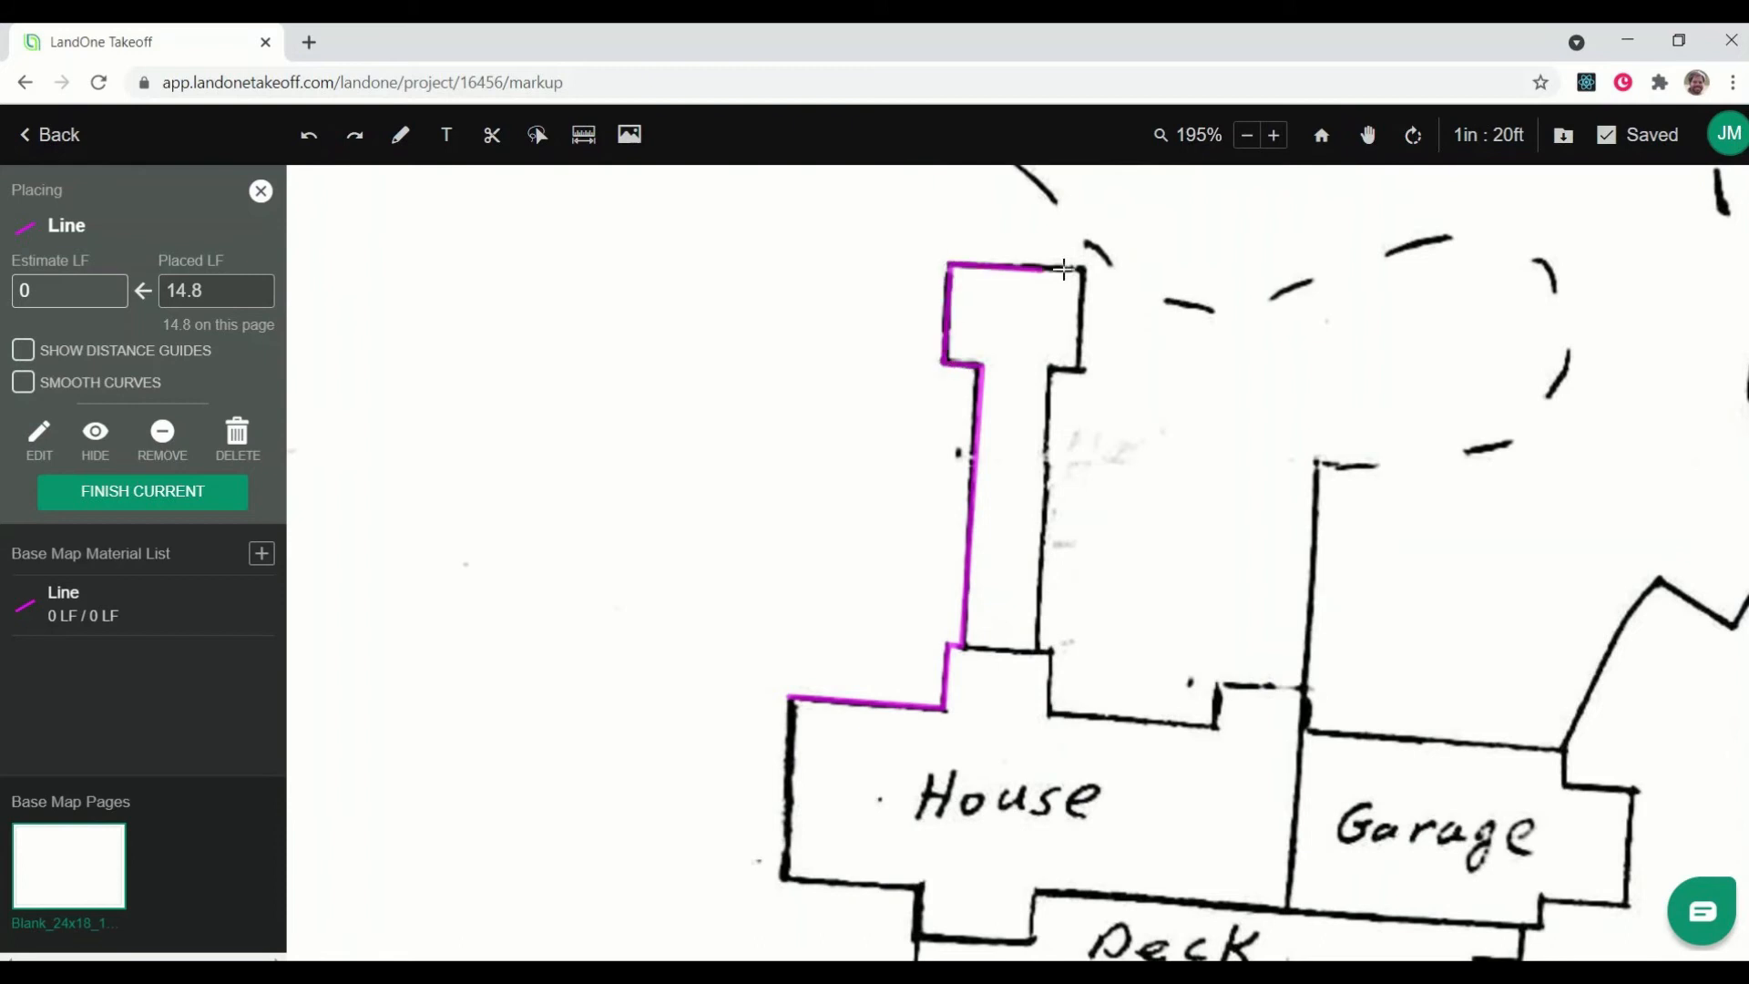
{"action": "left_click", "coordinate": [1077, 368]}
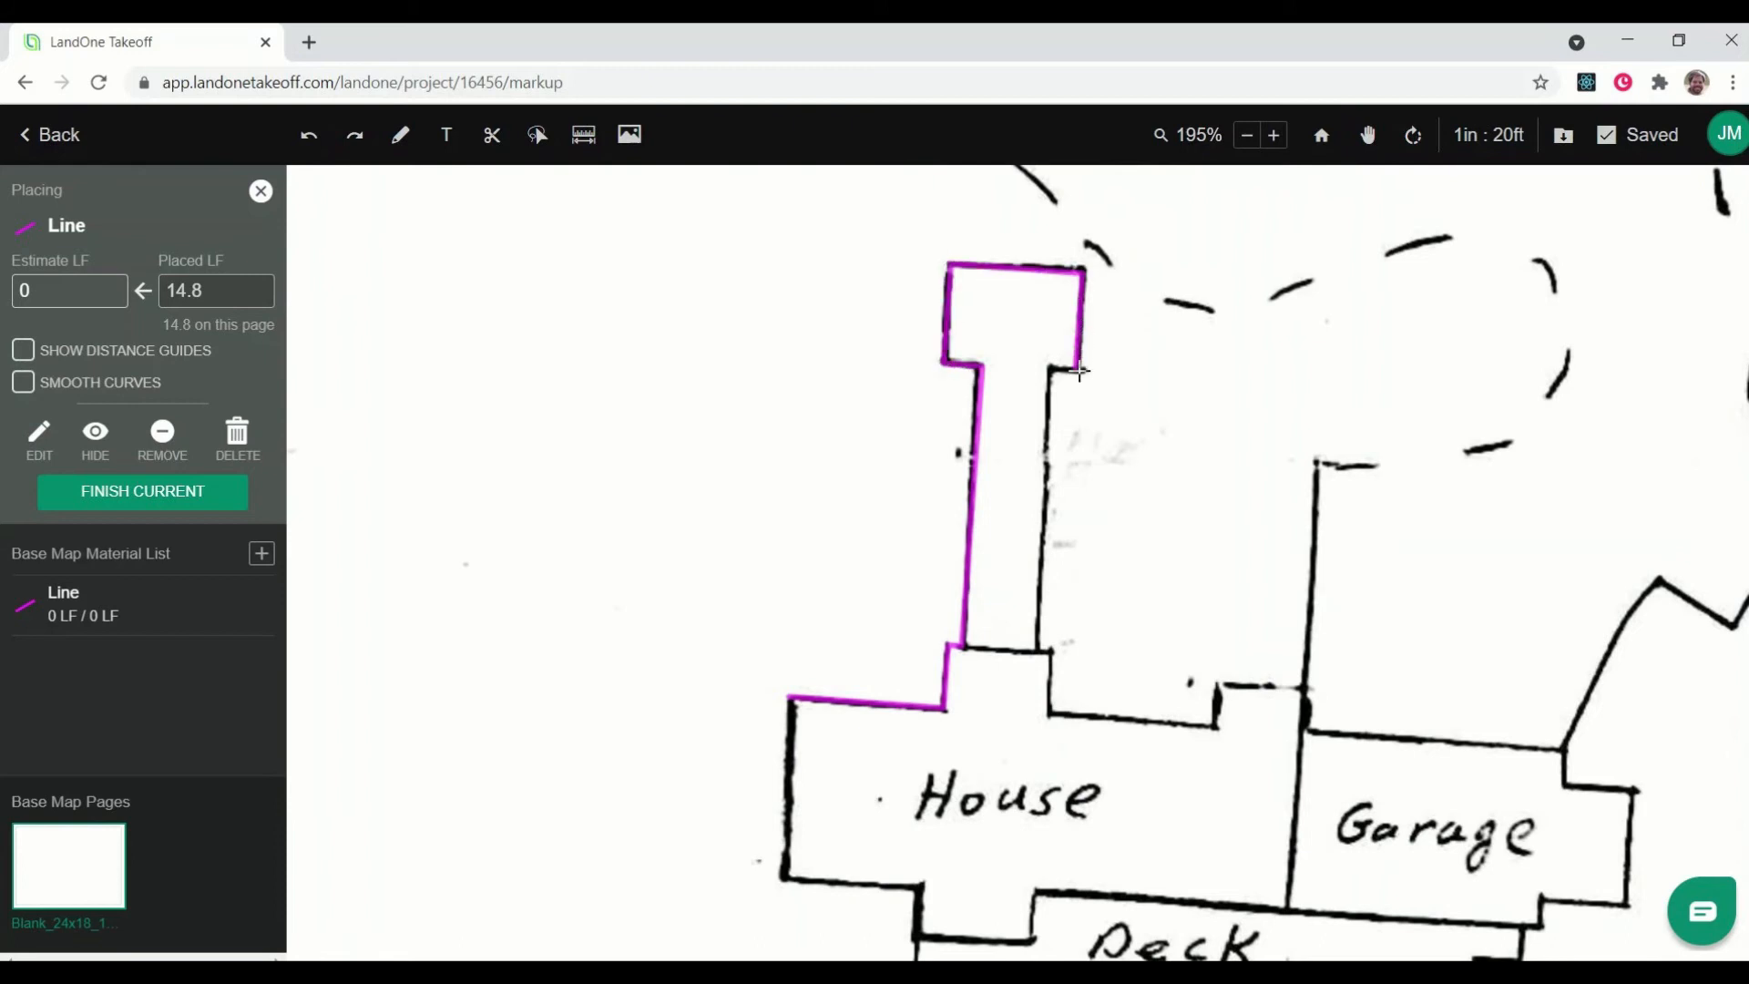
{"action": "left_click", "coordinate": [1035, 652]}
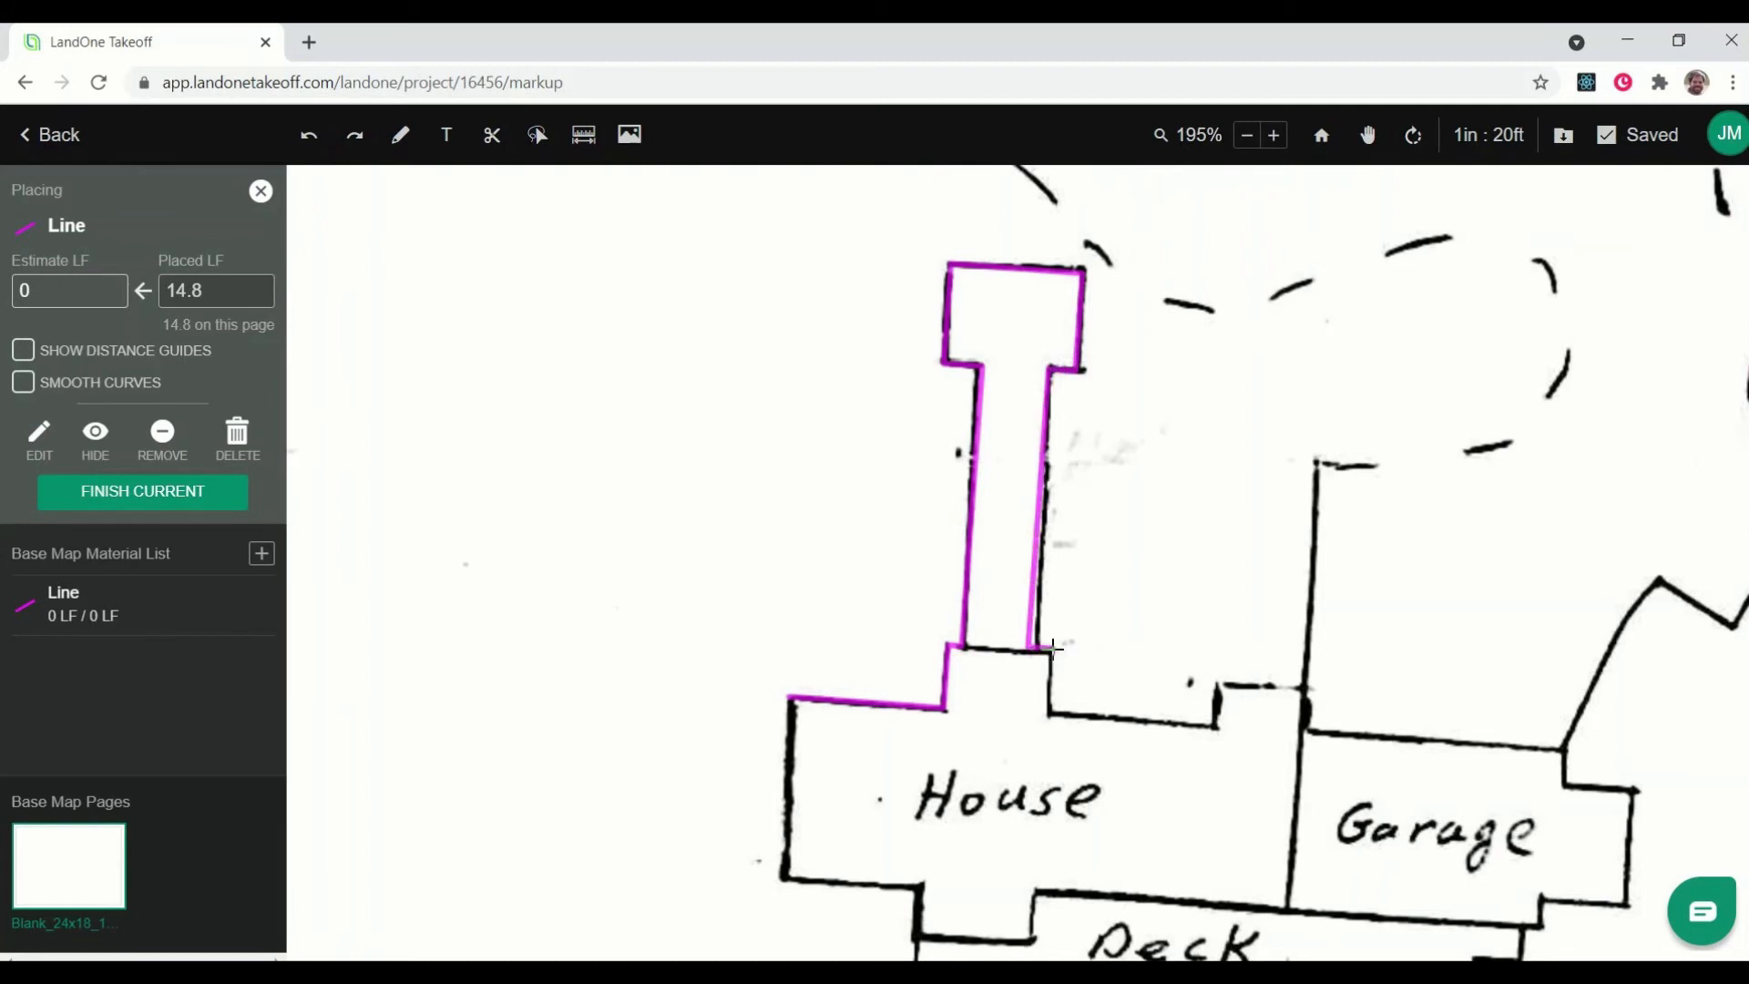
{"action": "left_click", "coordinate": [1211, 714]}
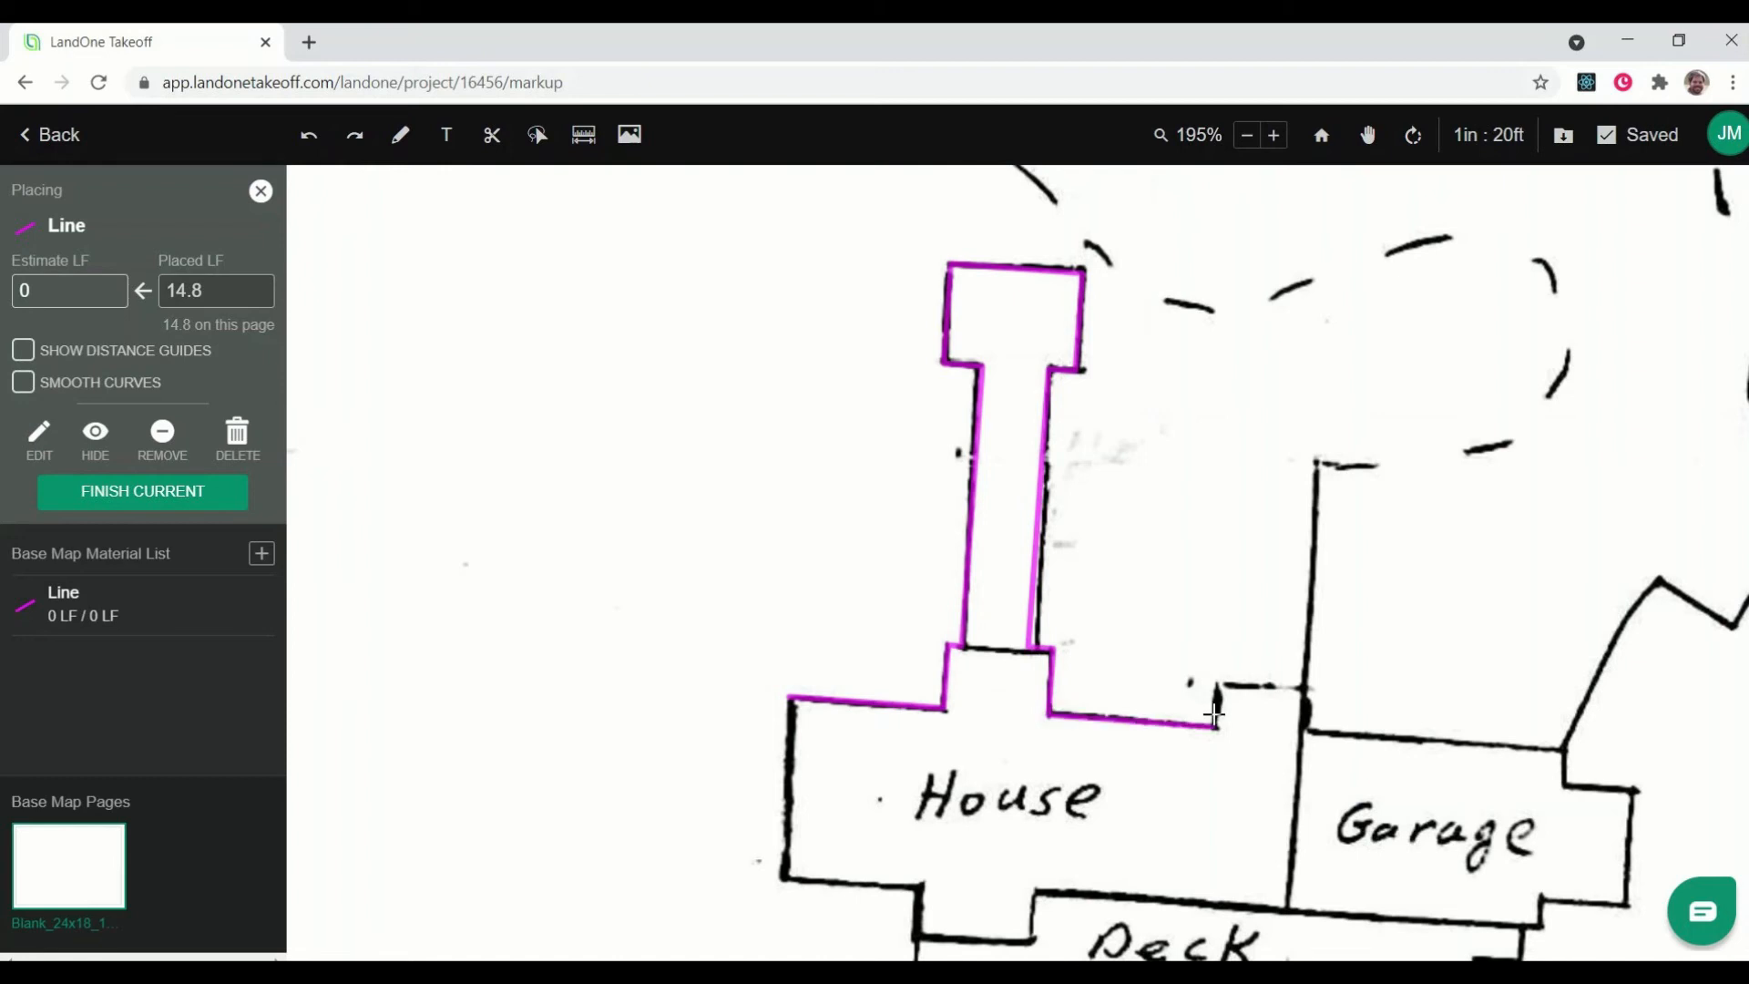
{"action": "left_click", "coordinate": [1300, 692]}
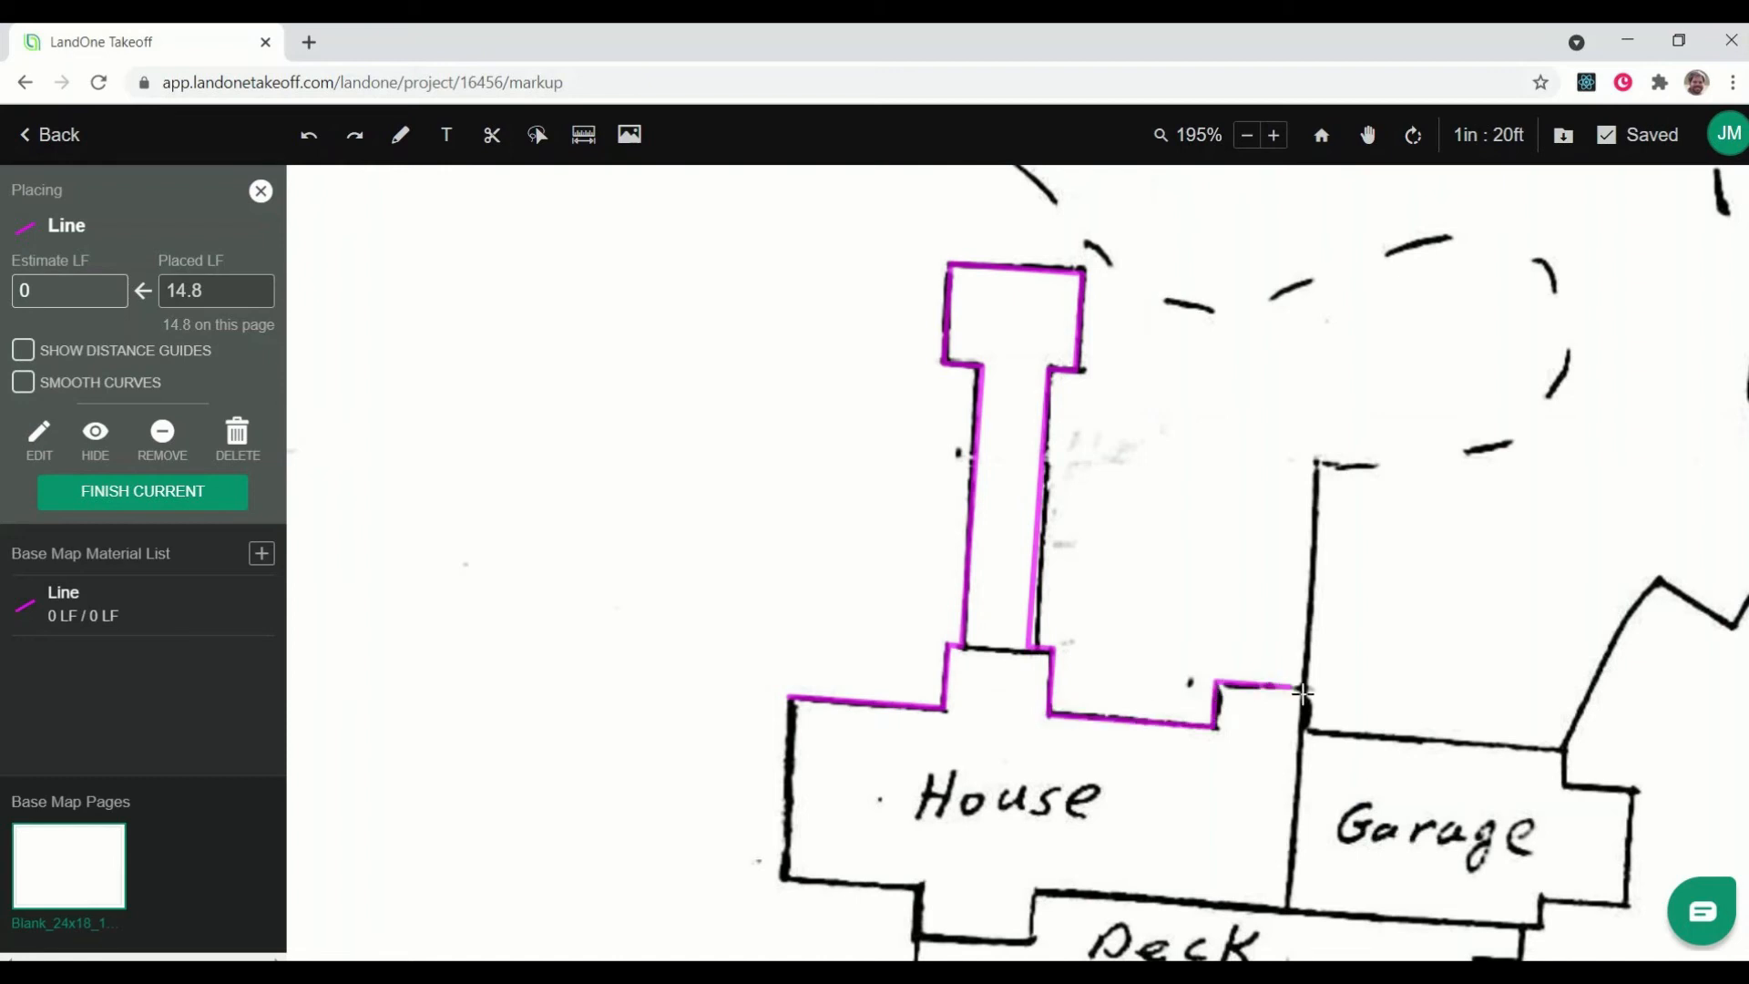
{"action": "left_click", "coordinate": [1457, 733]}
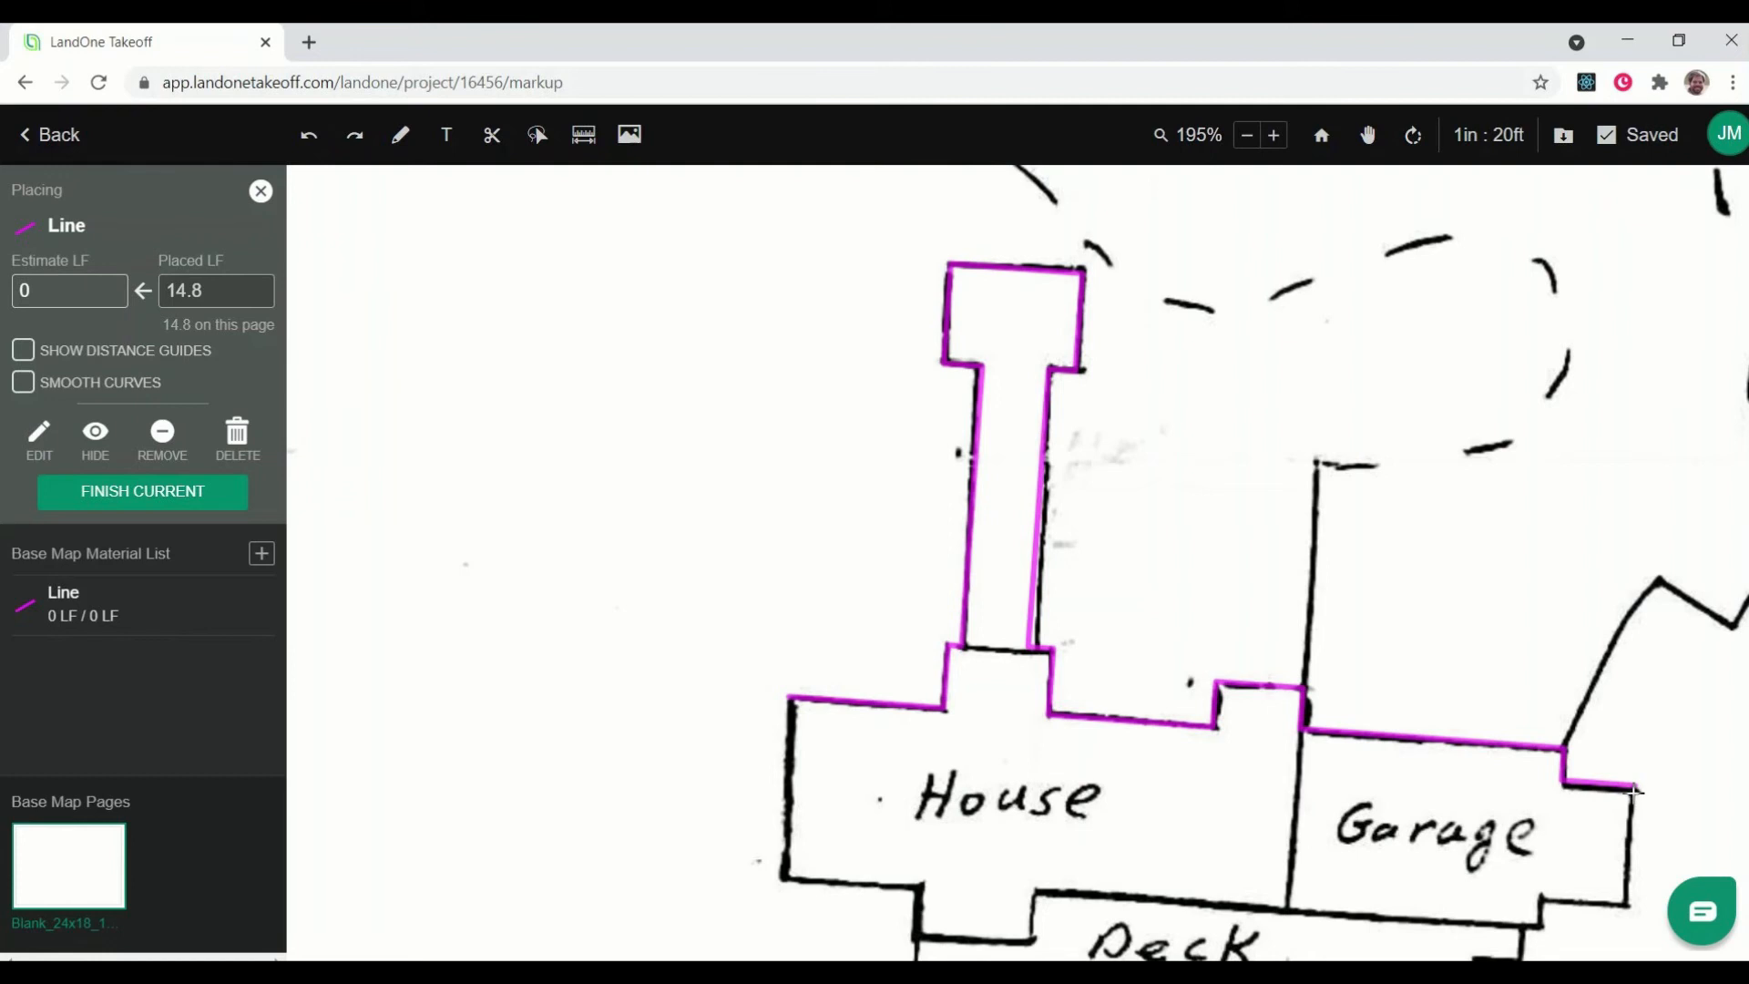
{"action": "left_click", "coordinate": [1624, 905]}
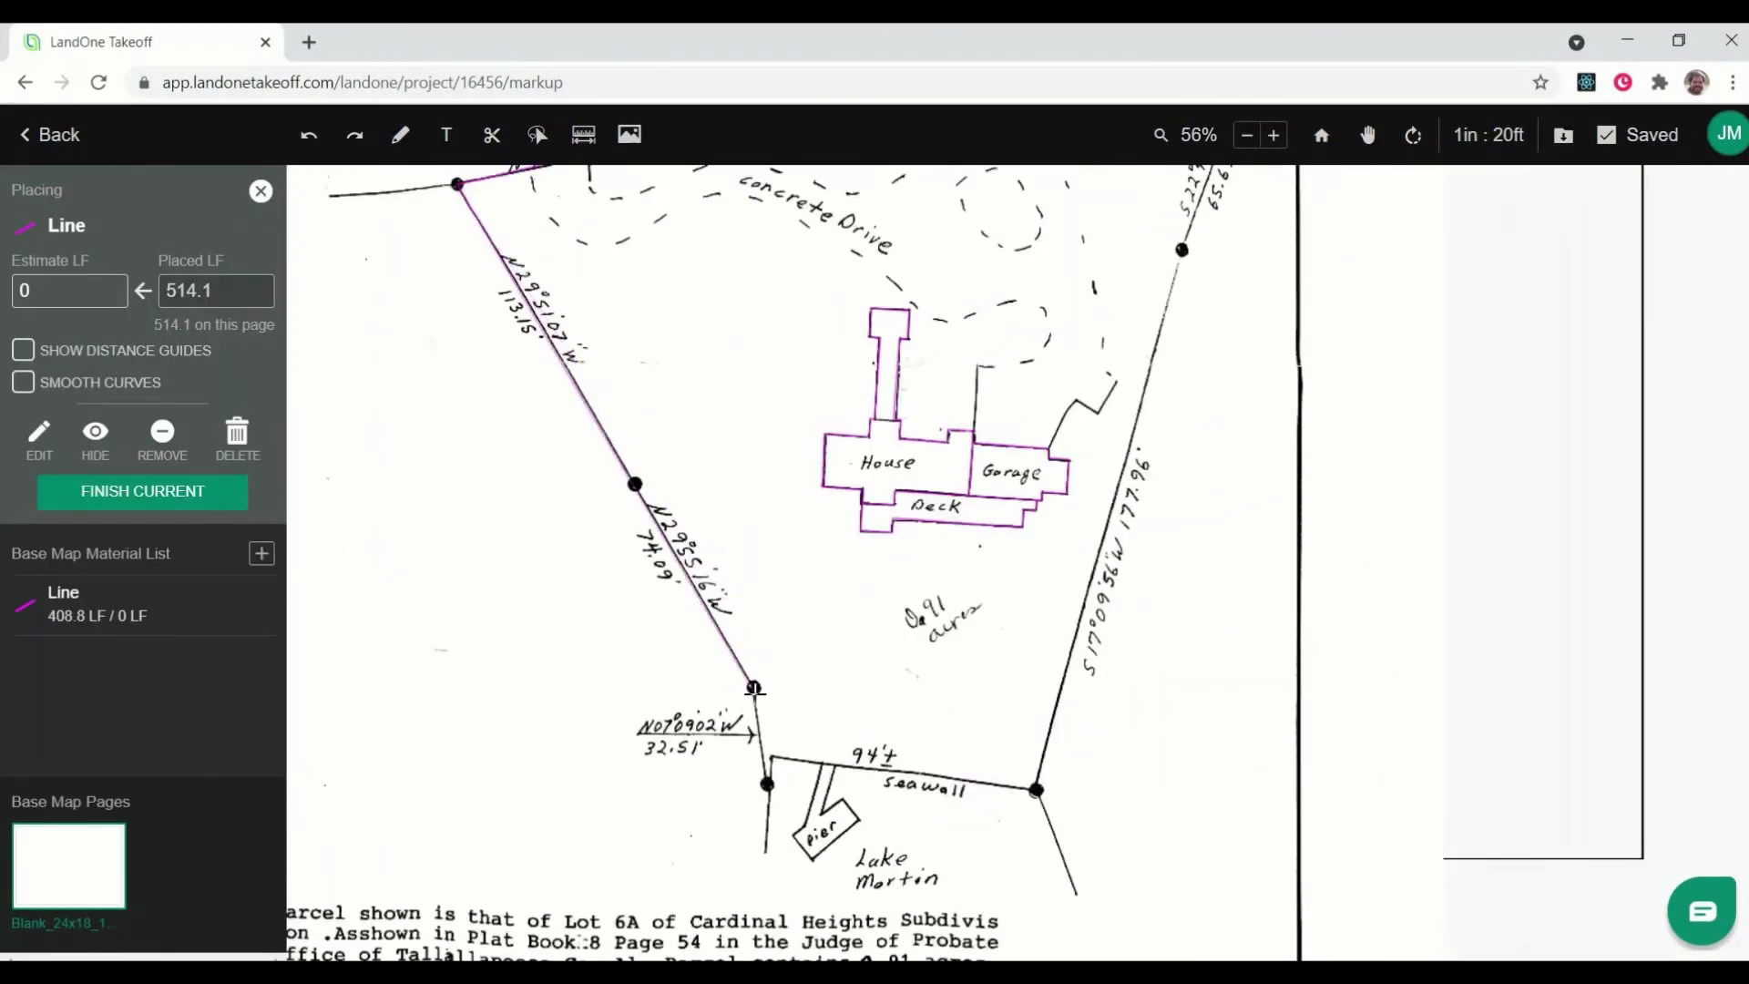
- Place the last property-line point and finish tracing, totaling 1939.5 LF
{"action": "left_click", "coordinate": [1273, 134]}
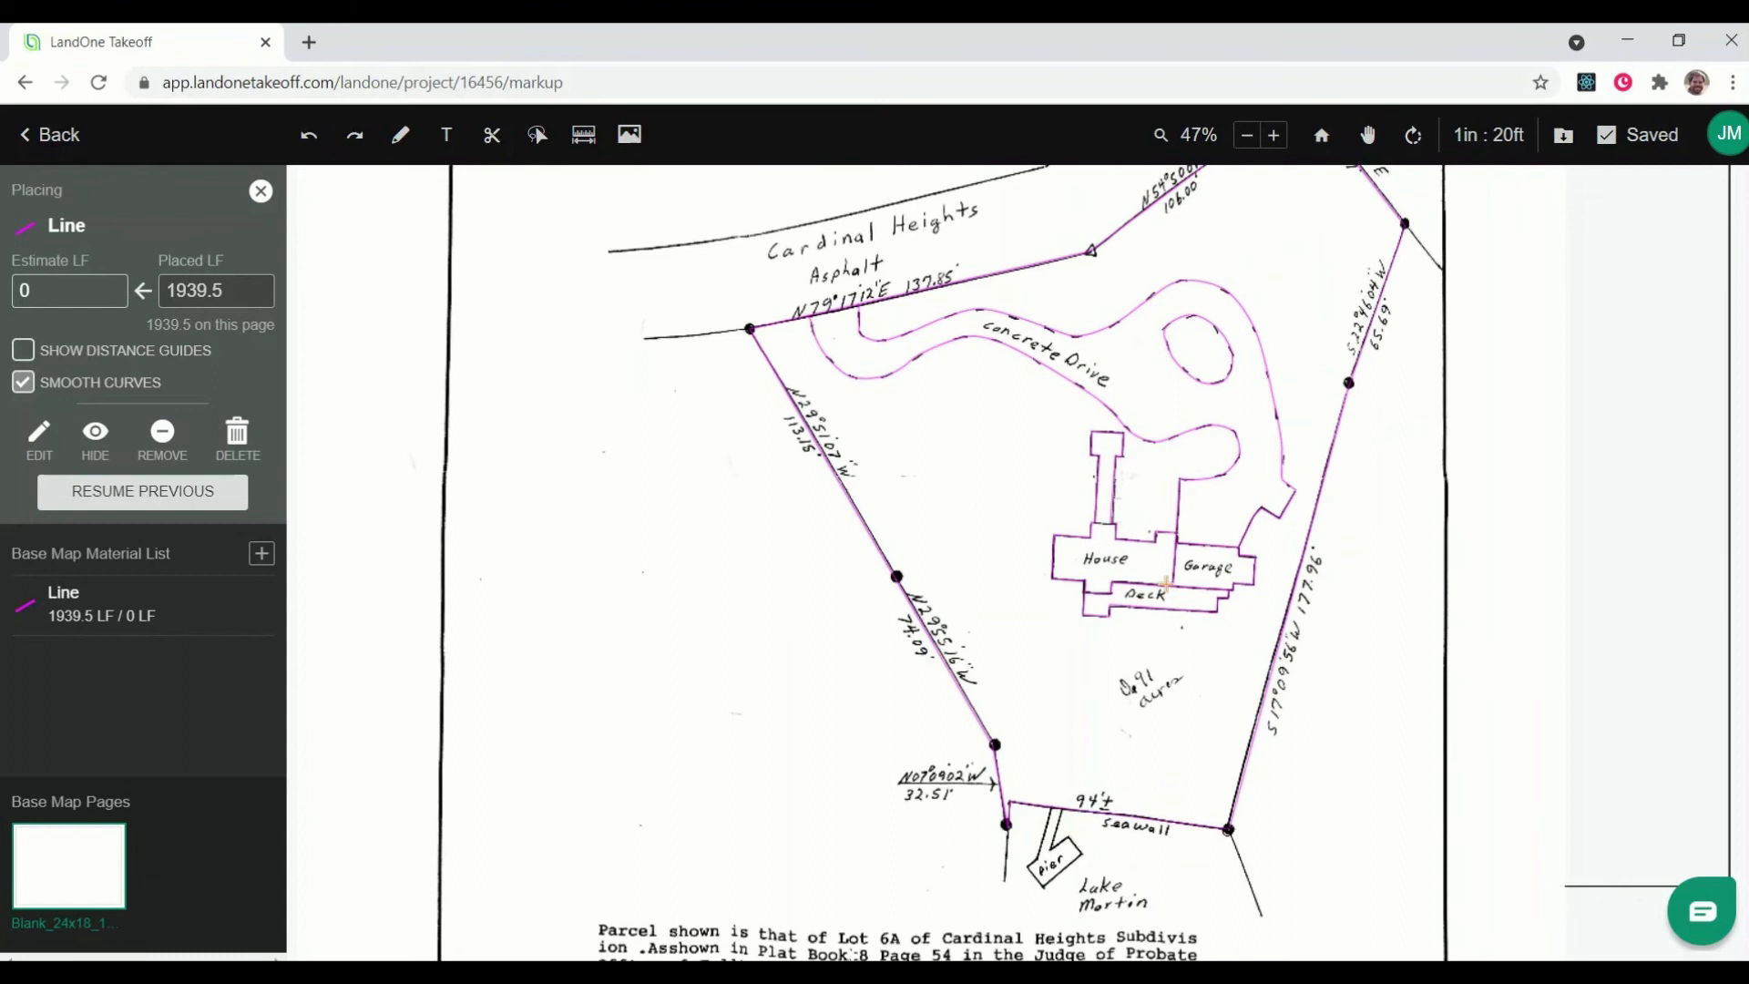
{"action": "left_click", "coordinate": [262, 191]}
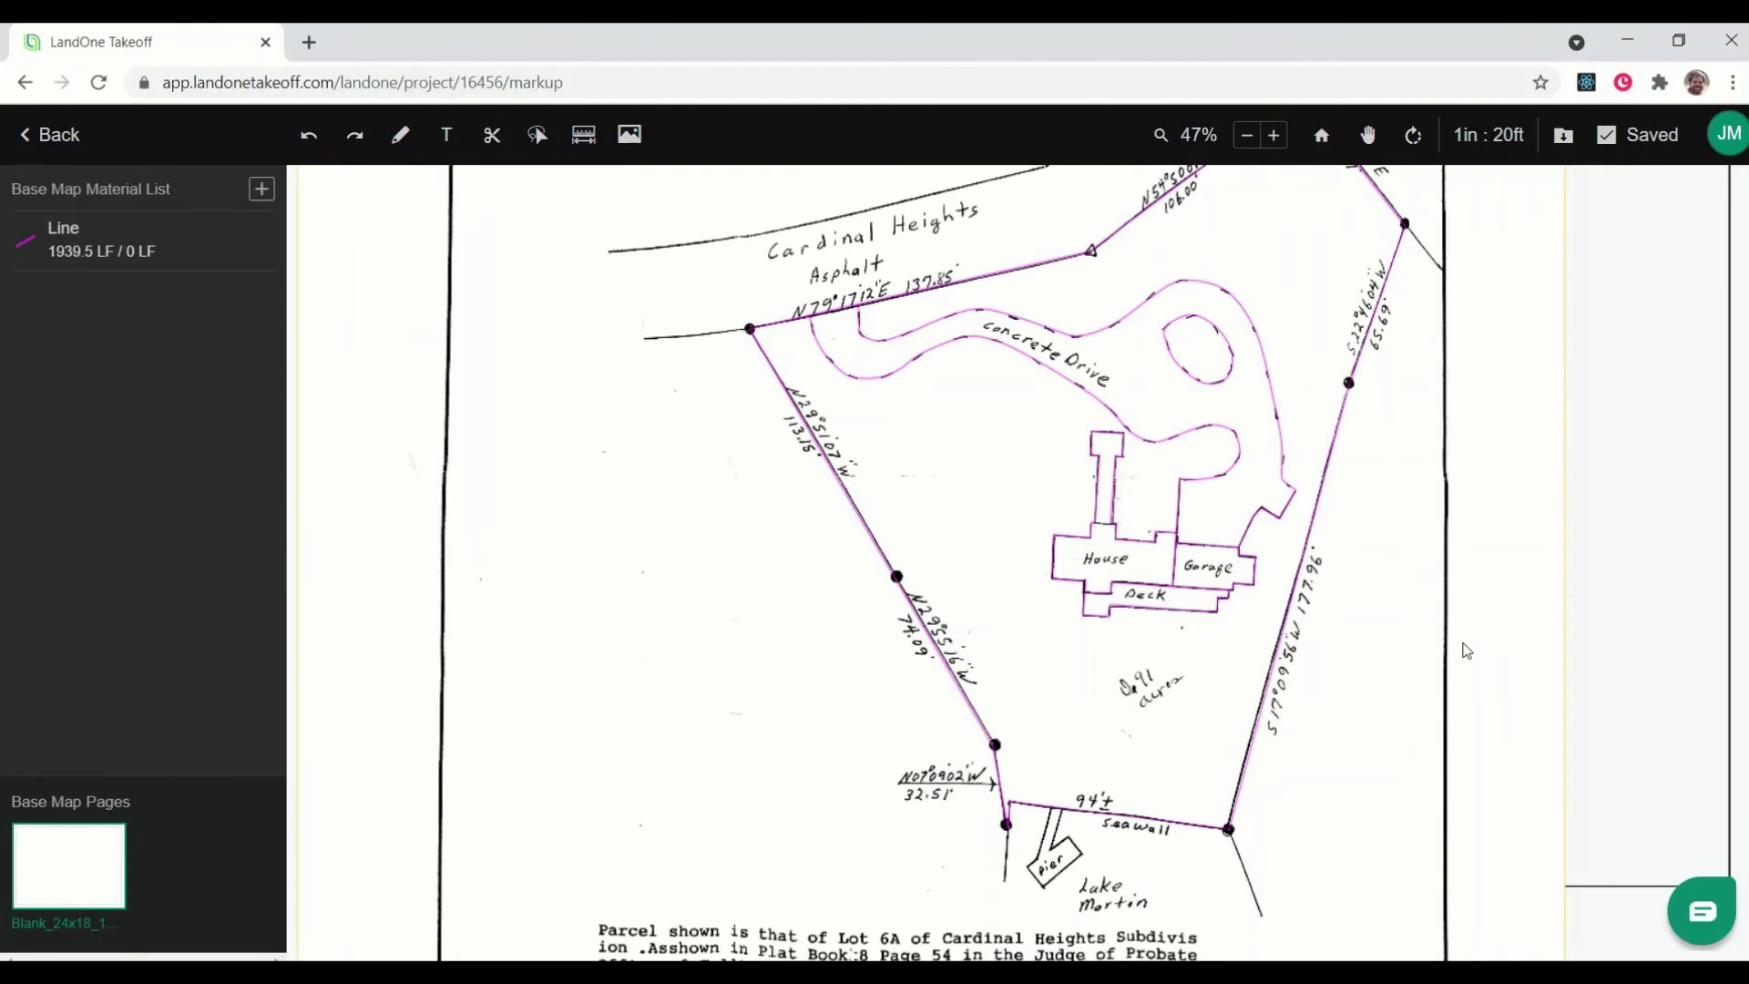
{"action": "mouse_move", "coordinate": [1457, 497]}
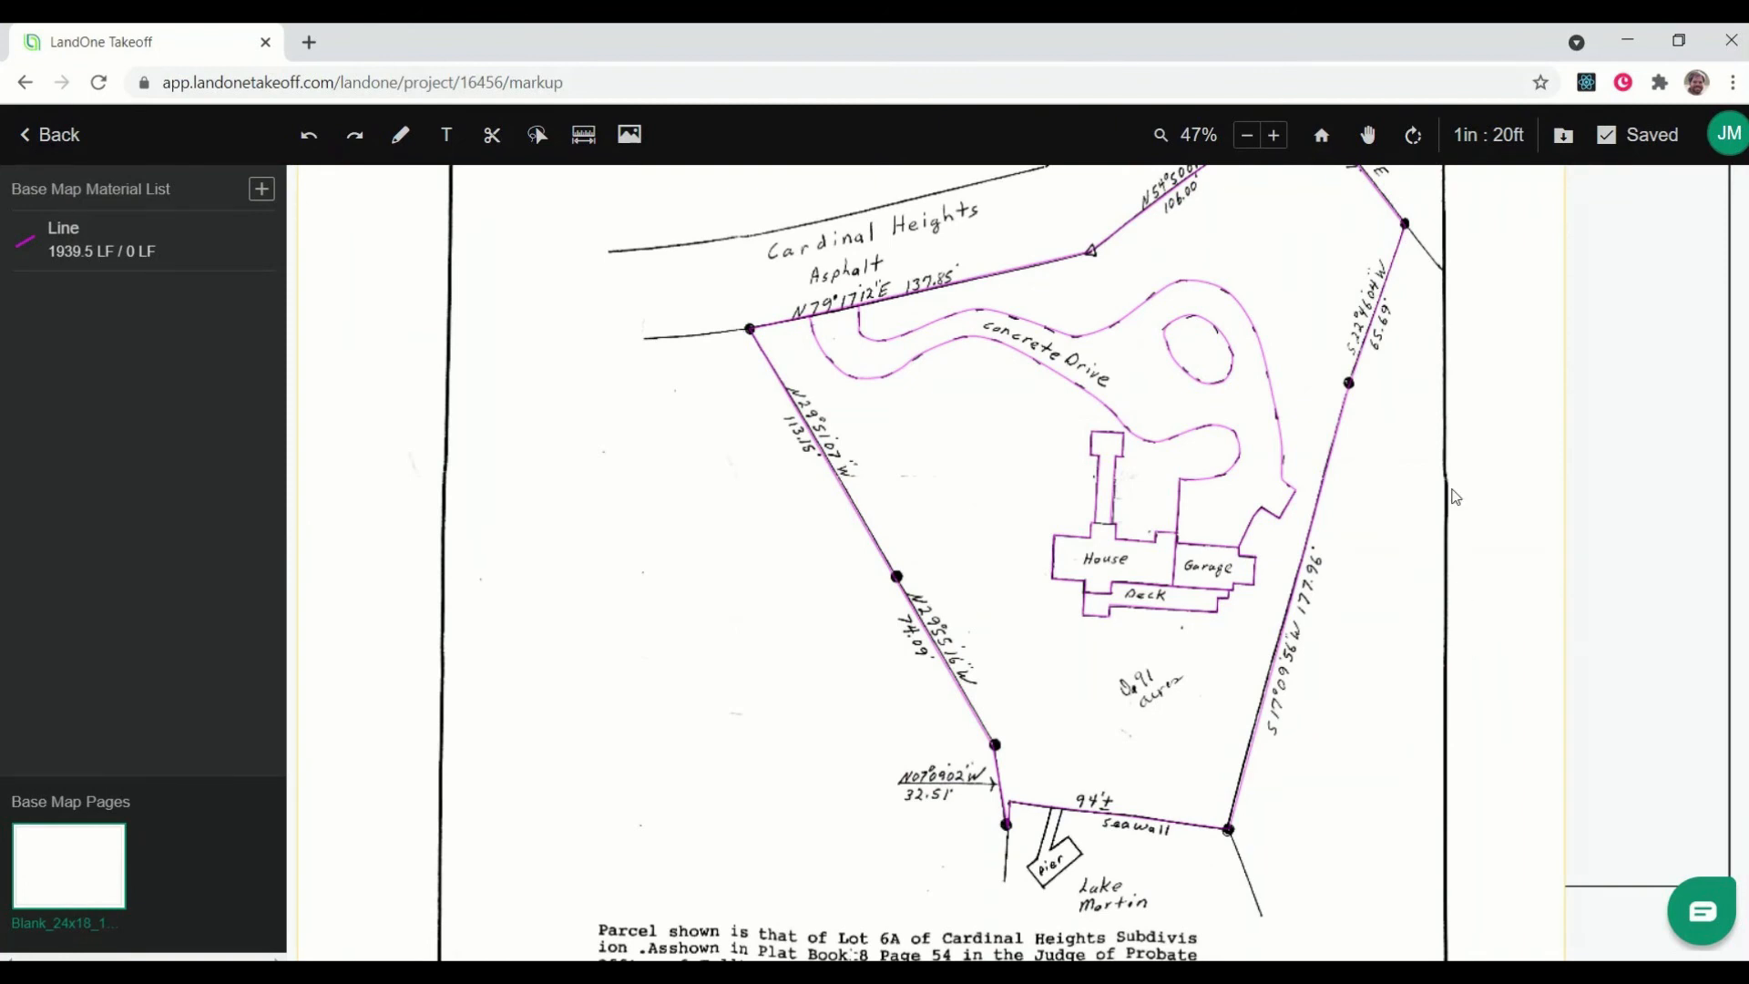
{"action": "mouse_move", "coordinate": [1461, 438]}
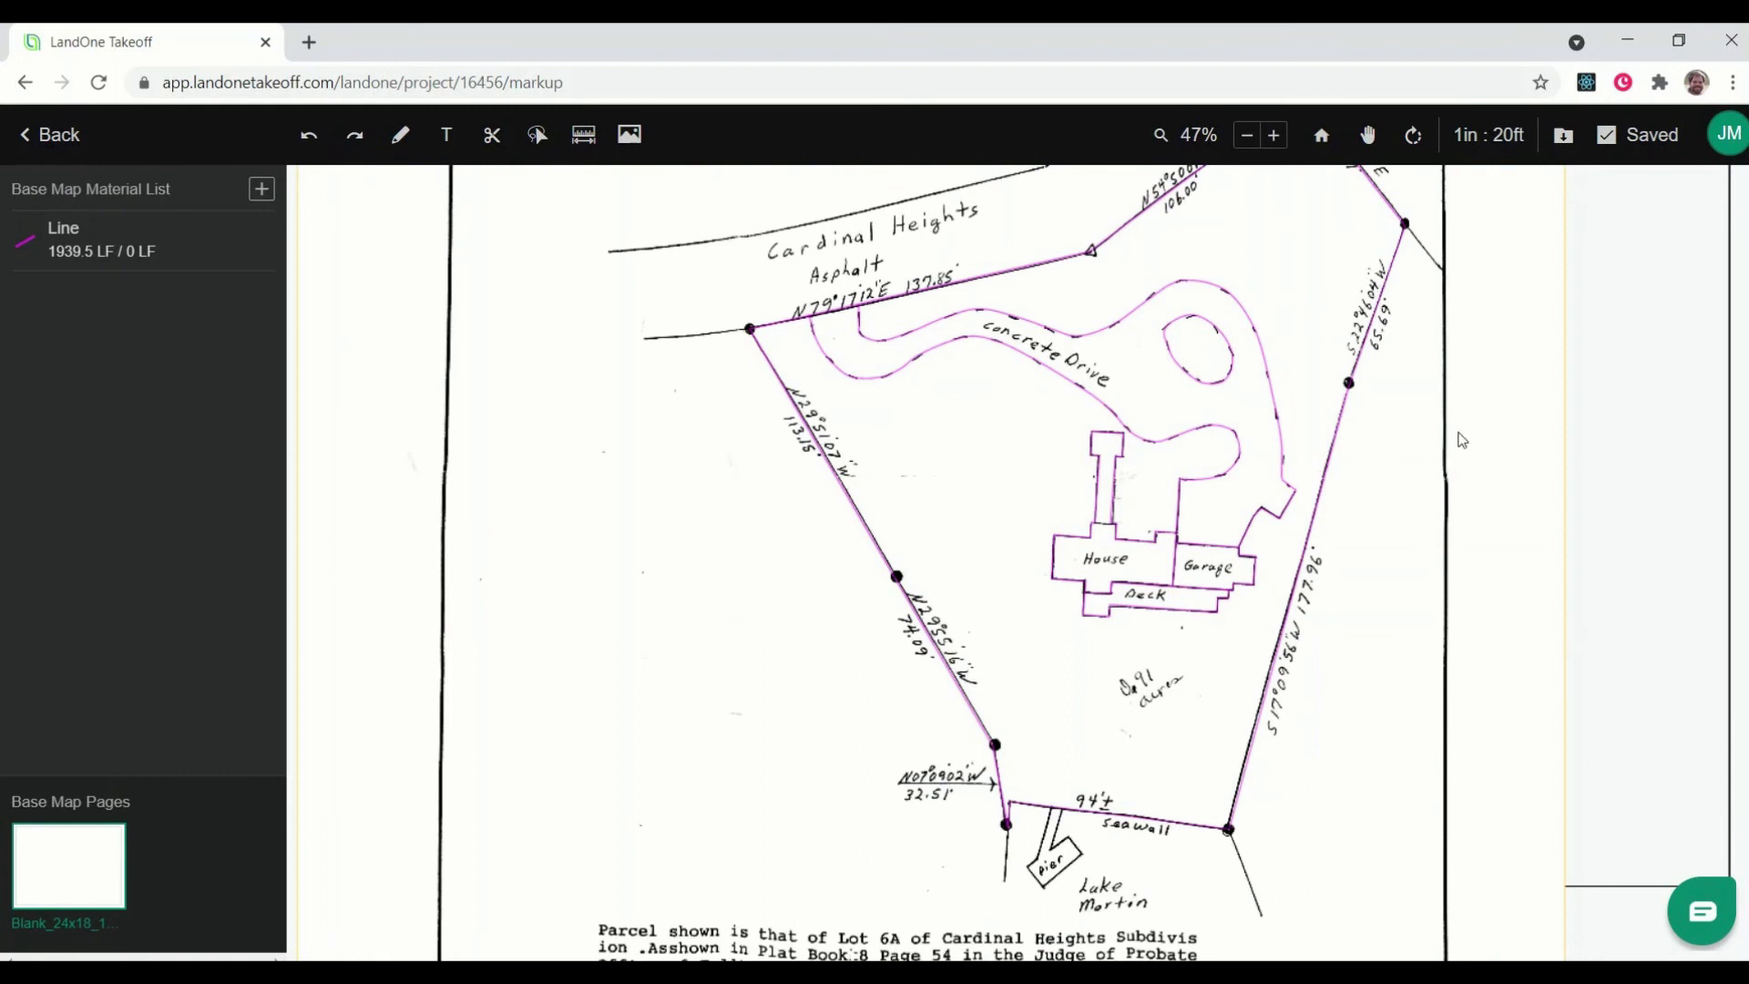
{"action": "mouse_move", "coordinate": [1371, 569]}
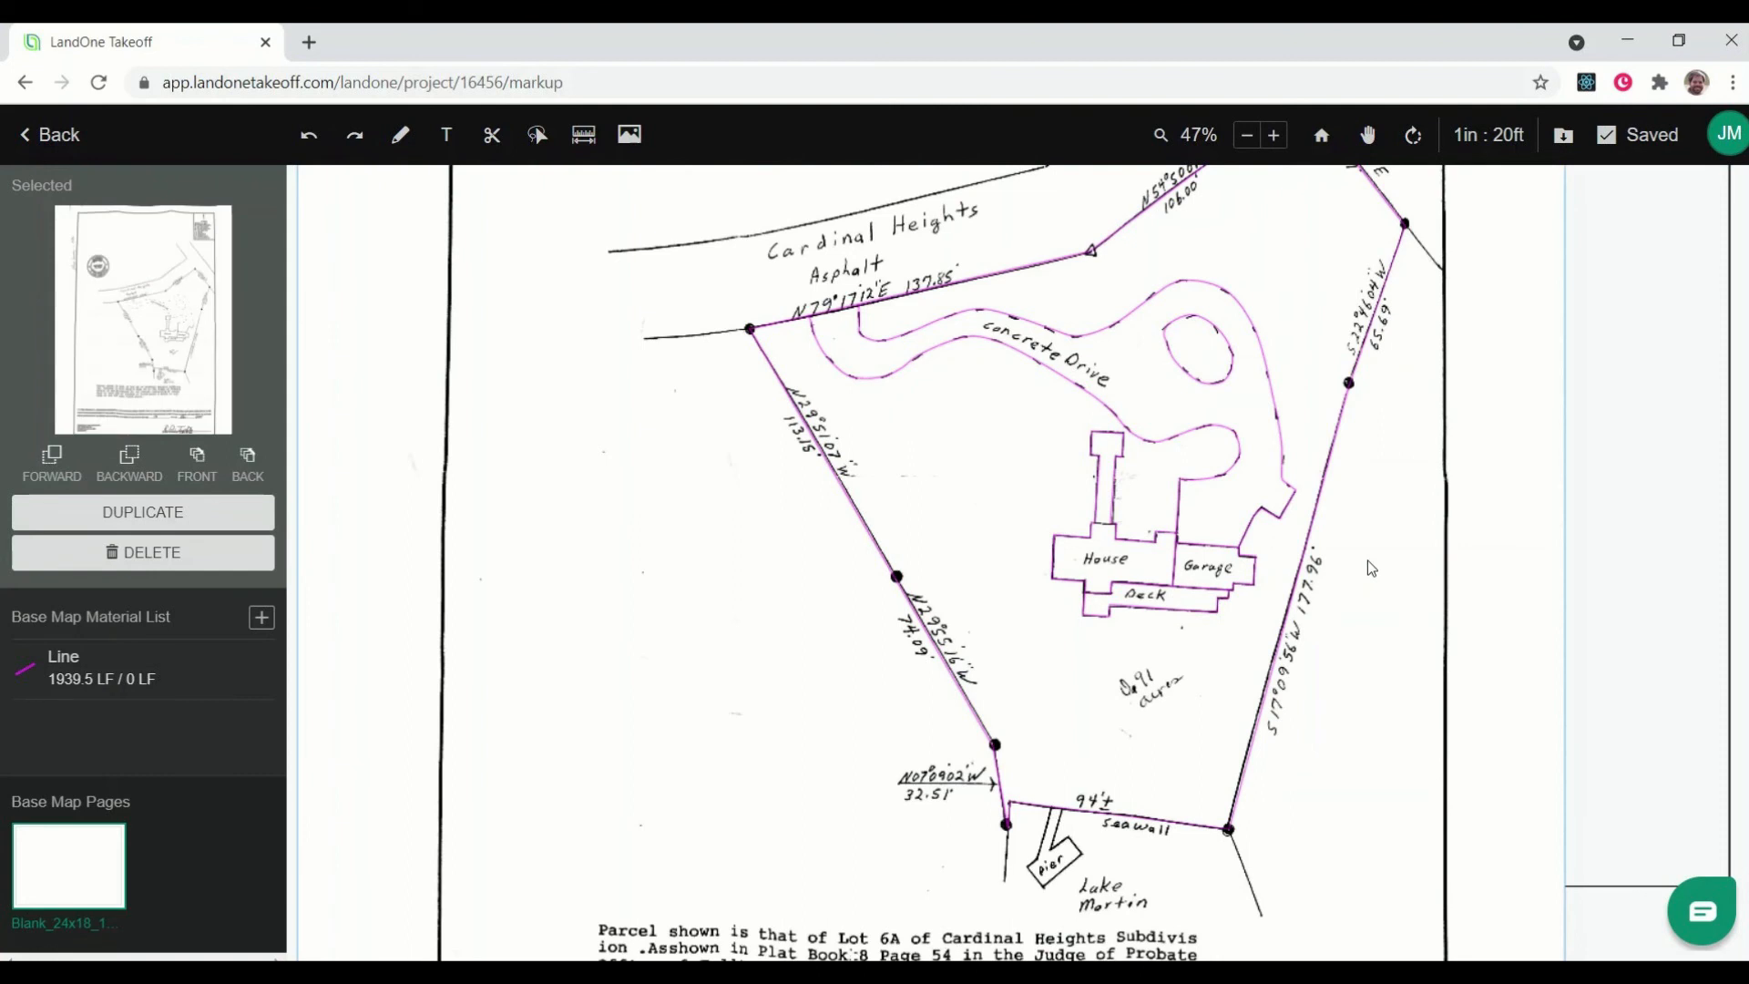
{"action": "mouse_move", "coordinate": [222, 365]}
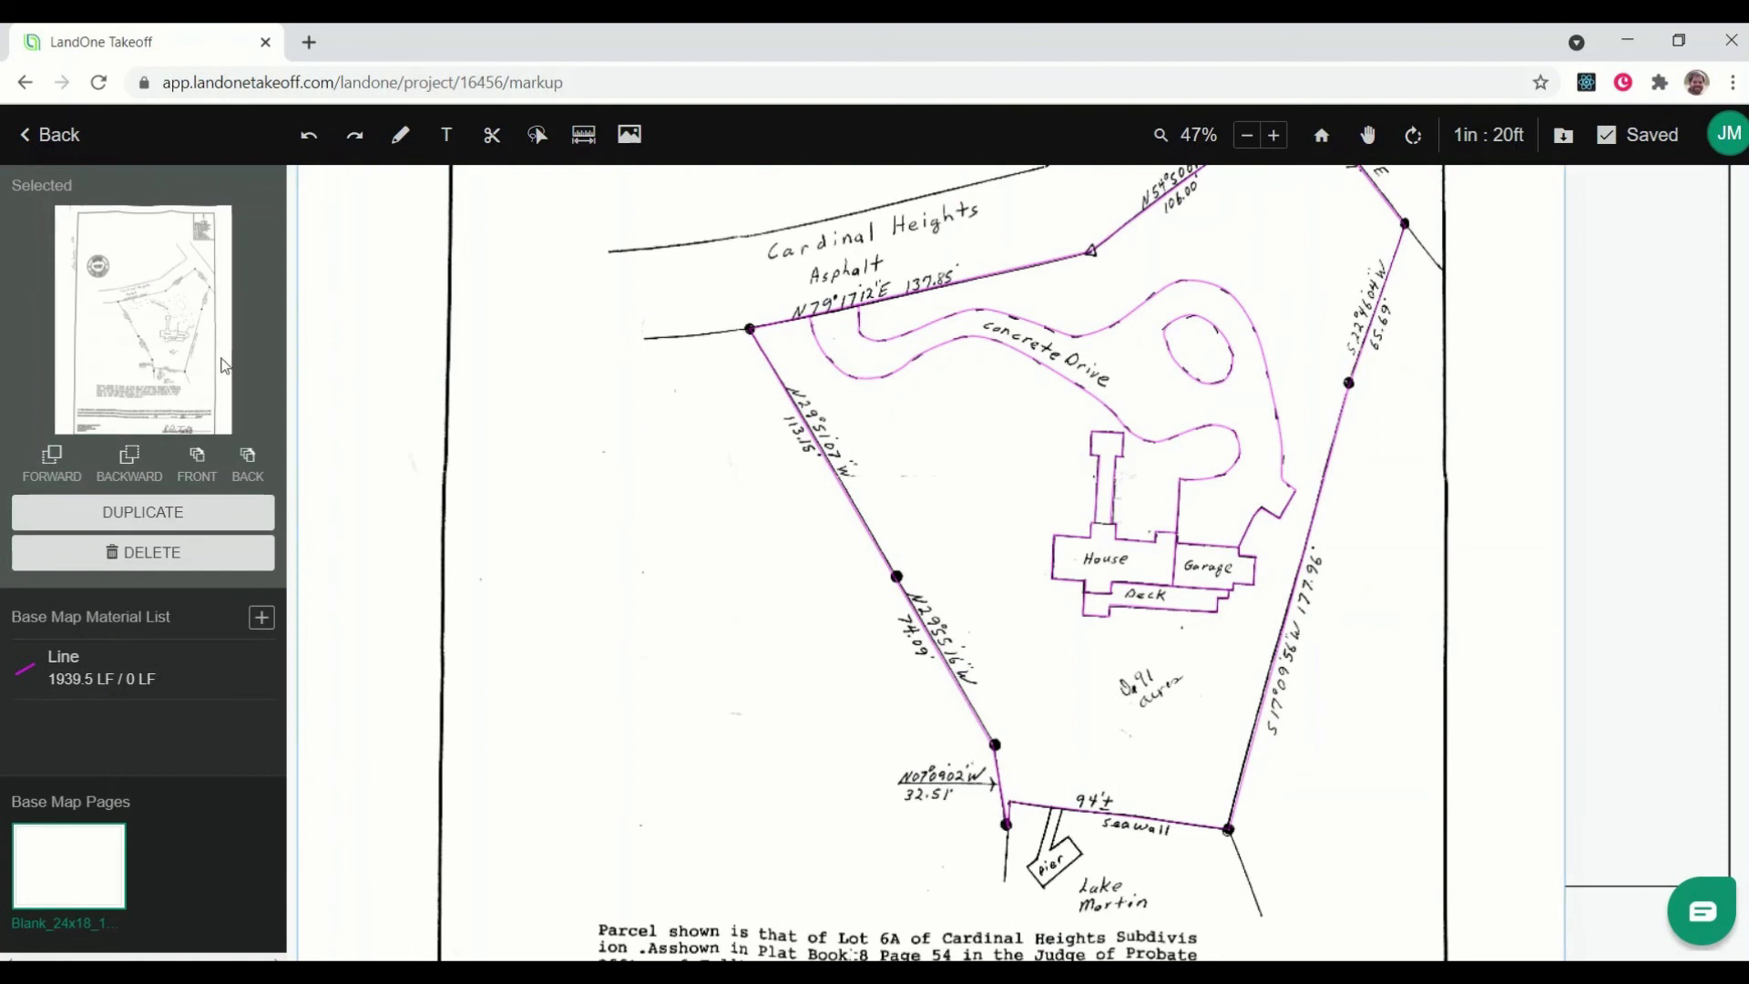
{"action": "mouse_move", "coordinate": [212, 413]}
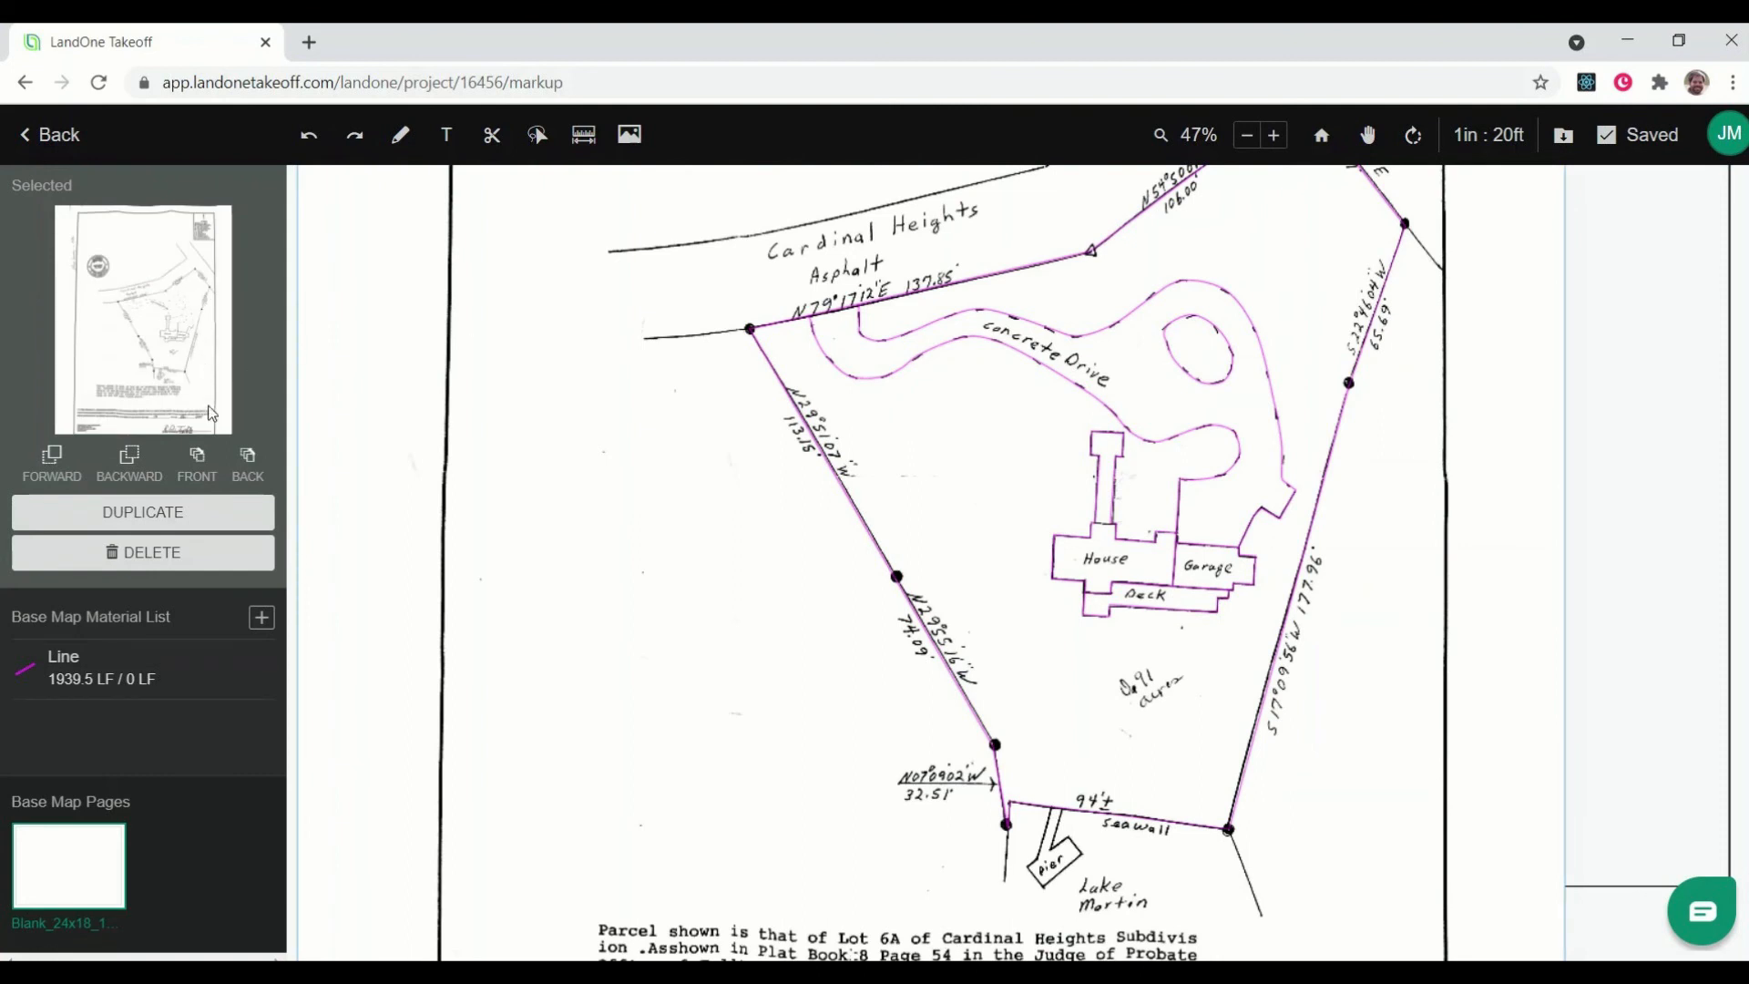
{"action": "mouse_move", "coordinate": [189, 561]}
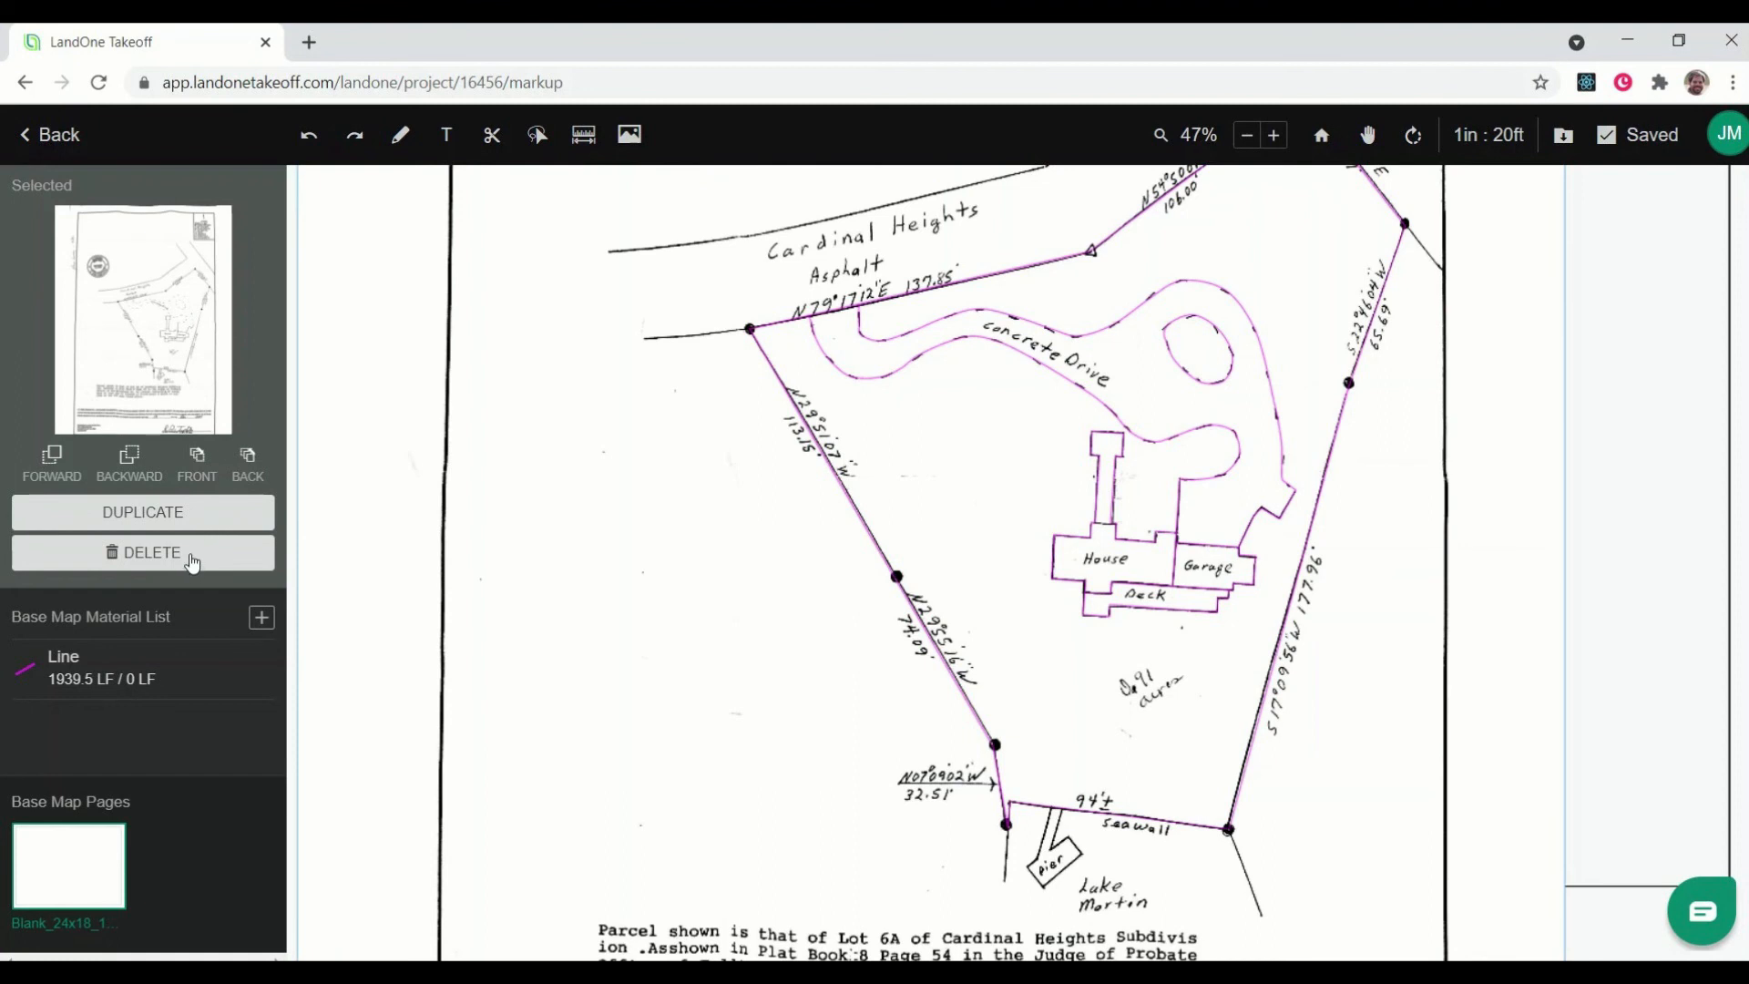
- Delete the scanned Site Survey image, keeping only the pink traced lines
{"action": "left_click", "coordinate": [143, 552]}
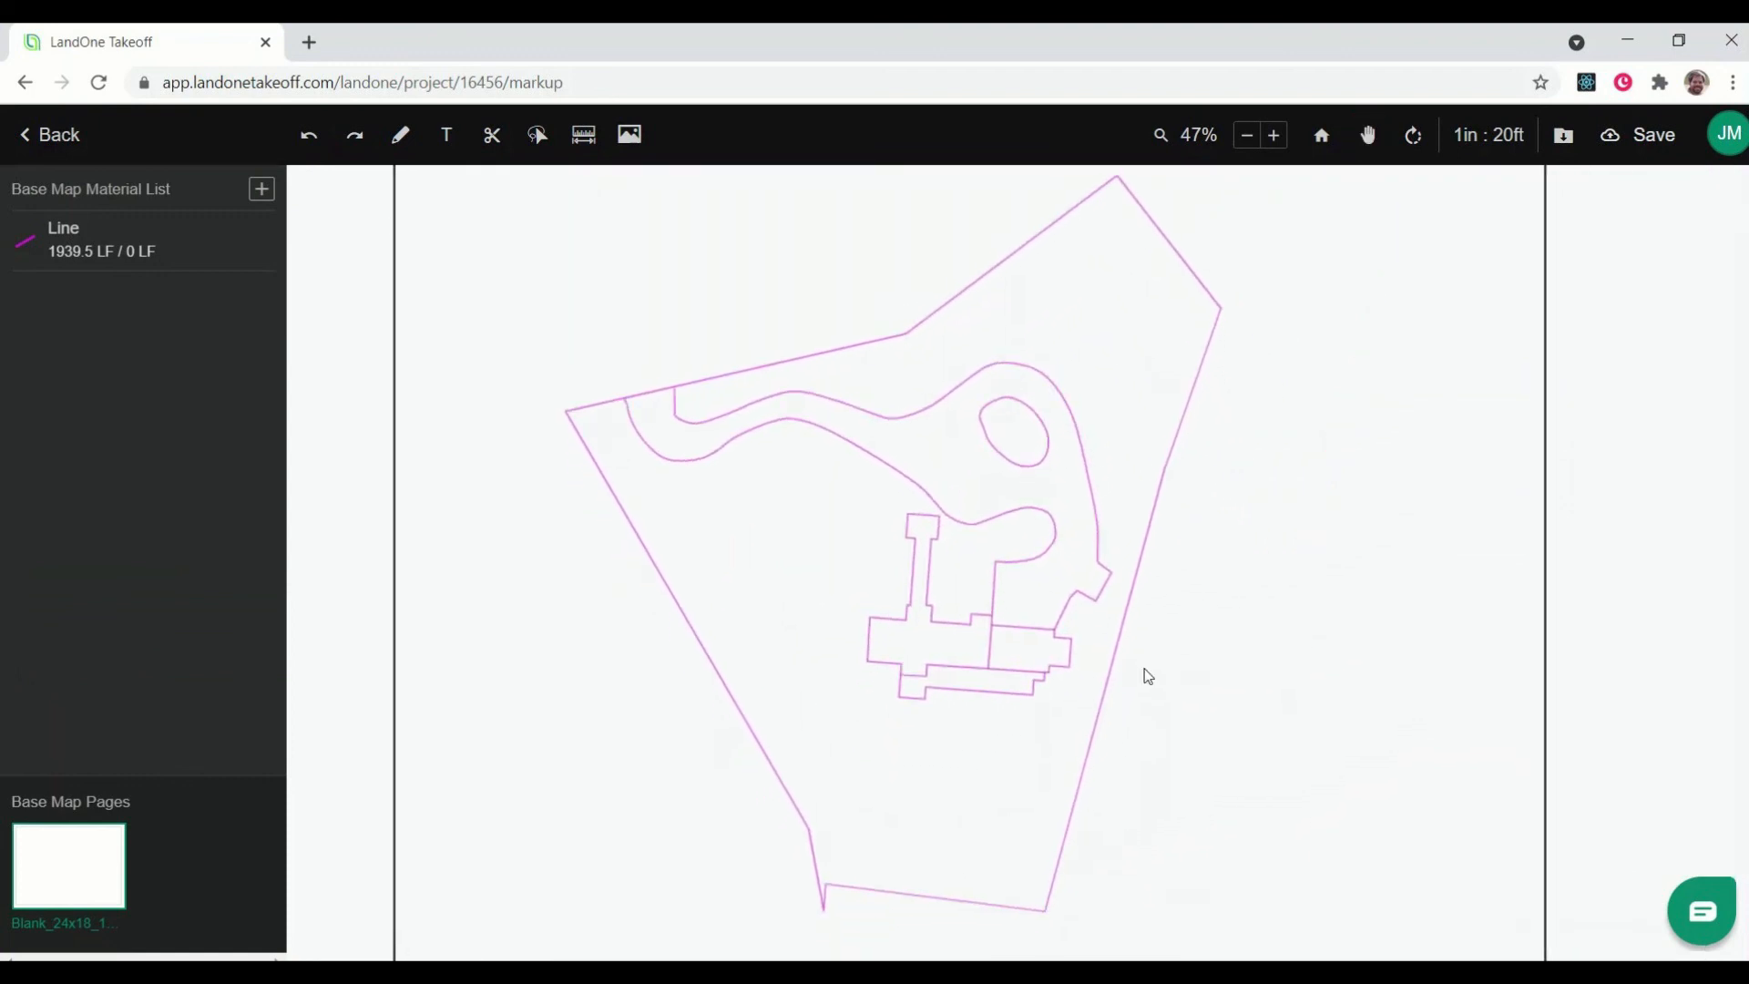
- Save the traced-only base map with the Line material at 1939.5 LF
{"action": "left_click", "coordinate": [1655, 134]}
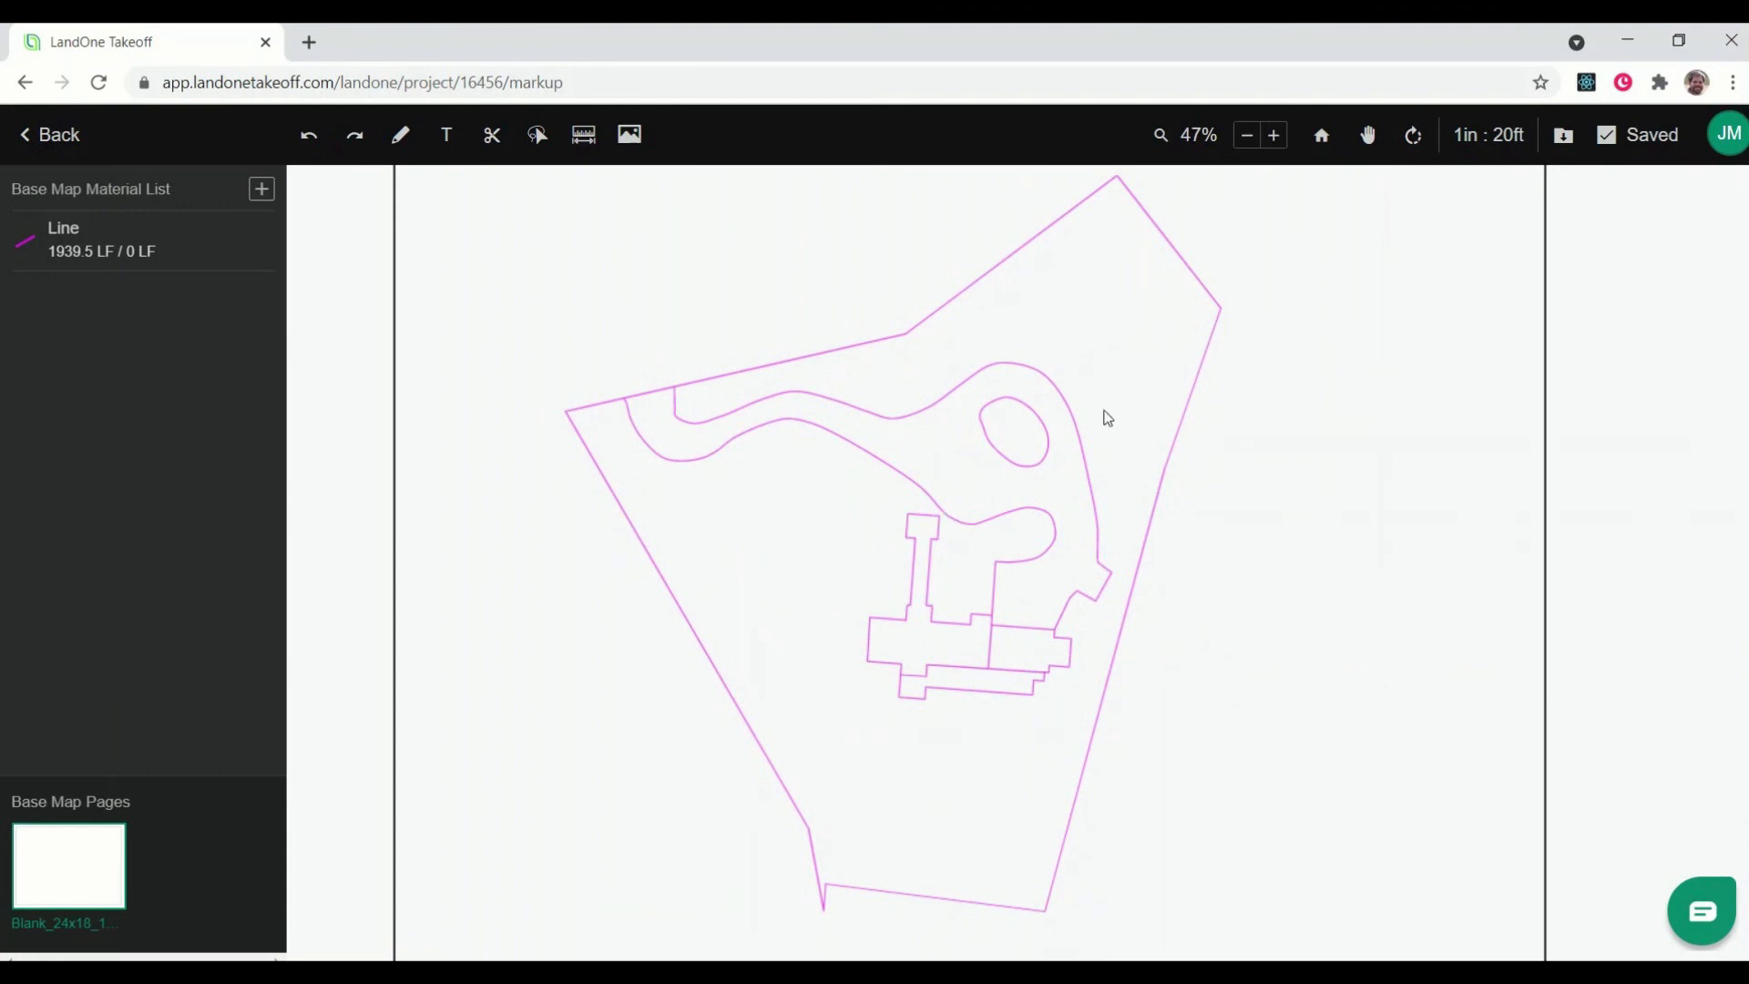
{"action": "left_click", "coordinate": [1080, 433]}
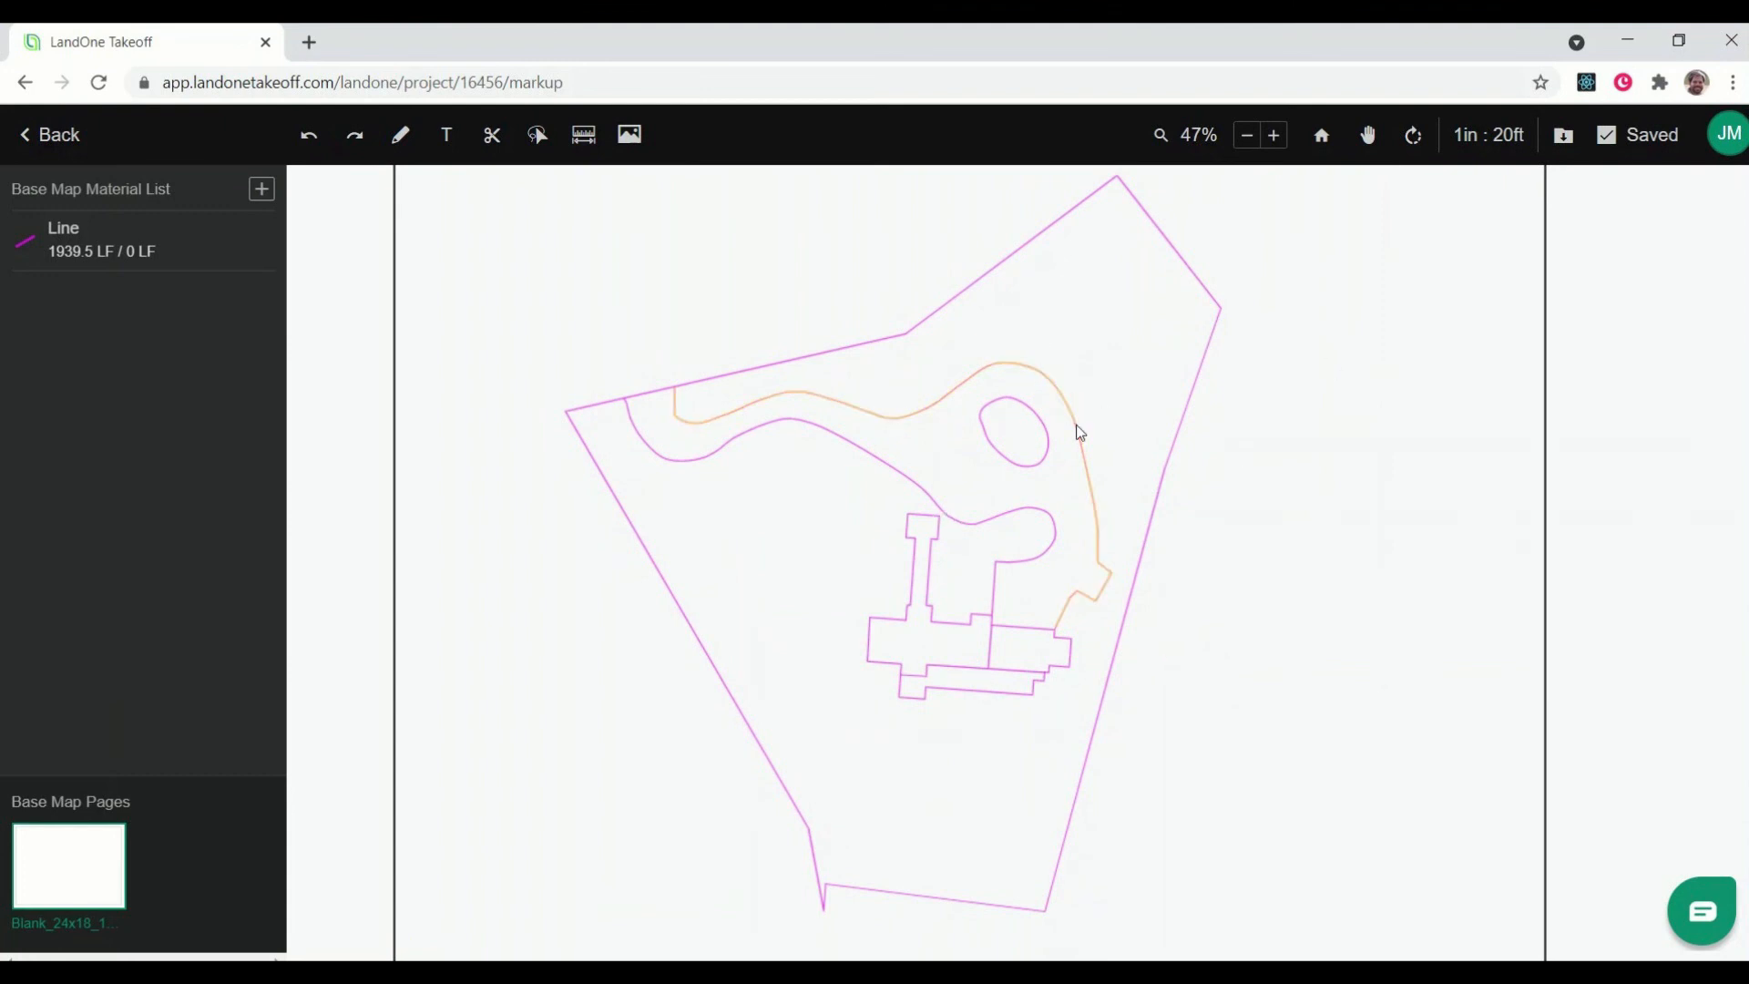